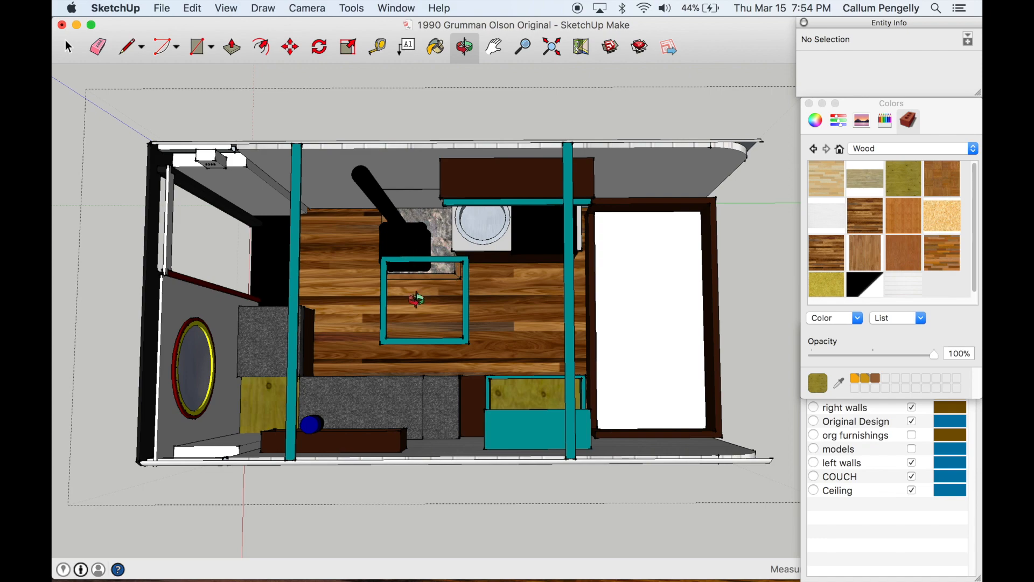
# Step: Orbit the van, start a distance measurement, then open the 1990 Grumman Olson Tiny House model
pyautogui.moveTo(415, 300); pyautogui.dragTo(415, 264)
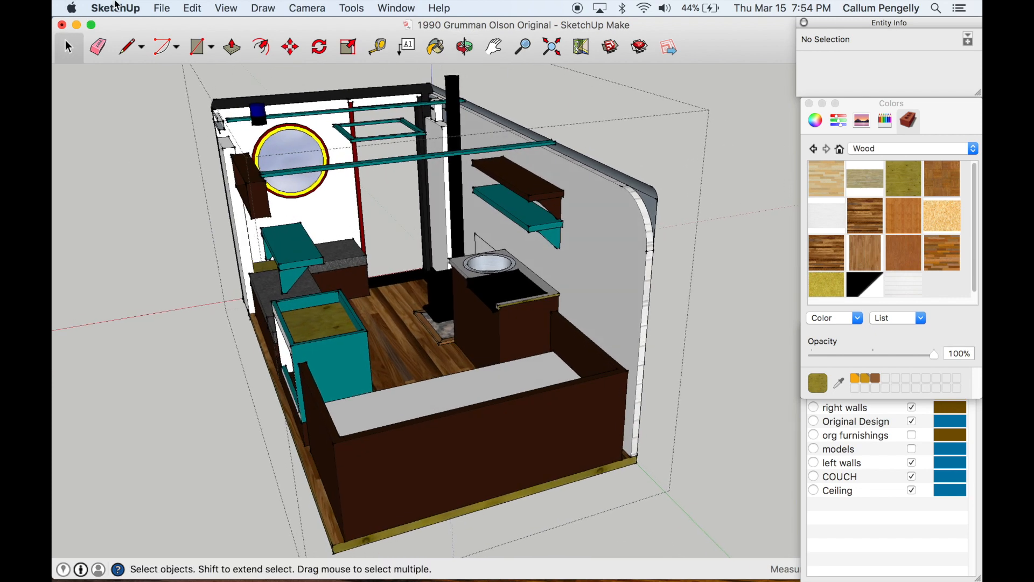
pyautogui.moveTo(396, 264); pyautogui.dragTo(291, 191)
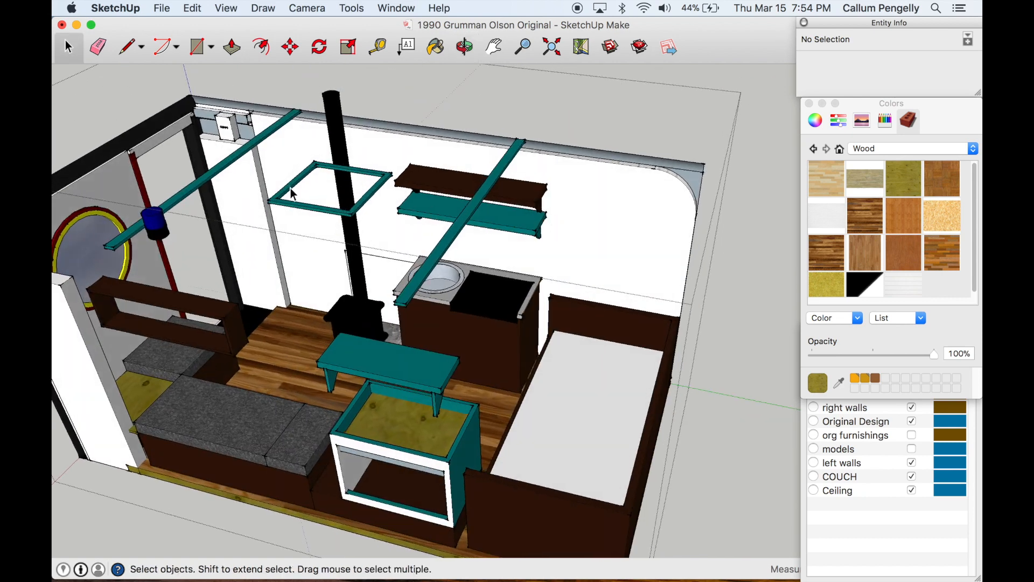
pyautogui.click(377, 46)
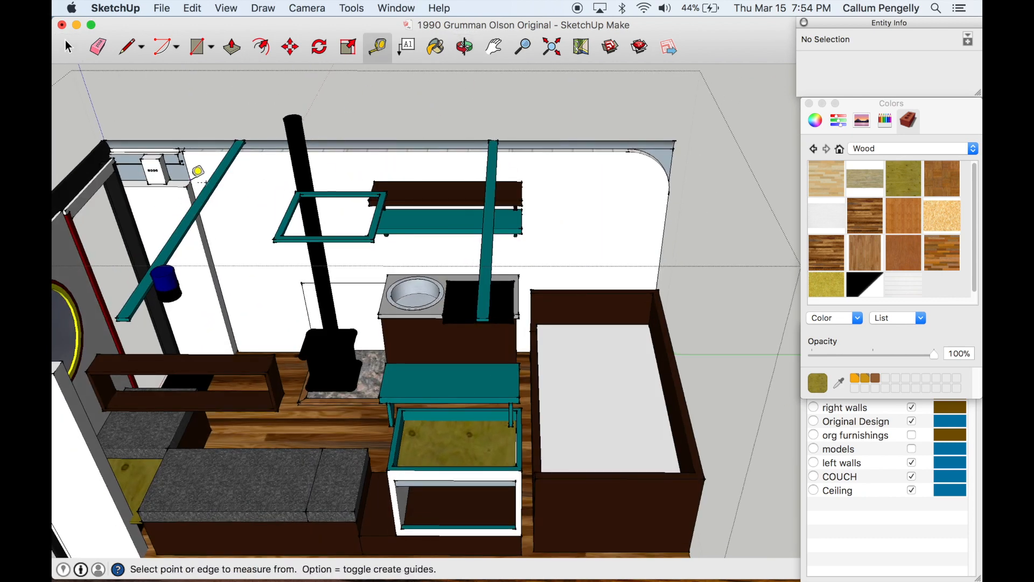
pyautogui.click(196, 172)
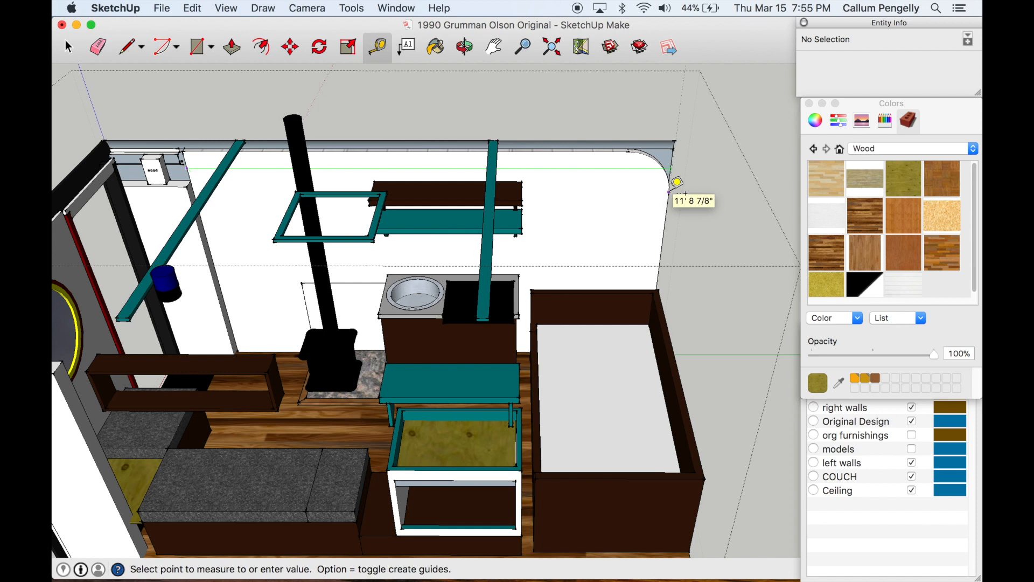
pyautogui.moveTo(678, 193)
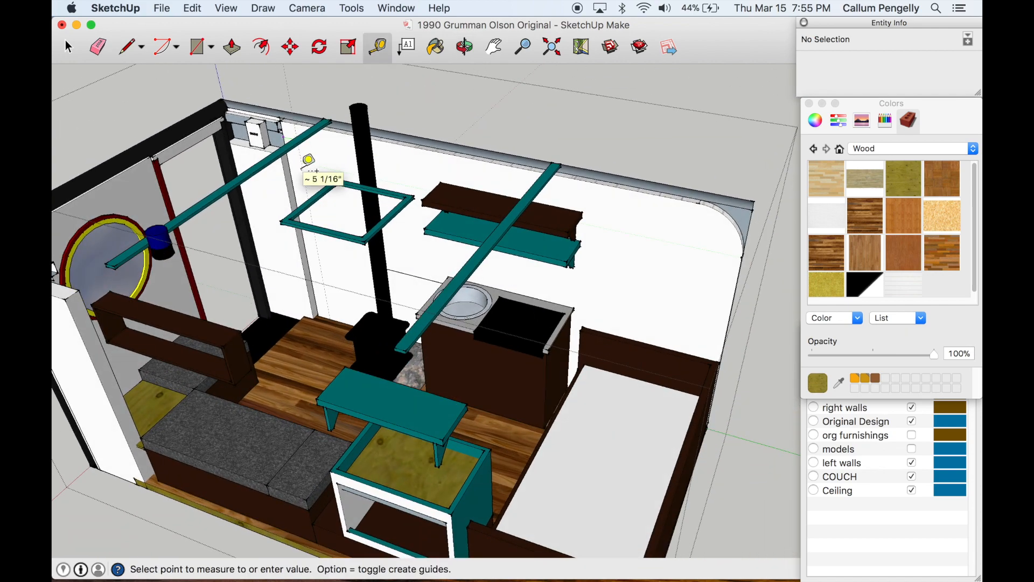
pyautogui.moveTo(375, 104)
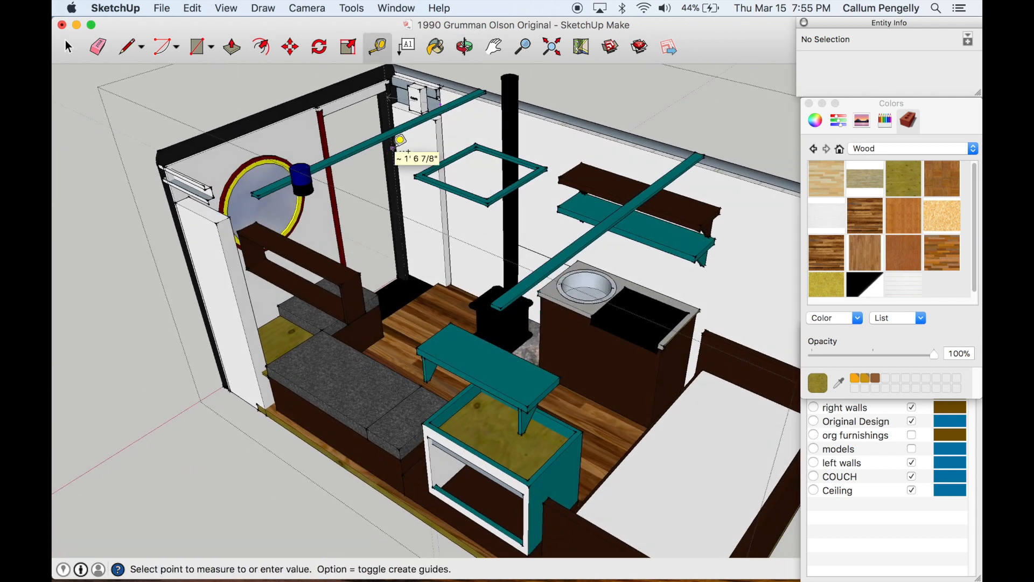
pyautogui.moveTo(429, 140)
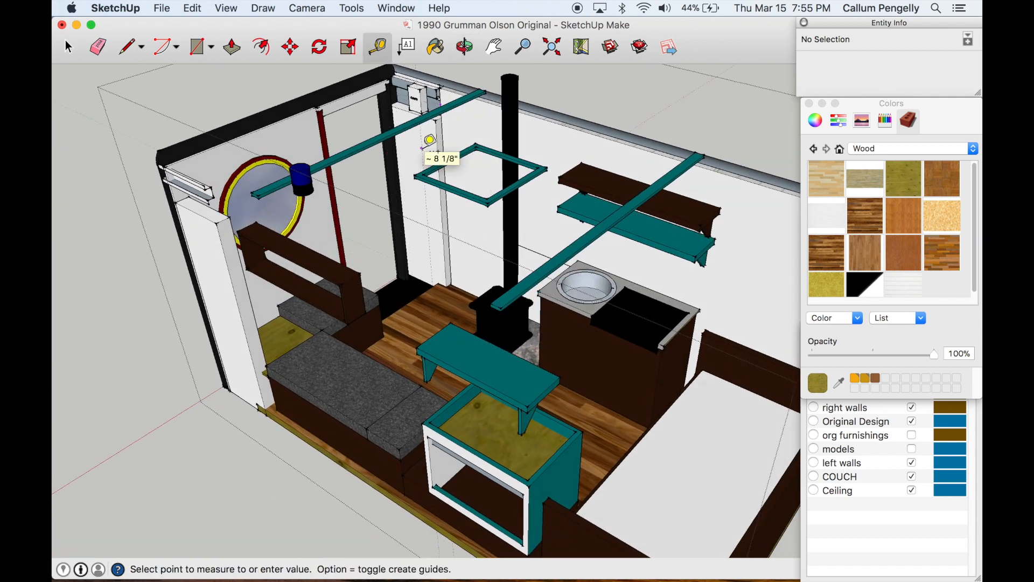
pyautogui.moveTo(440, 159)
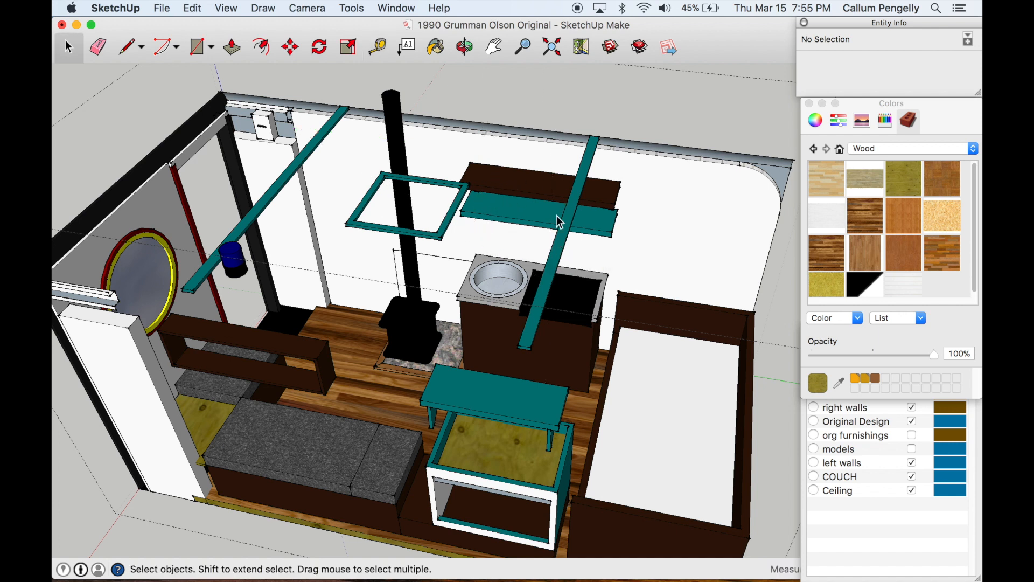
pyautogui.moveTo(487, 233)
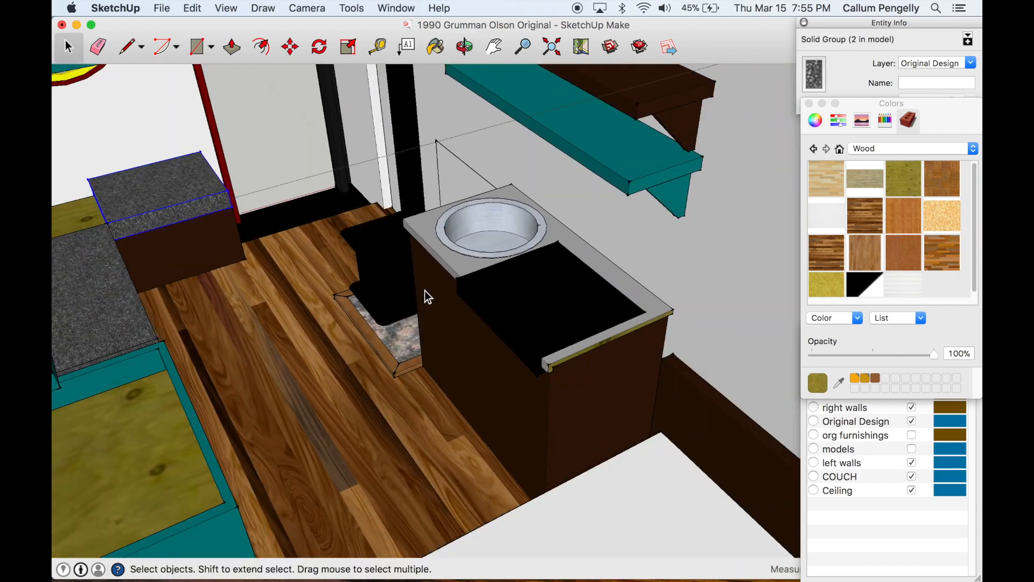
pyautogui.moveTo(570, 377)
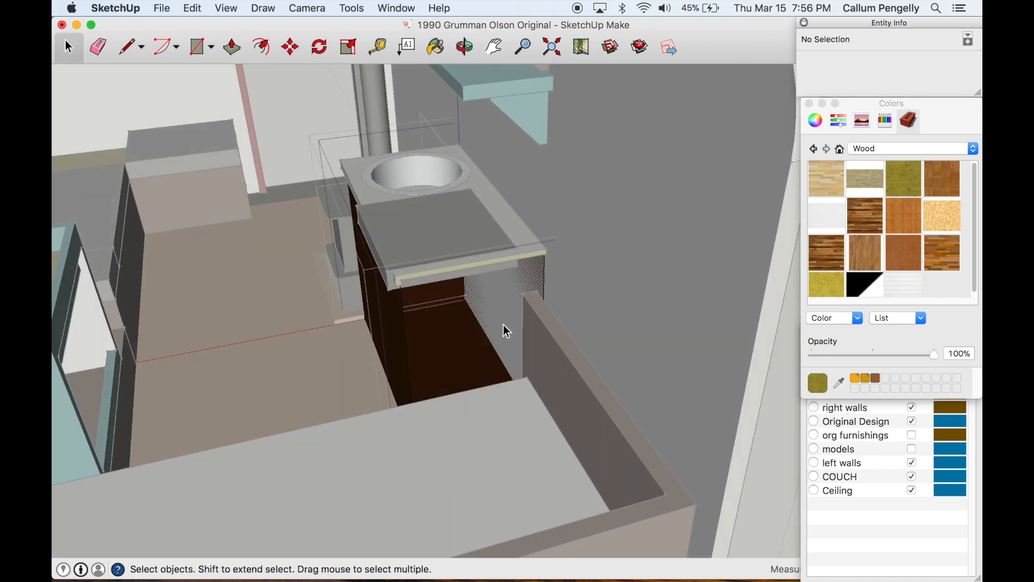
pyautogui.moveTo(404, 323)
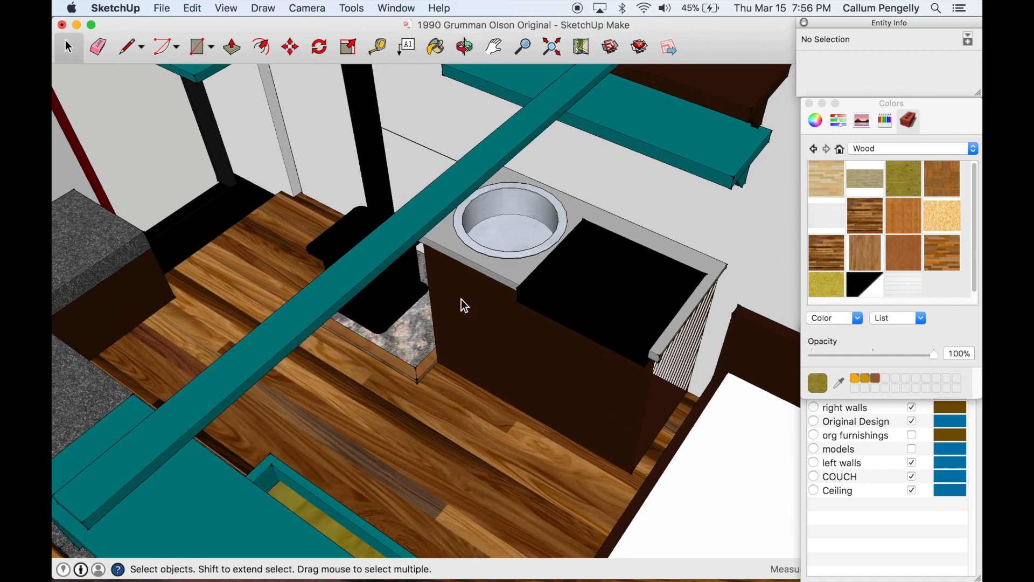
pyautogui.click(521, 349)
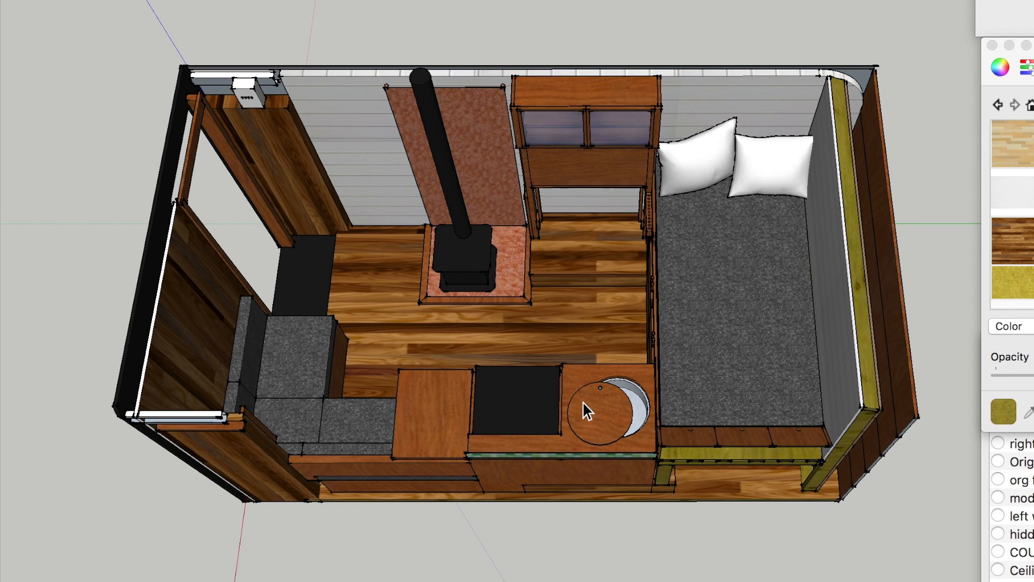
pyautogui.moveTo(371, 341)
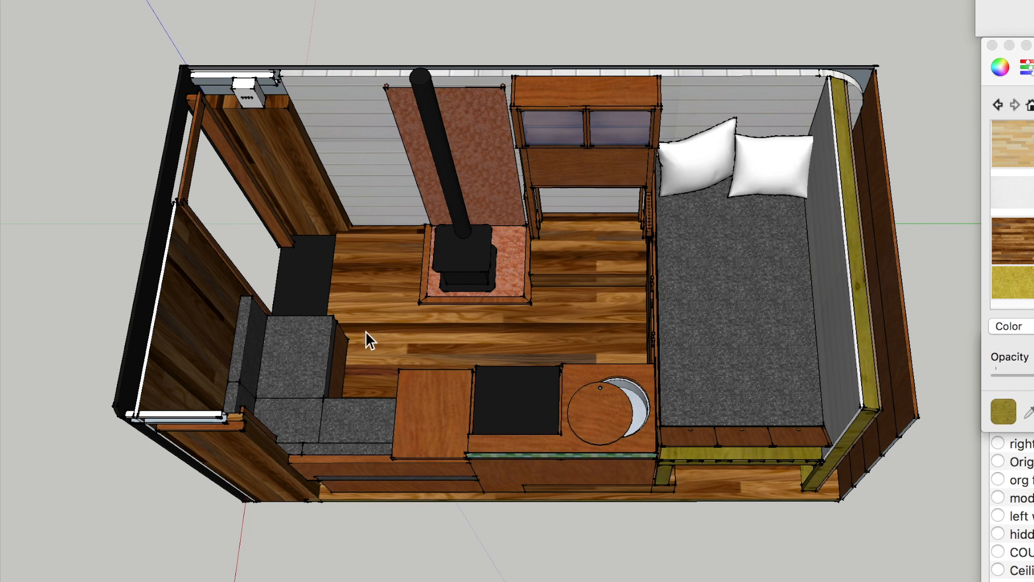
pyautogui.moveTo(356, 438)
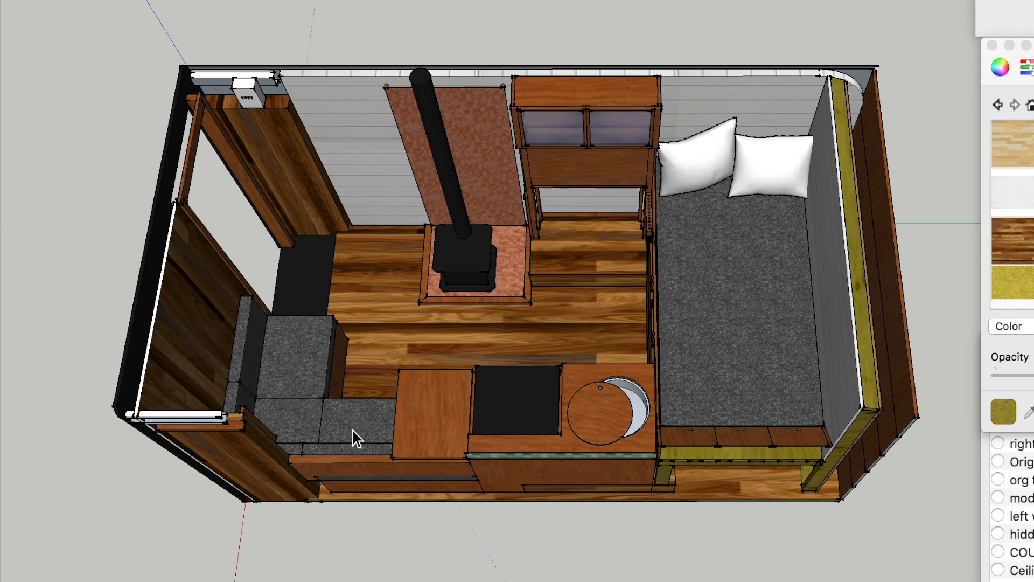
pyautogui.moveTo(573, 350)
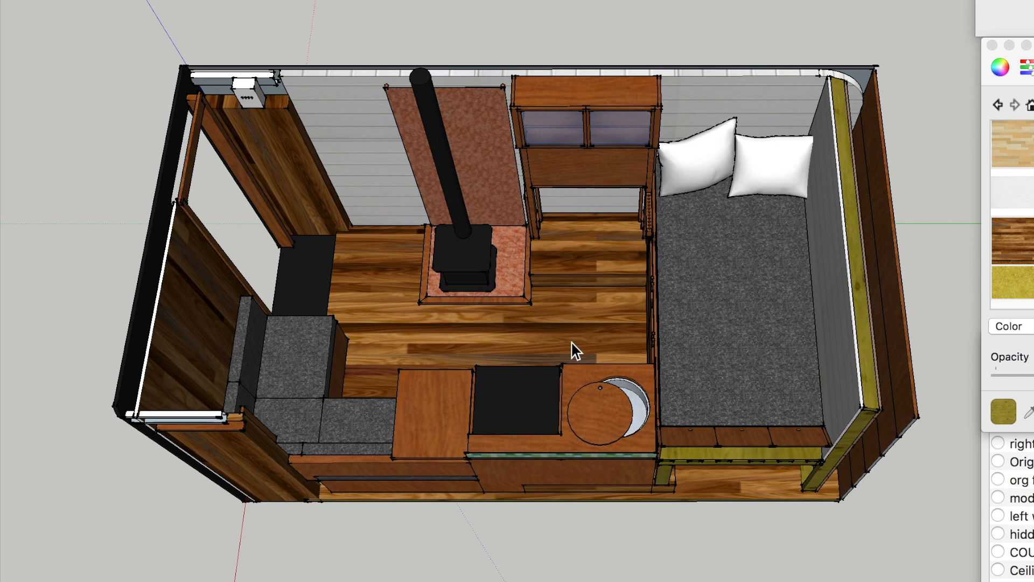
pyautogui.moveTo(800, 323)
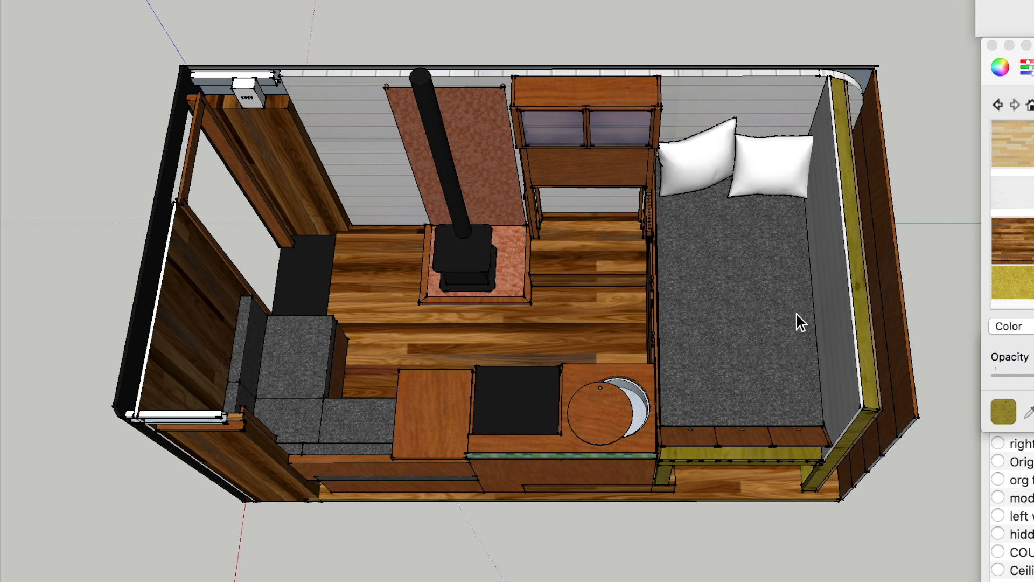
pyautogui.moveTo(681, 199)
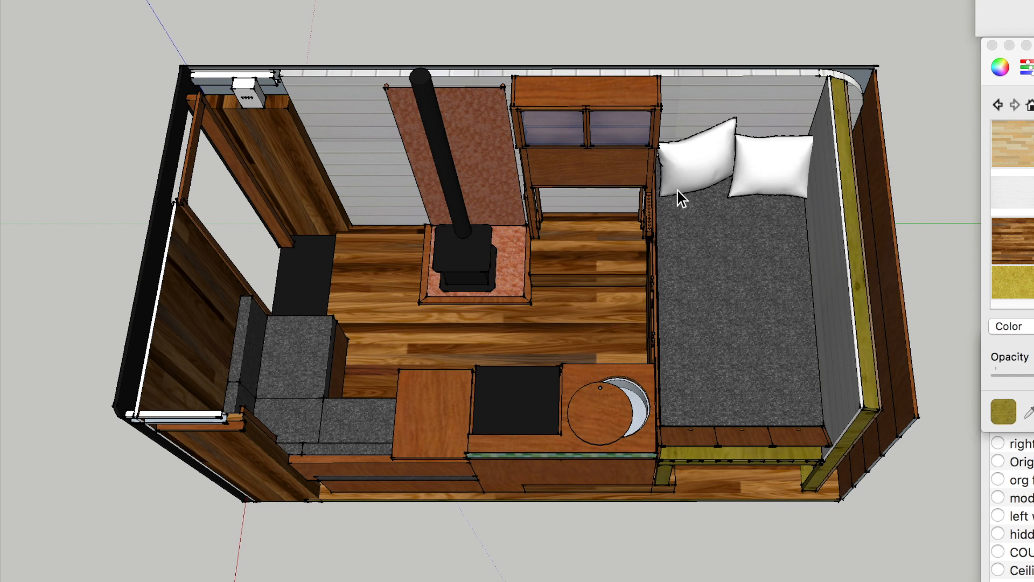
pyautogui.click(851, 139)
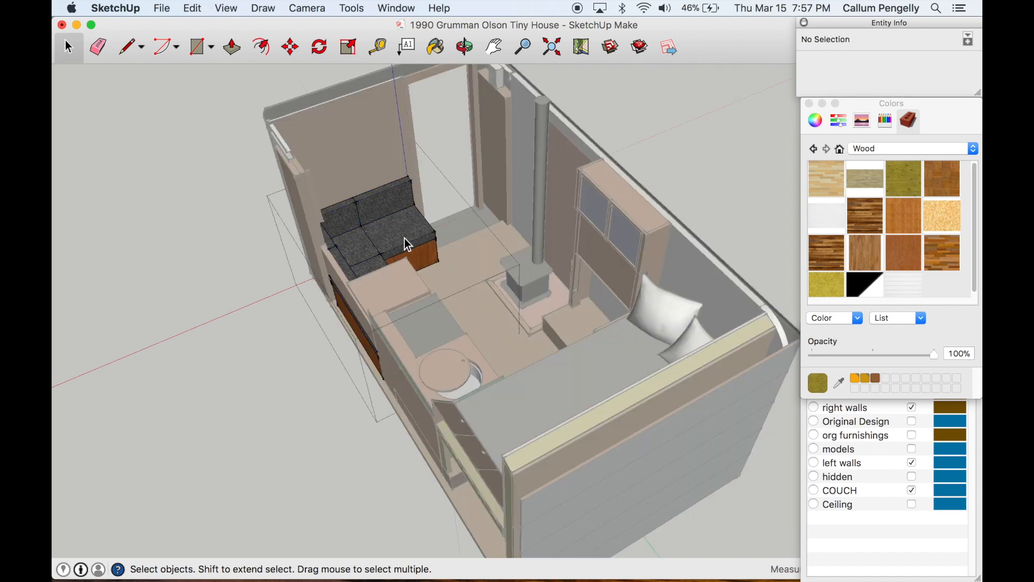
pyautogui.click(402, 241)
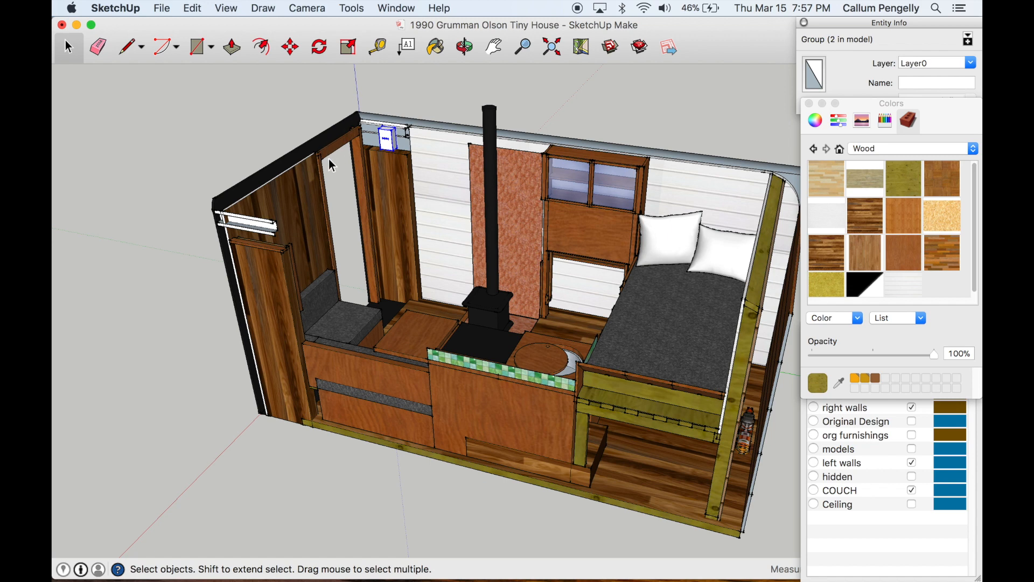
pyautogui.moveTo(315, 168)
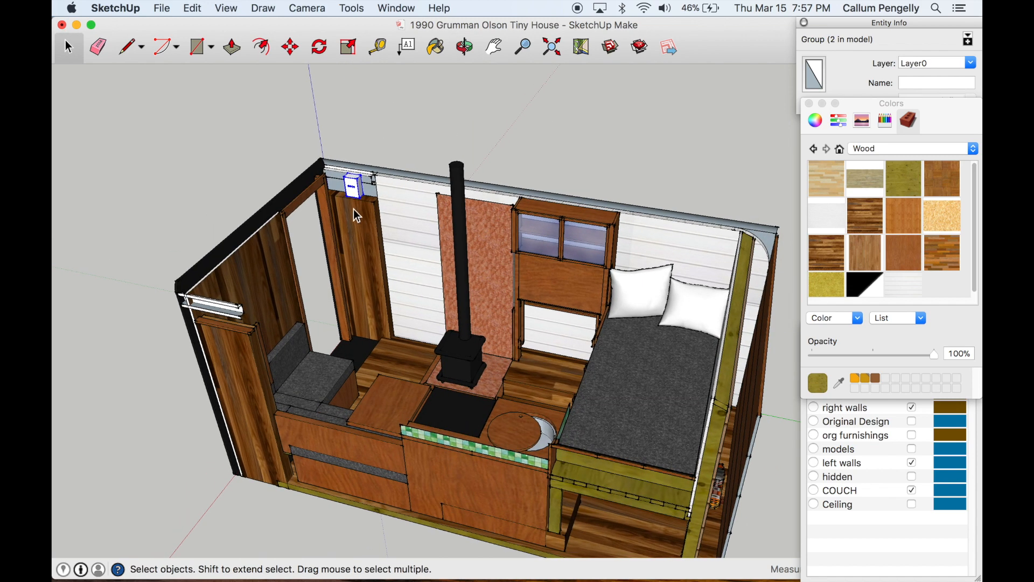
pyautogui.moveTo(378, 297)
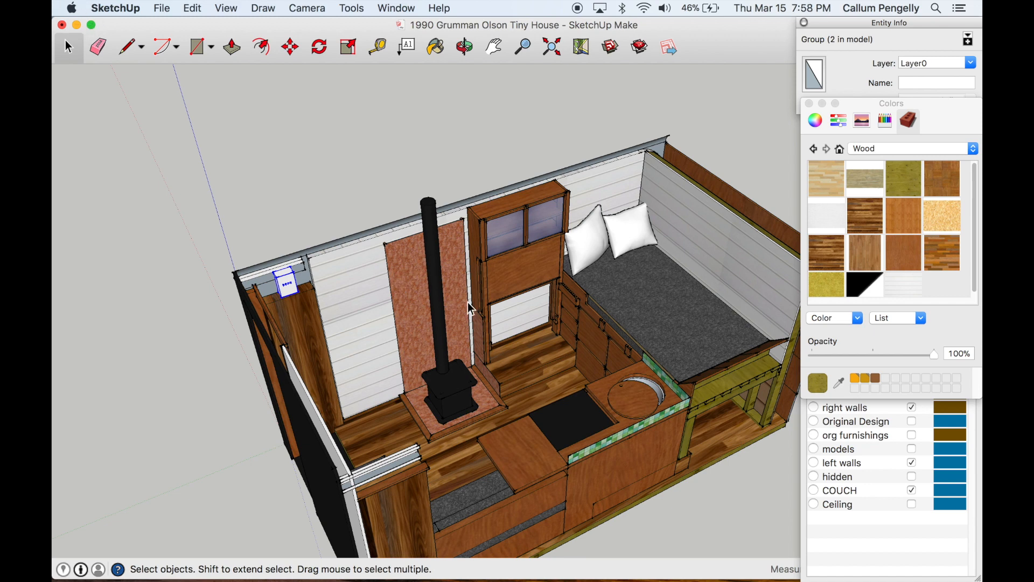
pyautogui.moveTo(632, 215)
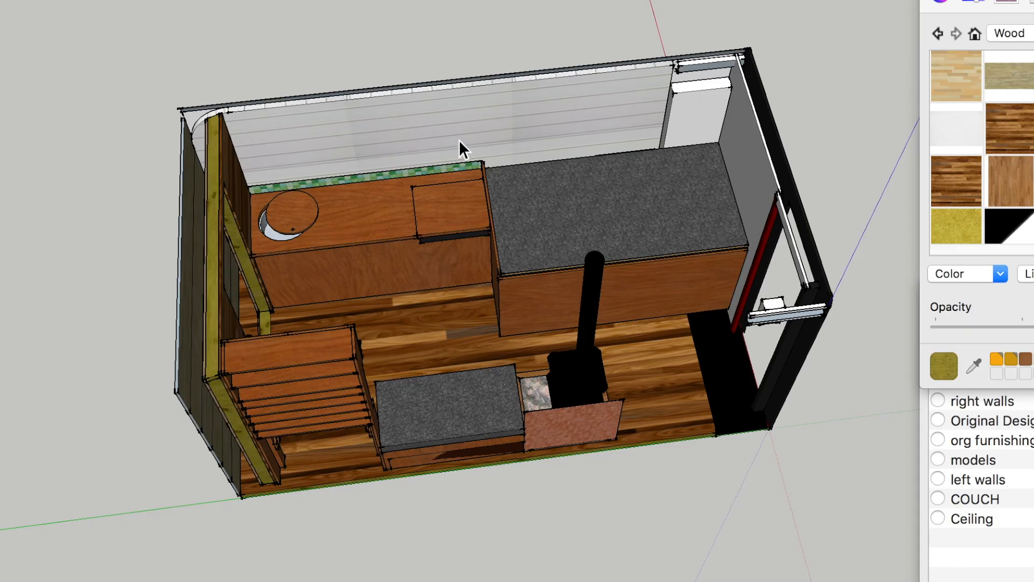
pyautogui.moveTo(450, 145)
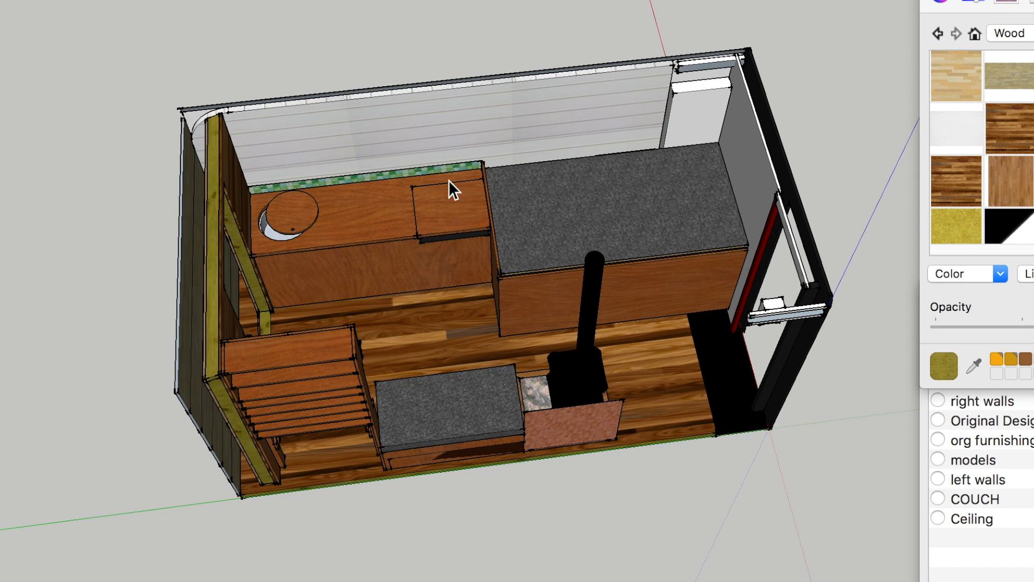
pyautogui.moveTo(452, 188); pyautogui.dragTo(305, 130)
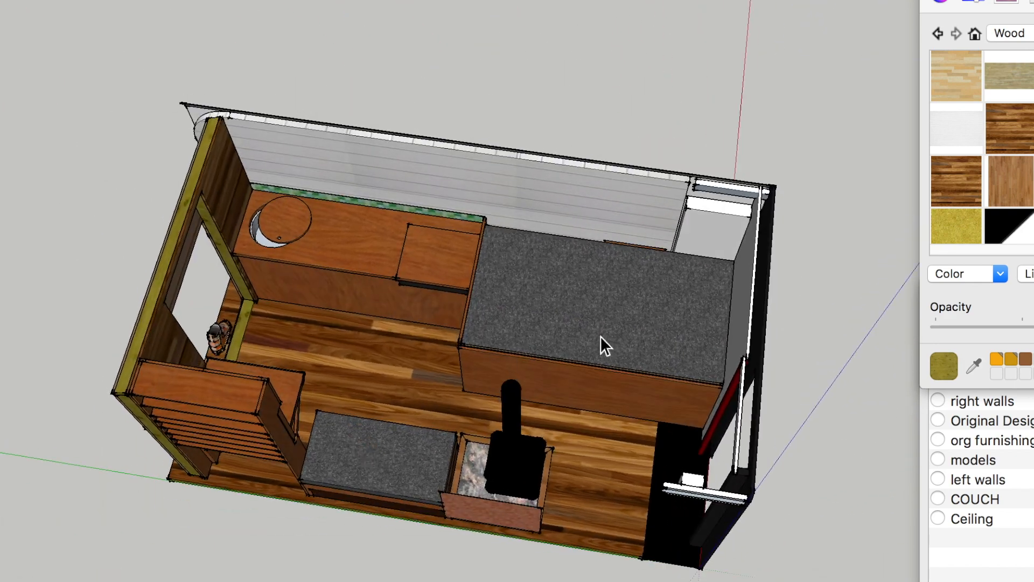
pyautogui.moveTo(590, 379)
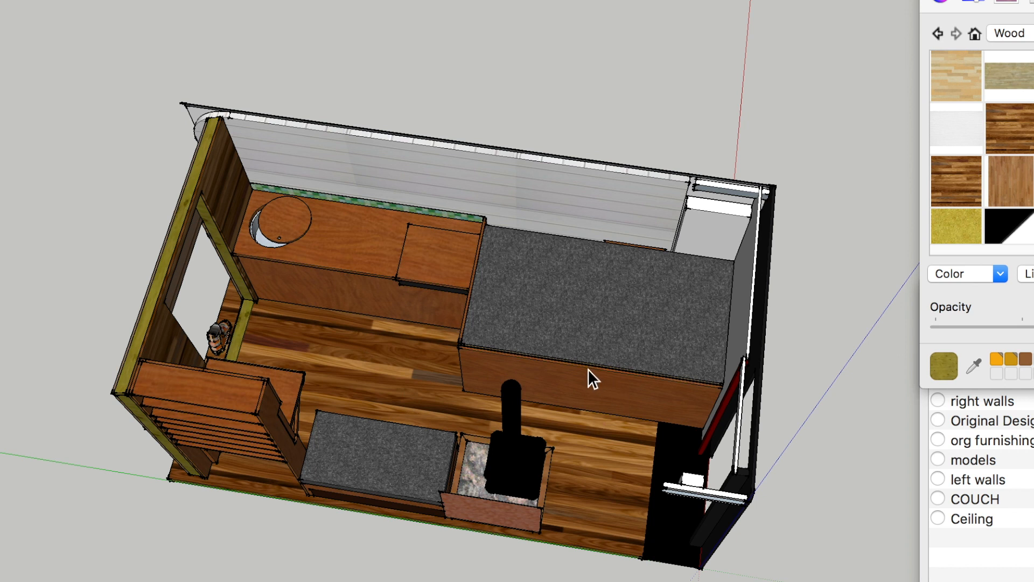
pyautogui.moveTo(700, 281)
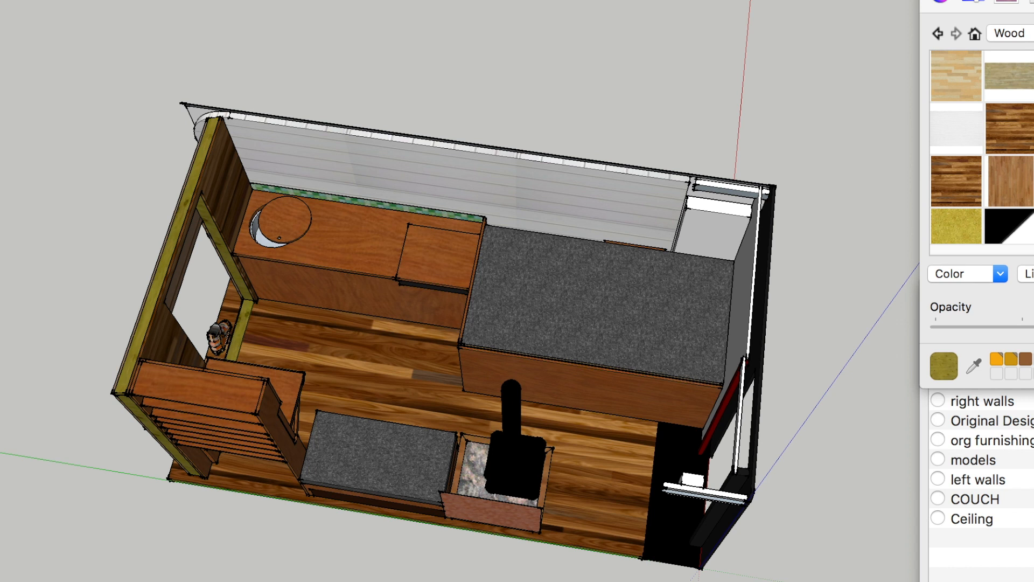
pyautogui.moveTo(649, 291)
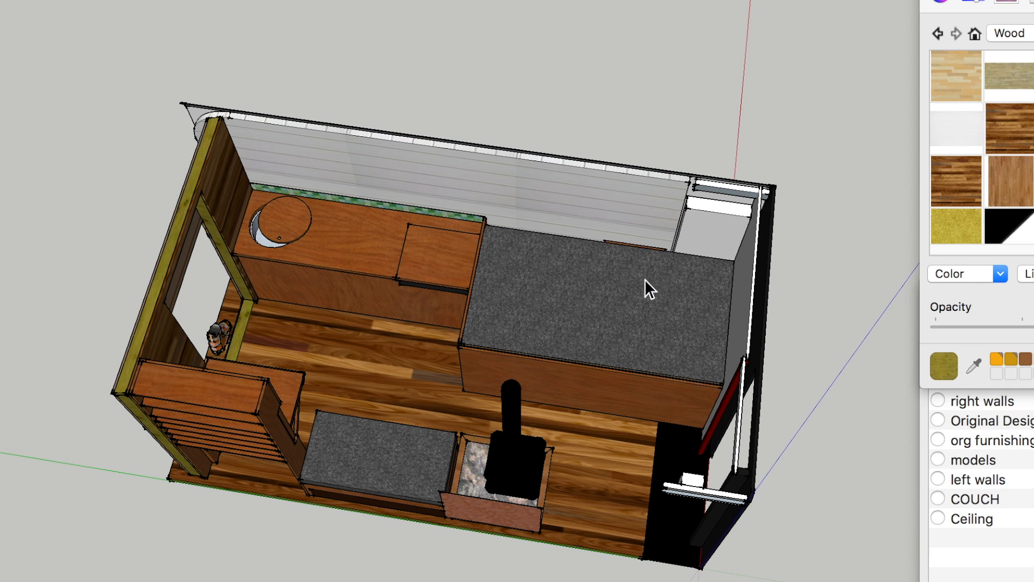
pyautogui.moveTo(681, 346)
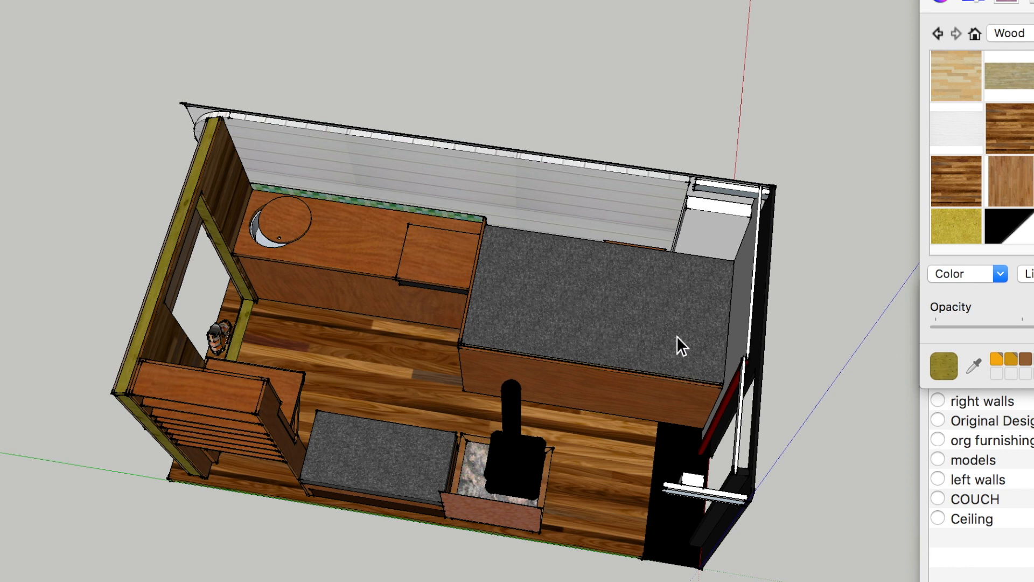
pyautogui.moveTo(496, 359)
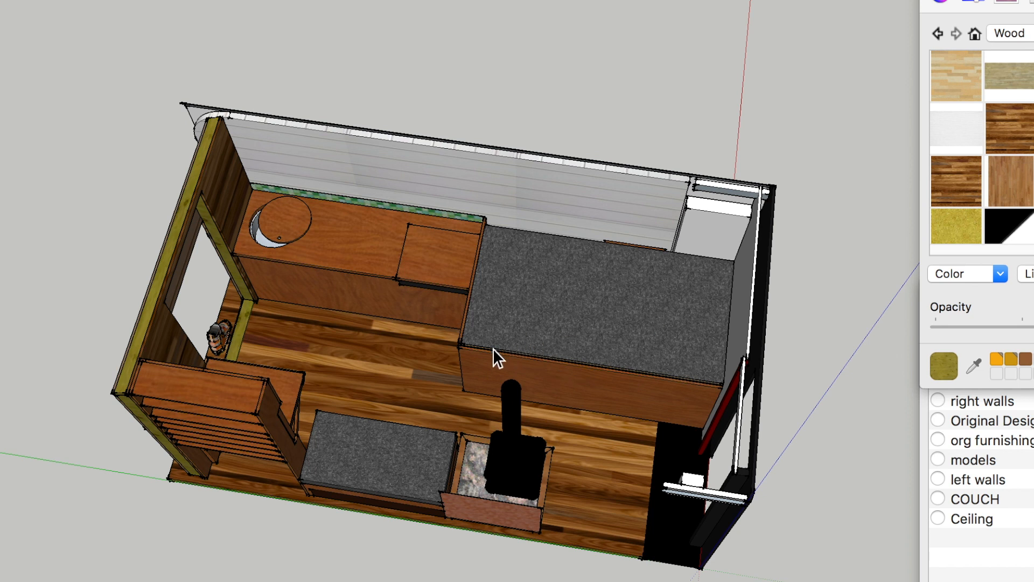
pyautogui.moveTo(442, 526)
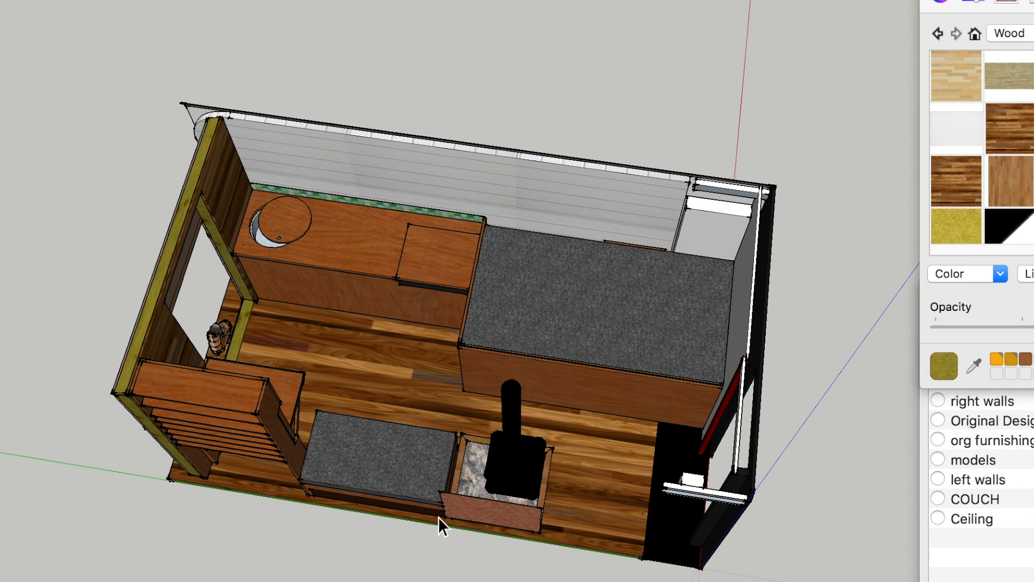
pyautogui.moveTo(229, 414)
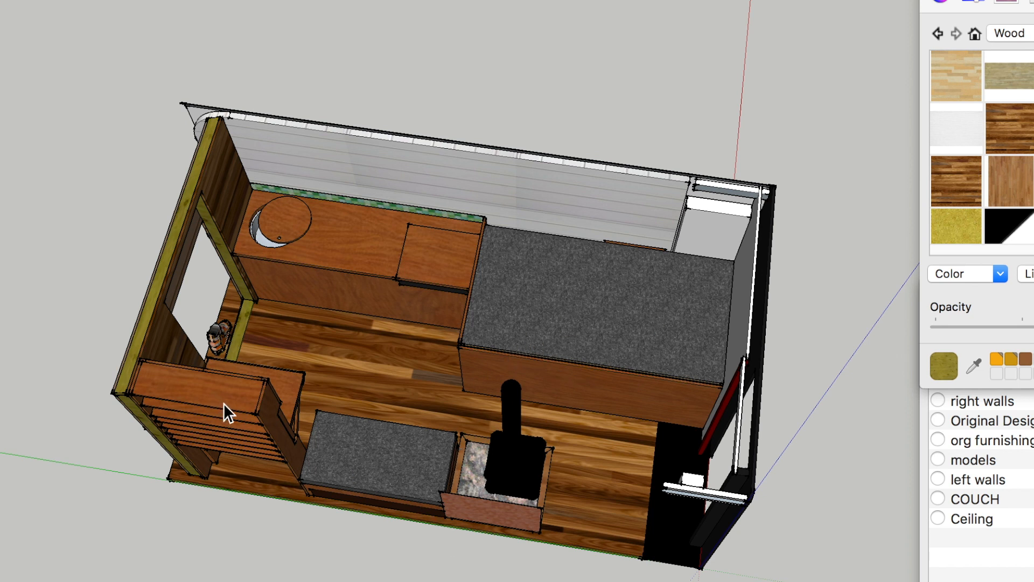
pyautogui.moveTo(243, 381)
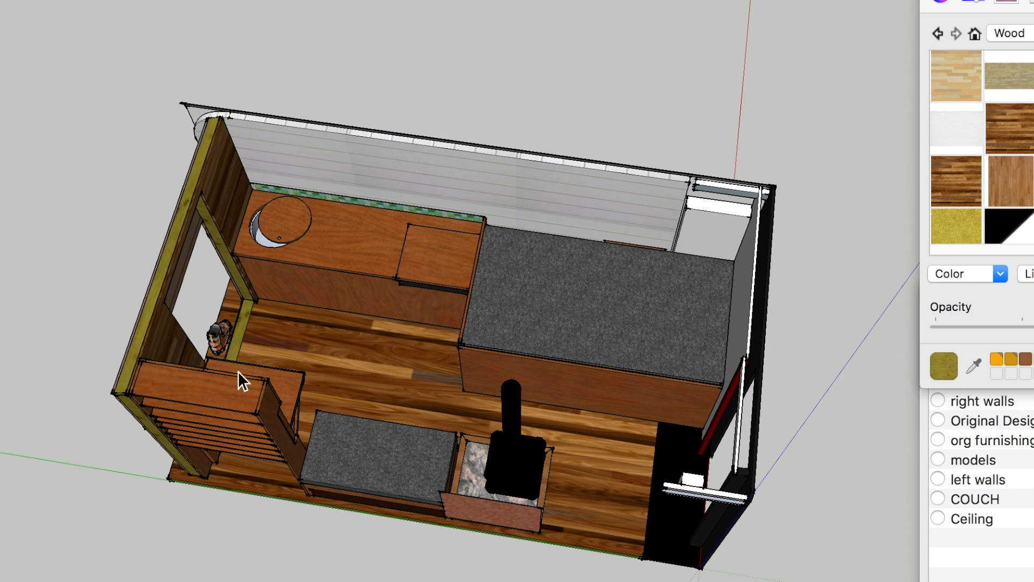
pyautogui.moveTo(349, 262)
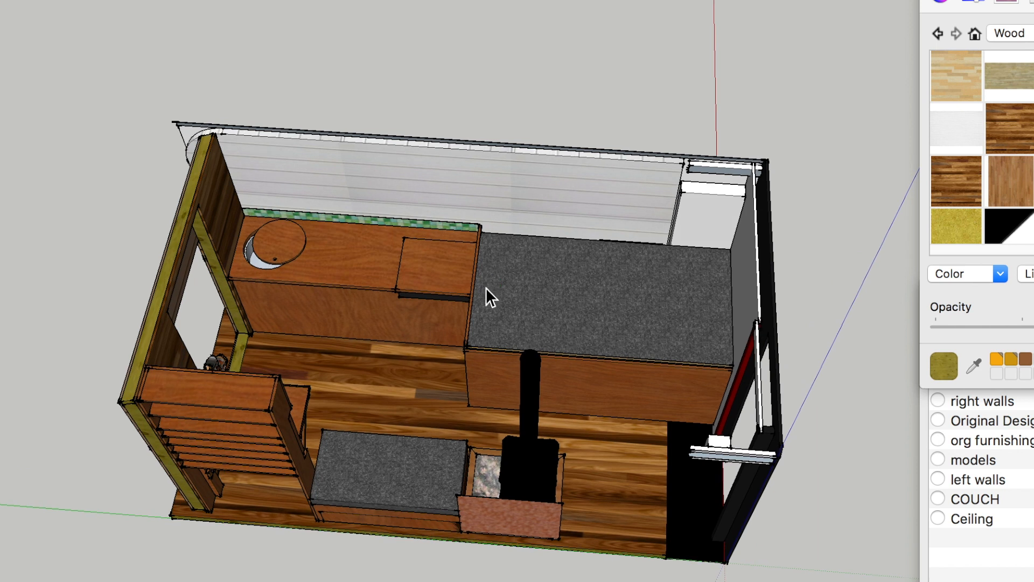
pyautogui.moveTo(475, 302)
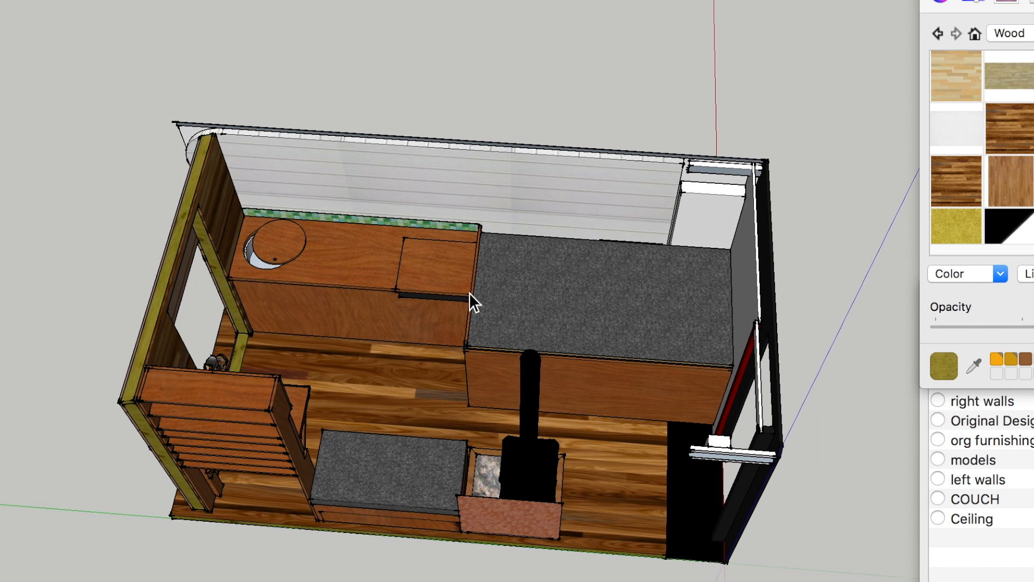
pyautogui.moveTo(626, 465)
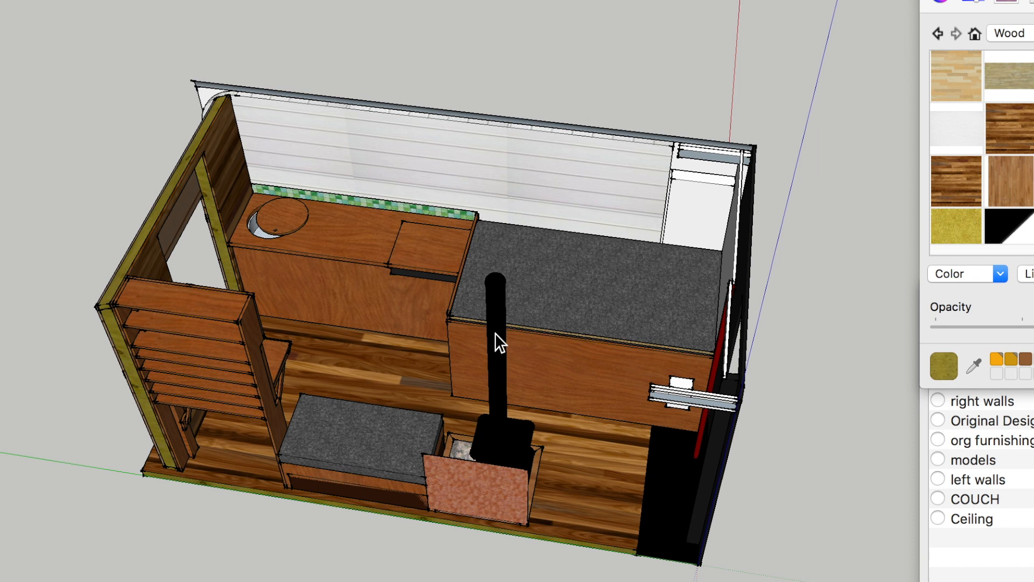
pyautogui.moveTo(475, 333)
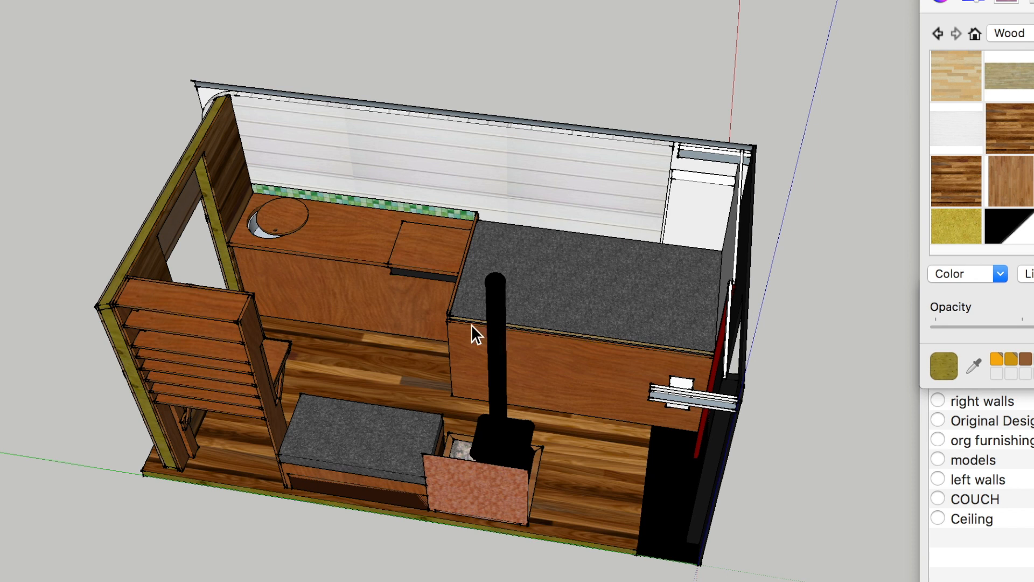
pyautogui.moveTo(472, 329)
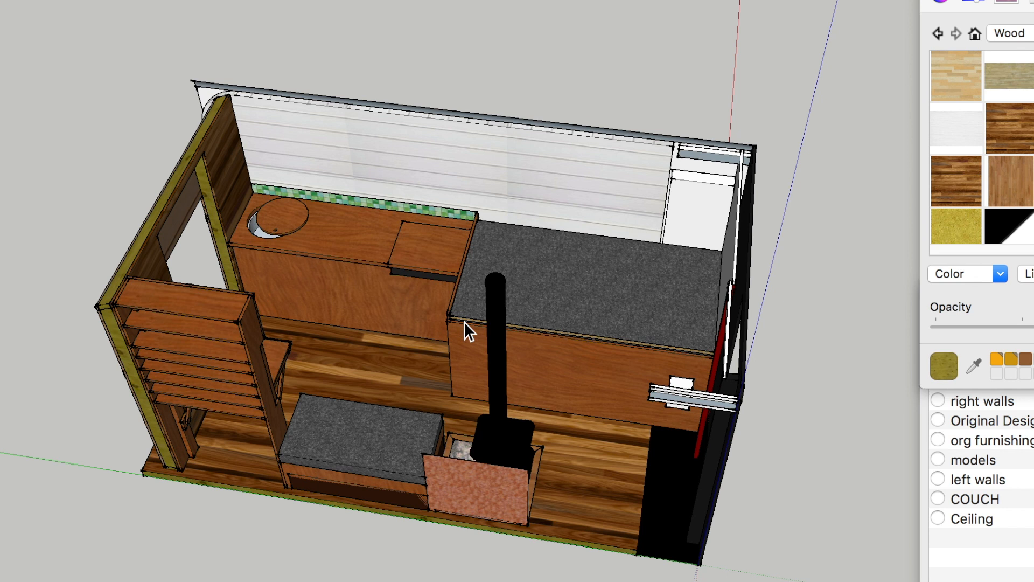
pyautogui.moveTo(468, 338)
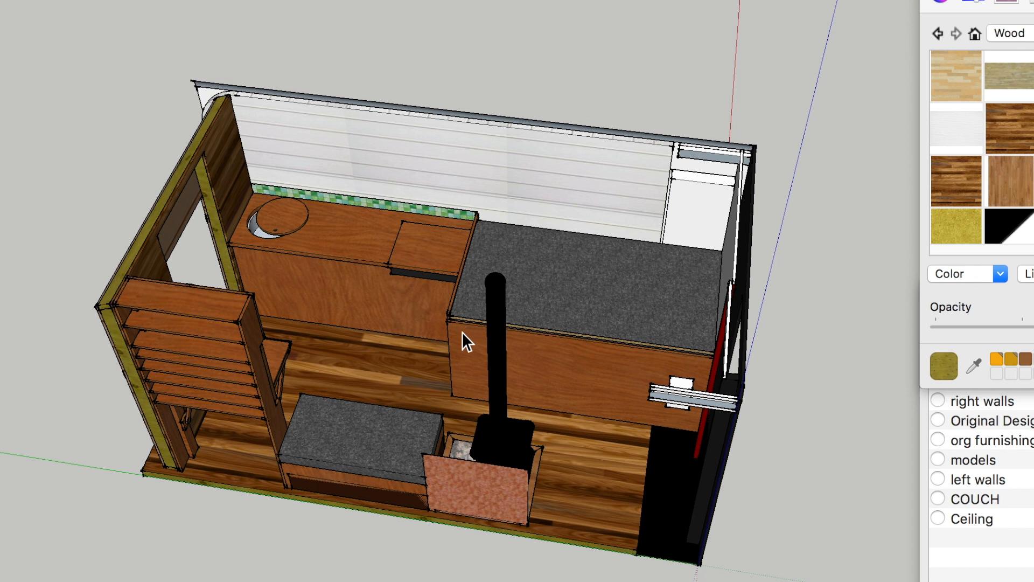
pyautogui.moveTo(468, 274)
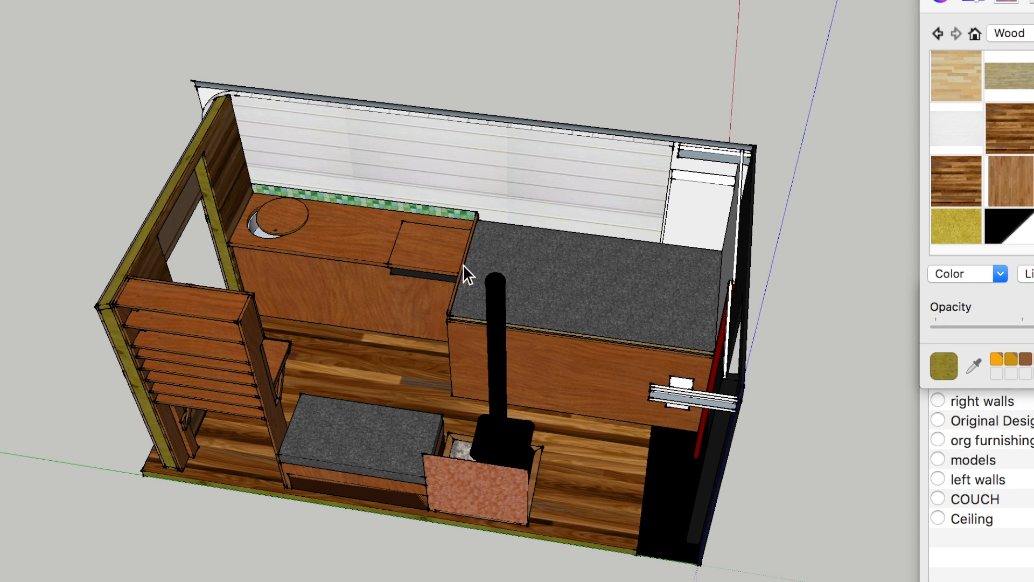
pyautogui.moveTo(511, 346)
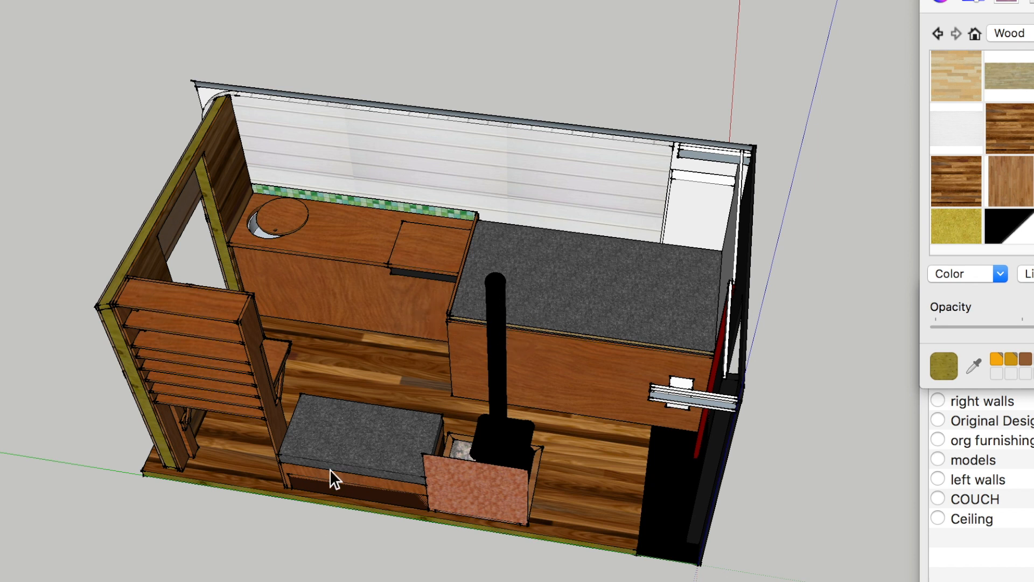
pyautogui.moveTo(361, 476)
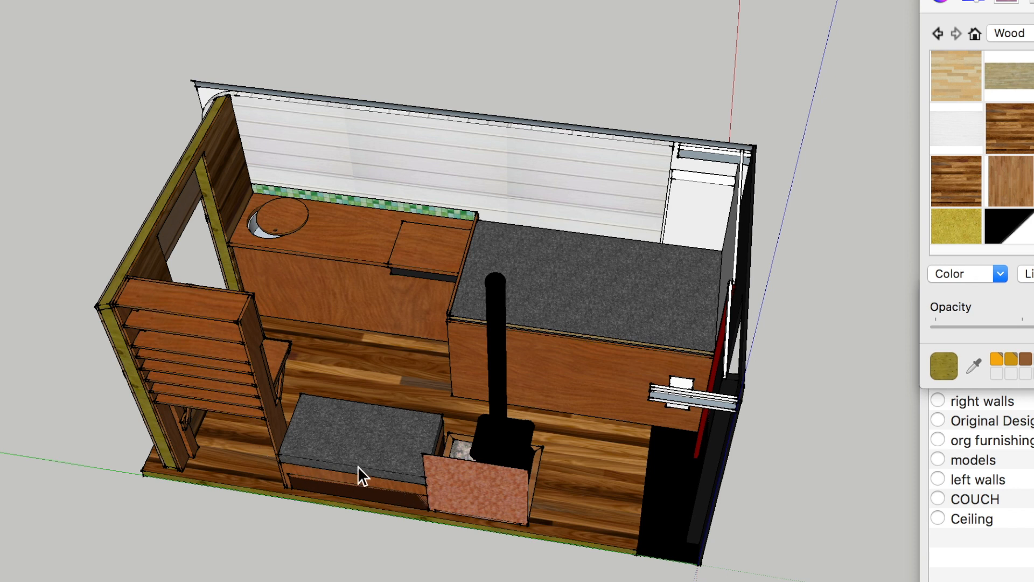
pyautogui.moveTo(384, 476)
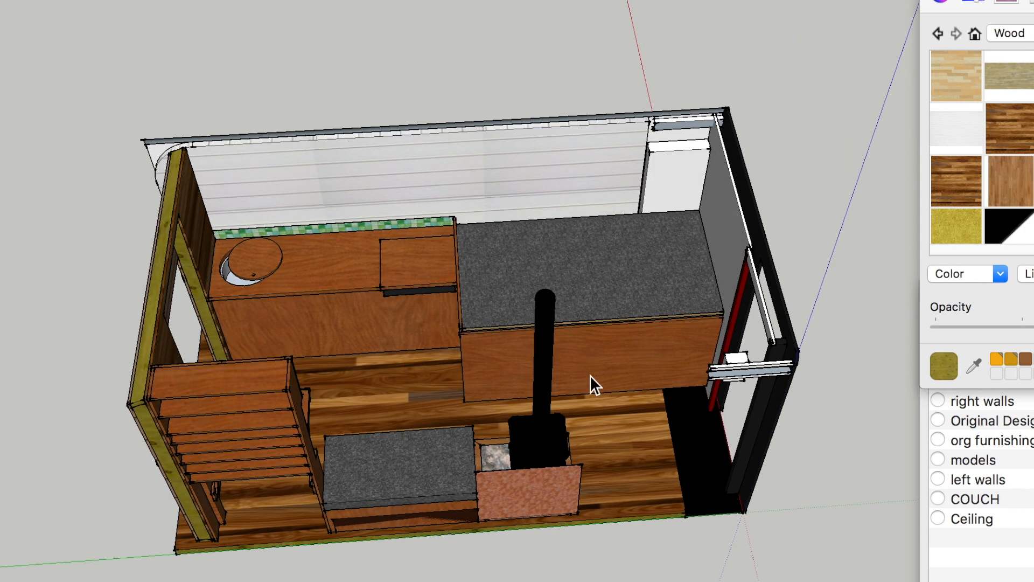
pyautogui.moveTo(462, 350)
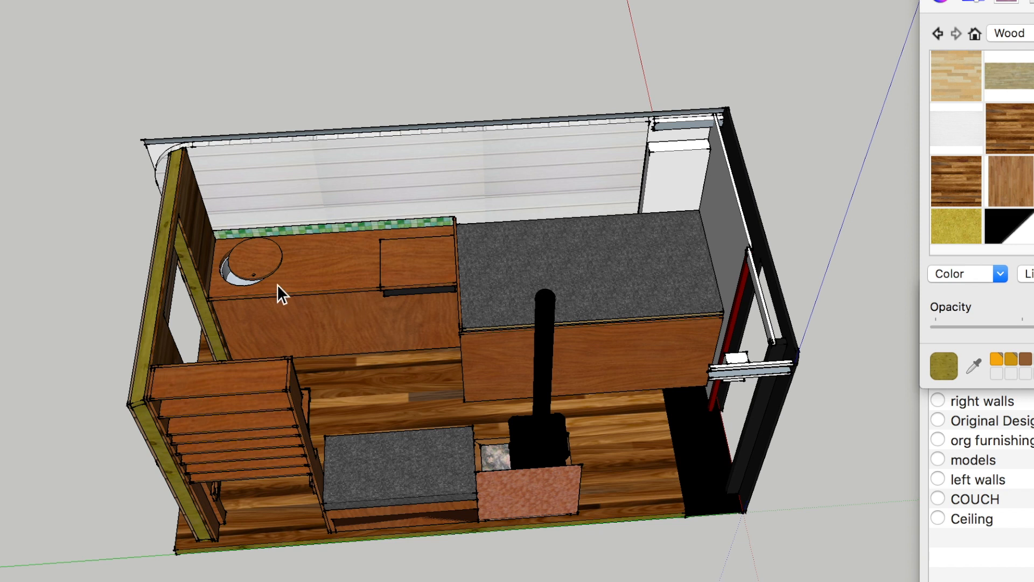
pyautogui.moveTo(452, 292)
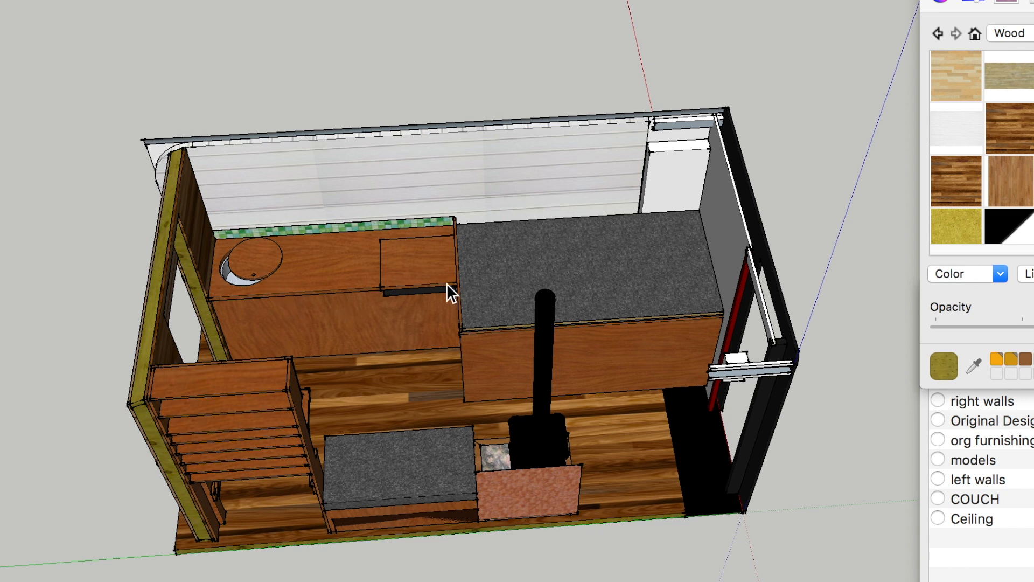
pyautogui.moveTo(384, 290)
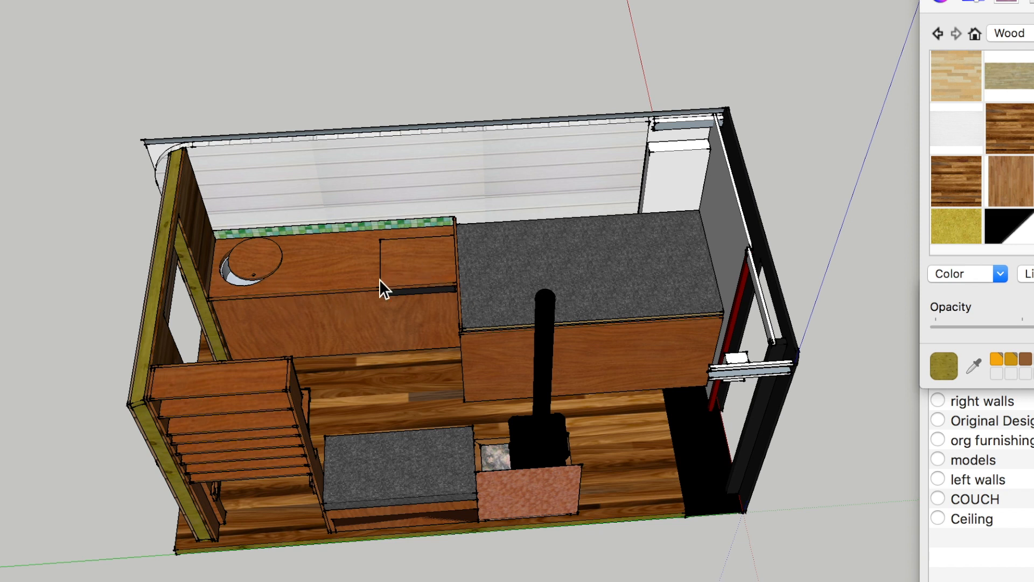
pyautogui.moveTo(422, 426)
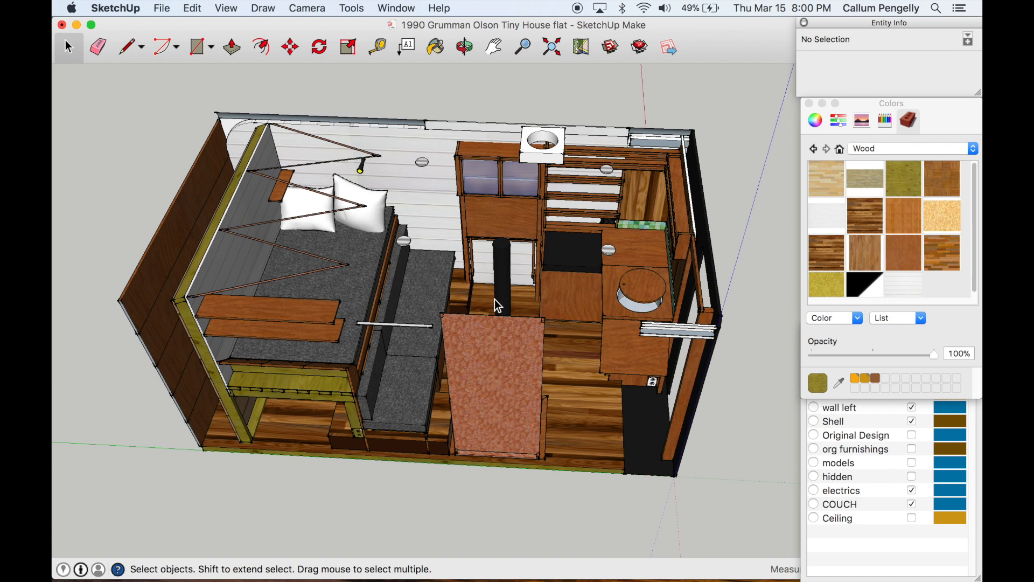
pyautogui.moveTo(979, 480)
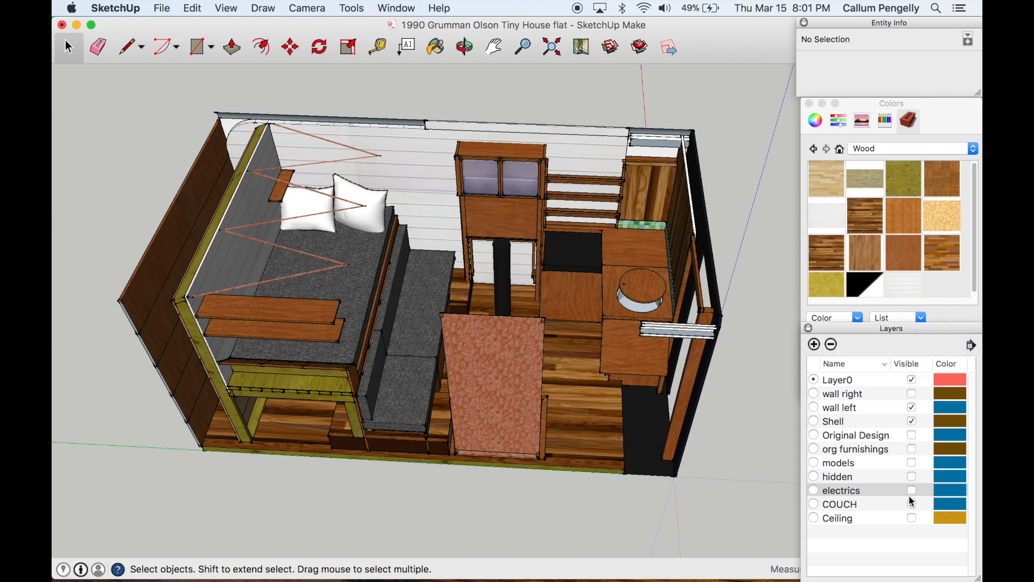
# Step: Uncheck Visible for the electrics layer to hide the wiring and ceiling lights
pyautogui.click(911, 505)
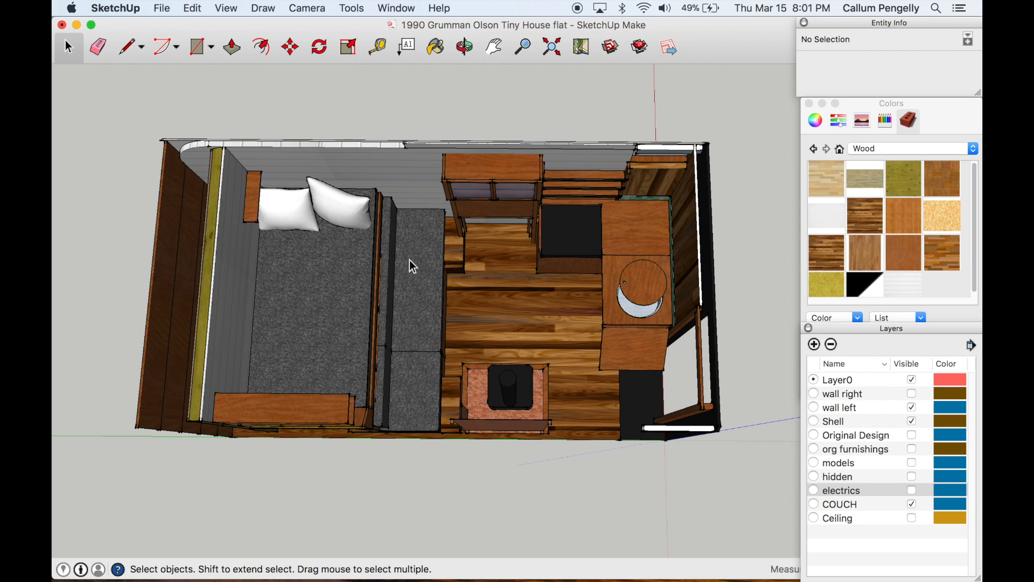
pyautogui.moveTo(297, 329)
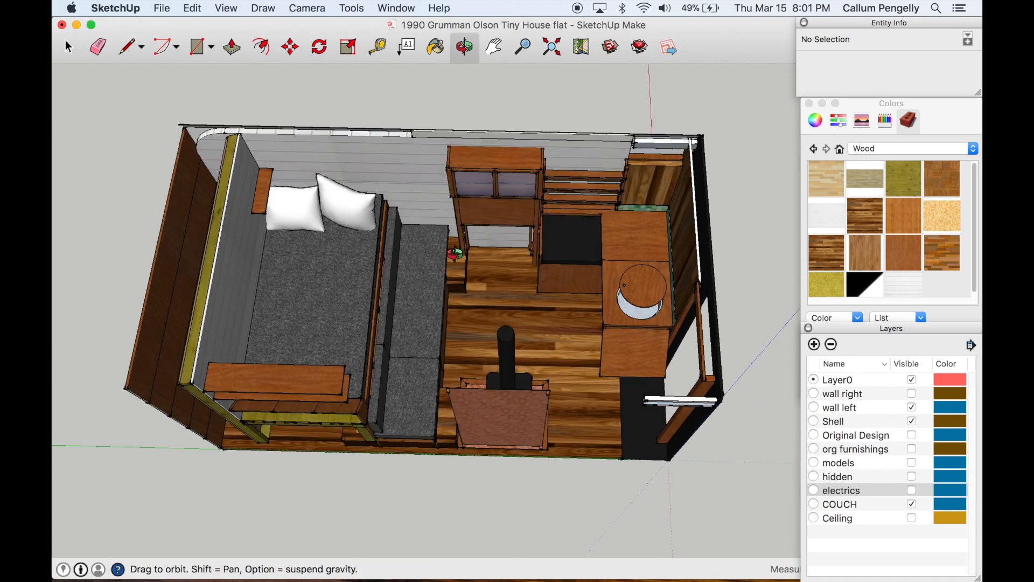
pyautogui.click(68, 46)
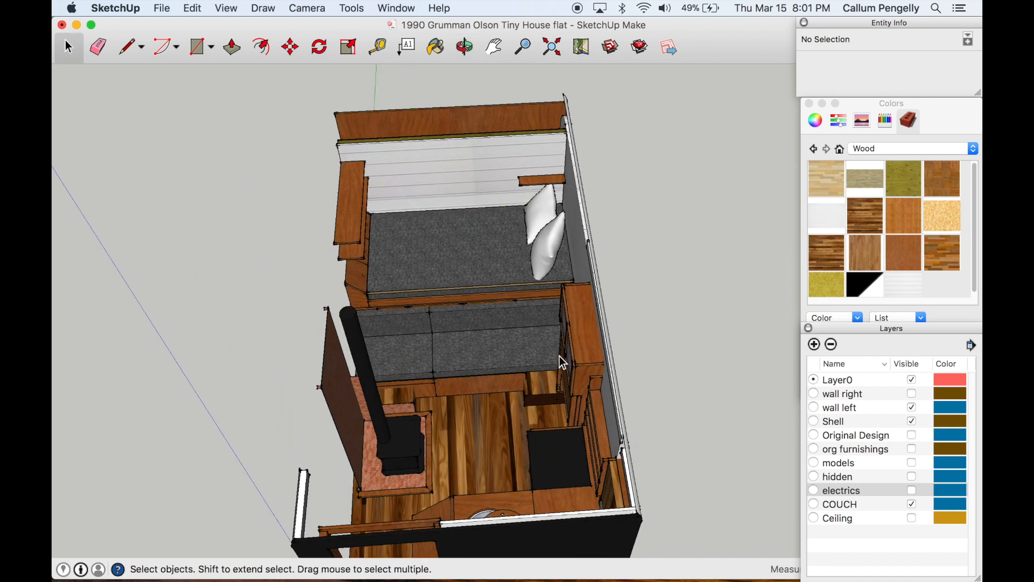
pyautogui.moveTo(497, 388)
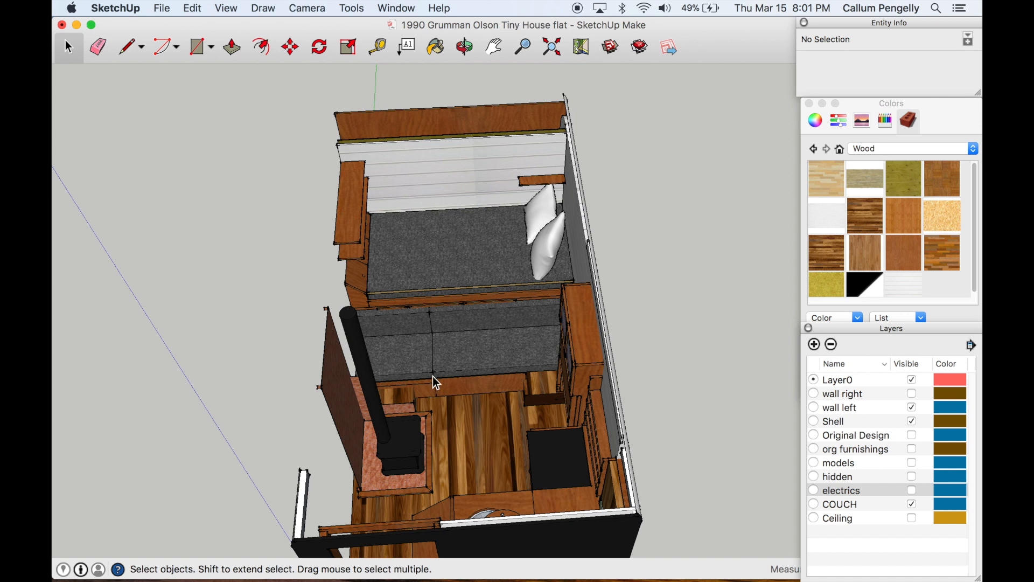
pyautogui.moveTo(480, 365)
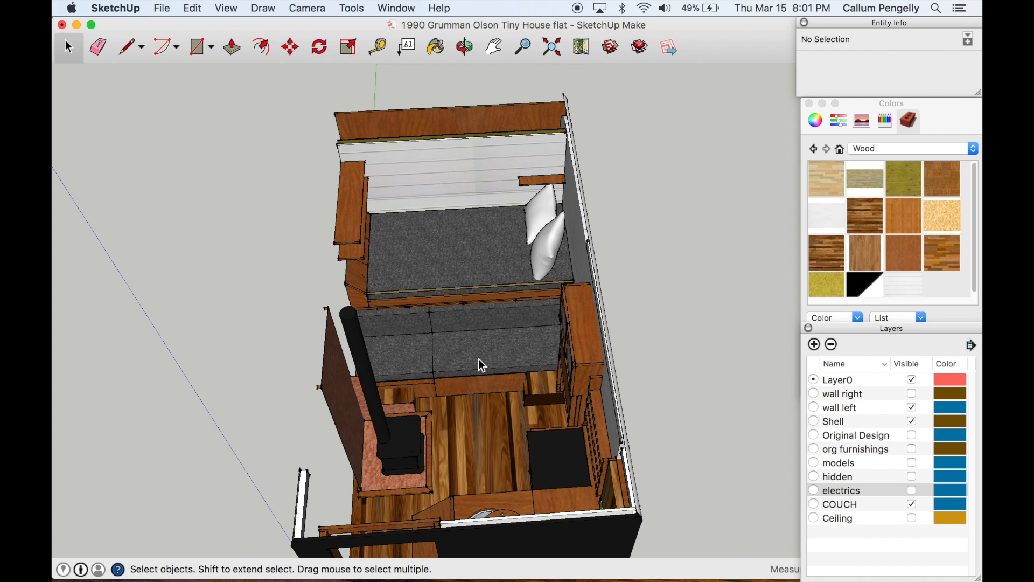
pyautogui.moveTo(459, 382)
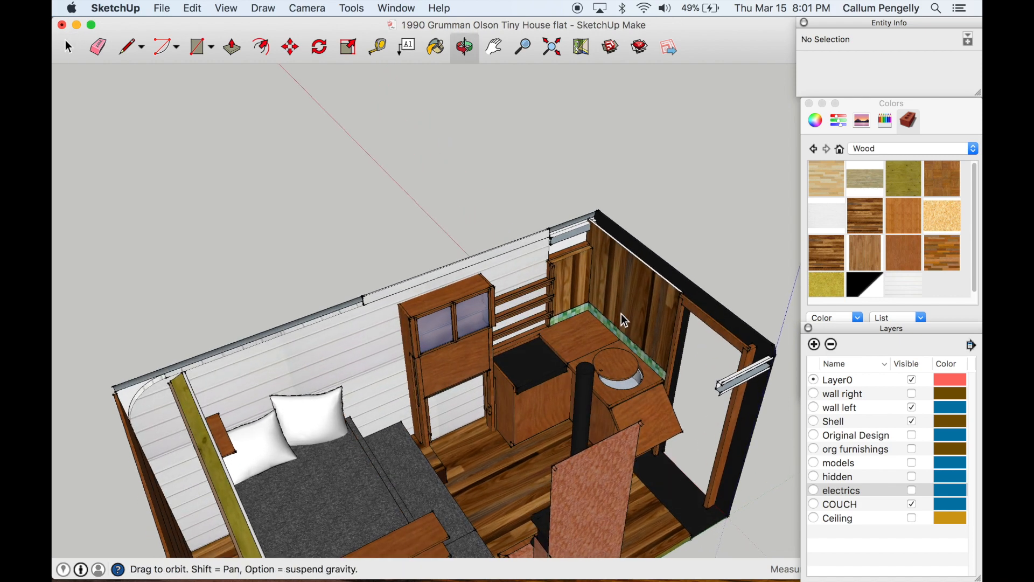
pyautogui.click(67, 47)
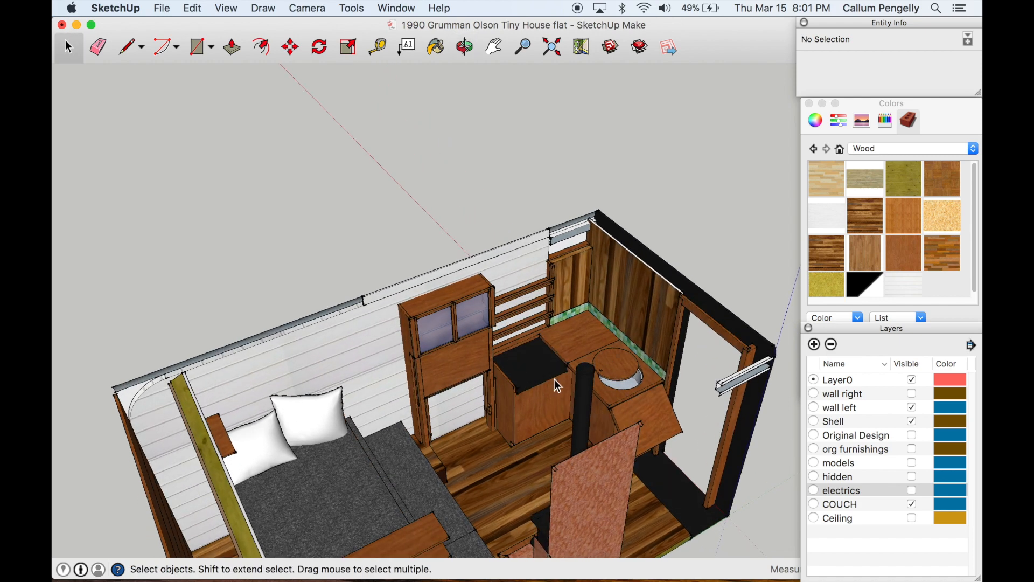
pyautogui.moveTo(563, 367)
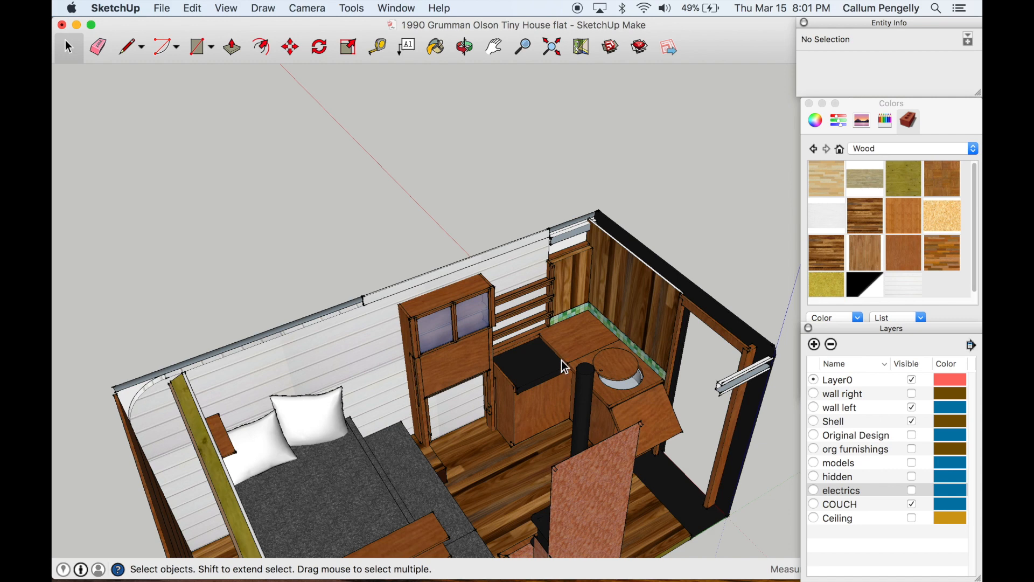
pyautogui.moveTo(453, 341)
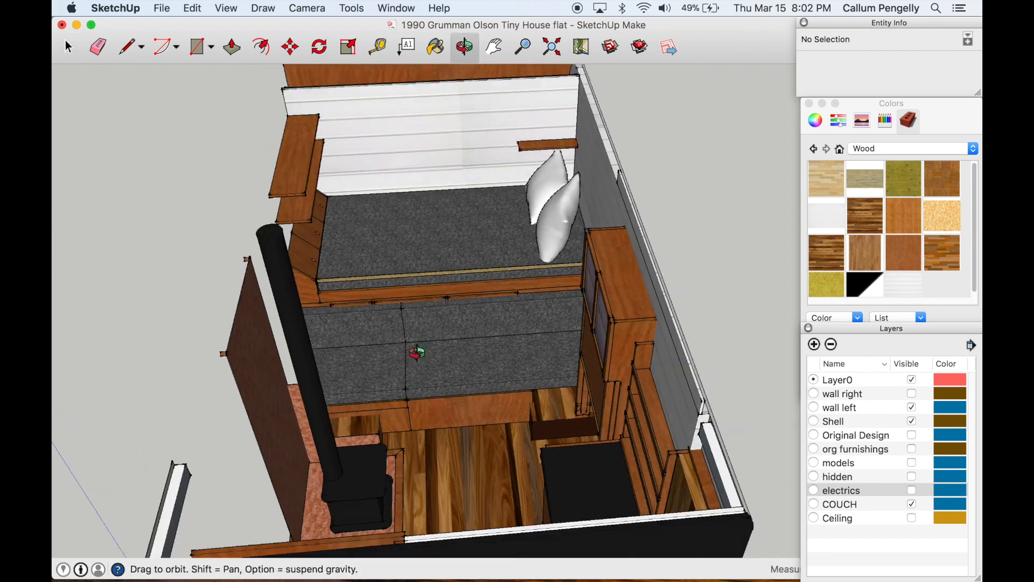
pyautogui.click(68, 47)
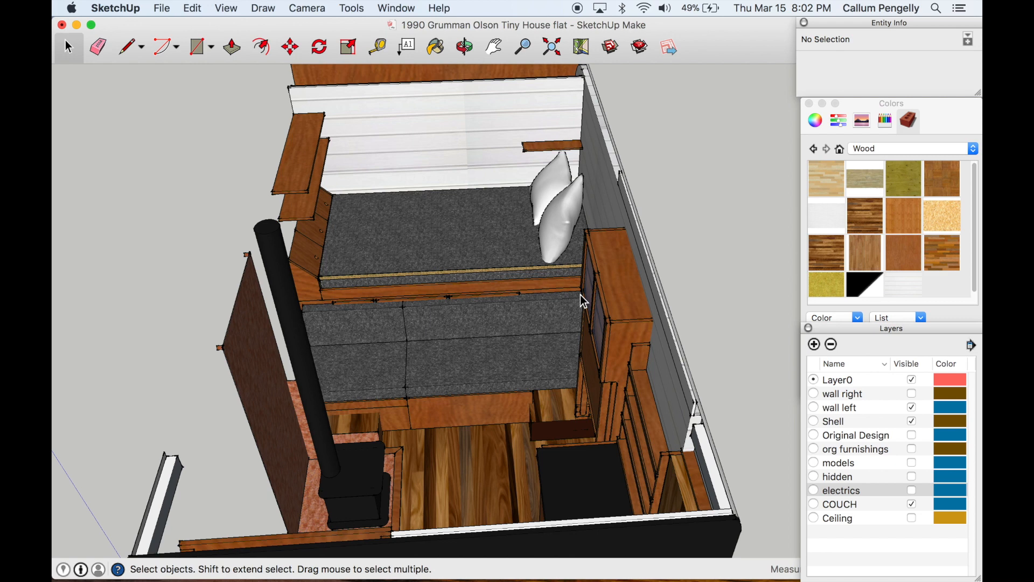
pyautogui.moveTo(625, 370)
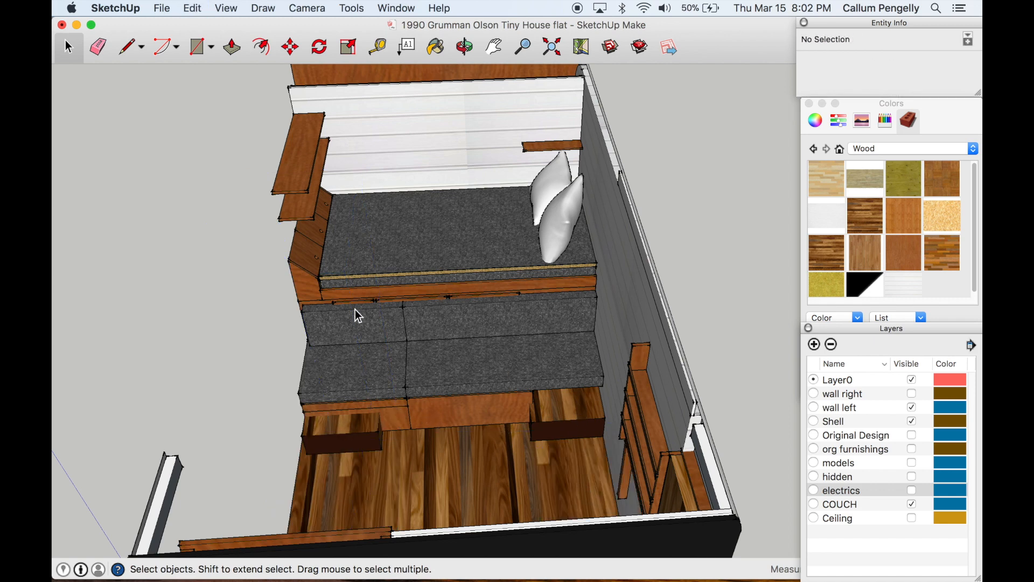
pyautogui.moveTo(525, 311)
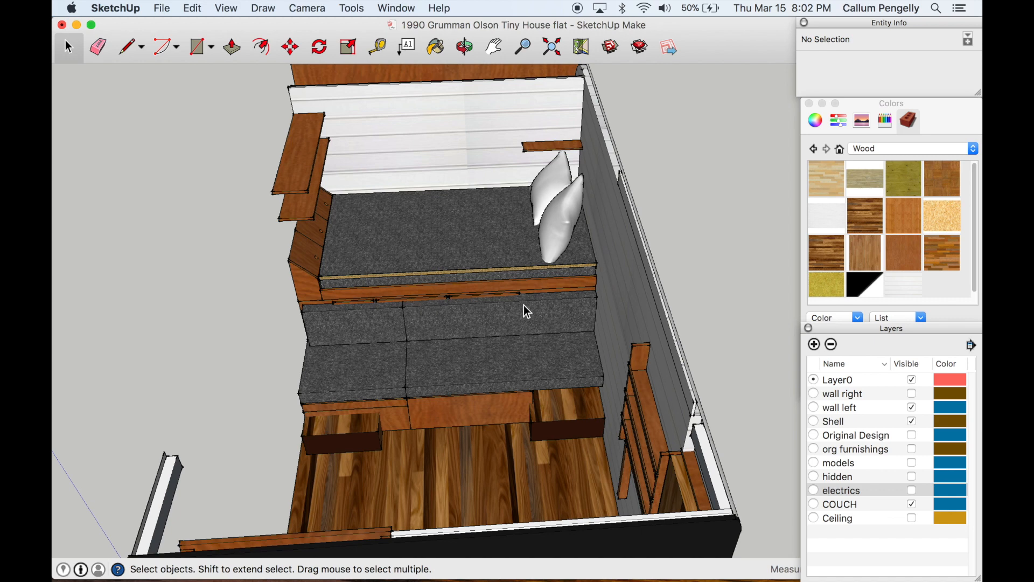
pyautogui.moveTo(510, 316)
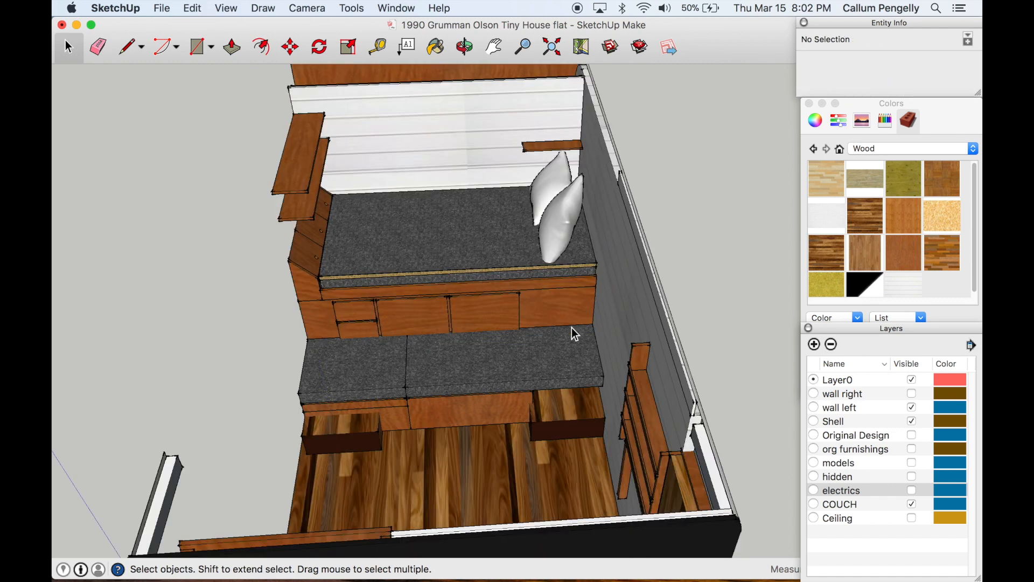
pyautogui.moveTo(517, 323)
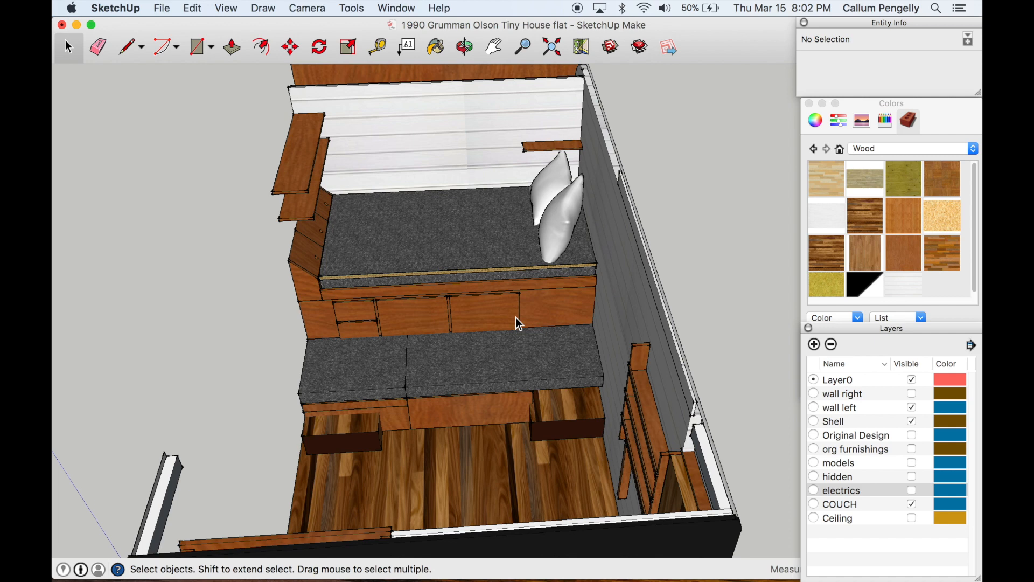
pyautogui.moveTo(448, 391)
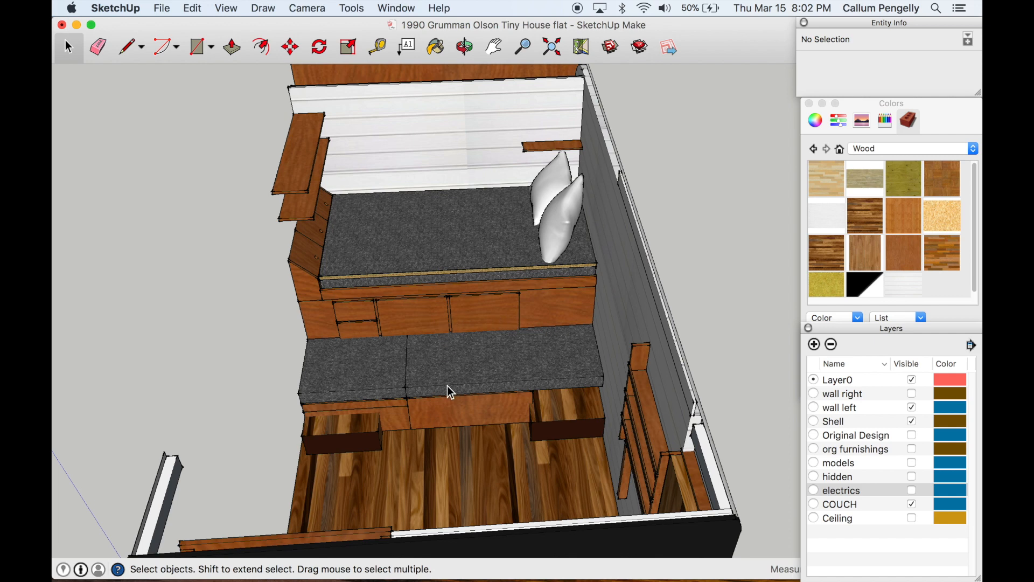
pyautogui.moveTo(453, 369)
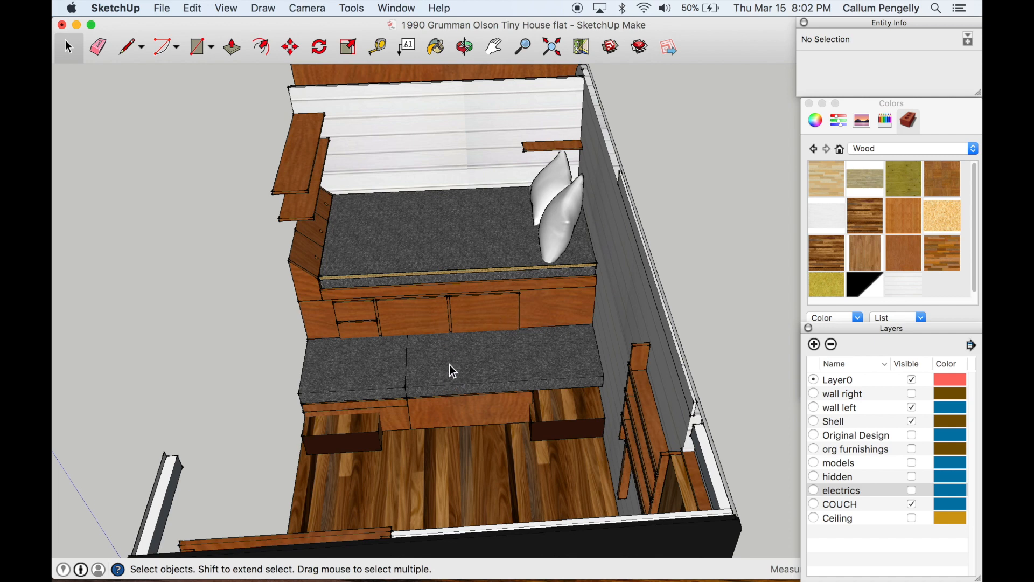
pyautogui.moveTo(352, 405)
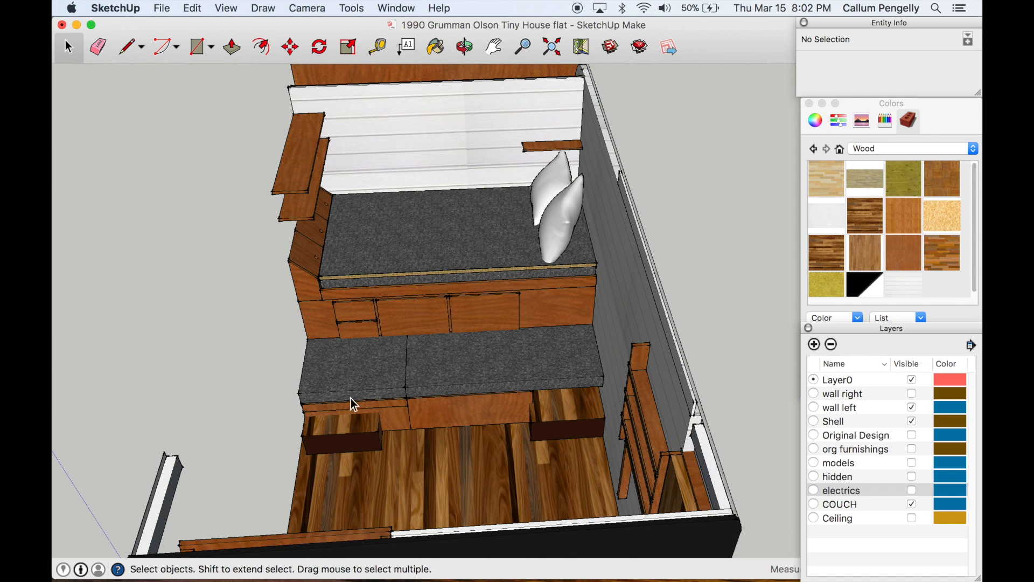
pyautogui.moveTo(578, 432)
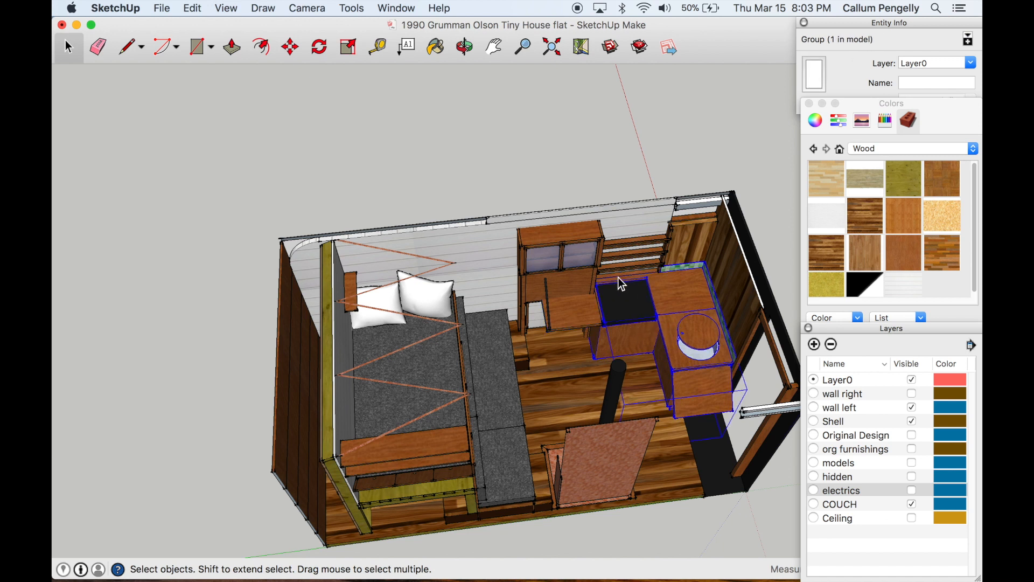
pyautogui.moveTo(609, 279)
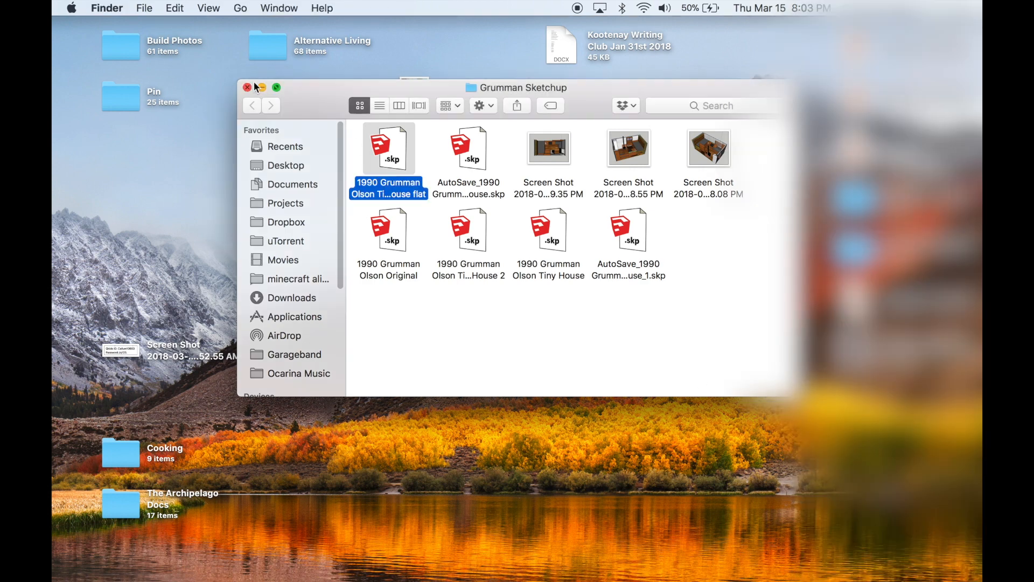
# Step: Close the Grumman Sketchup Finder window and launch the desktop's Tiny House L Kitchen .skp file
pyautogui.click(247, 87)
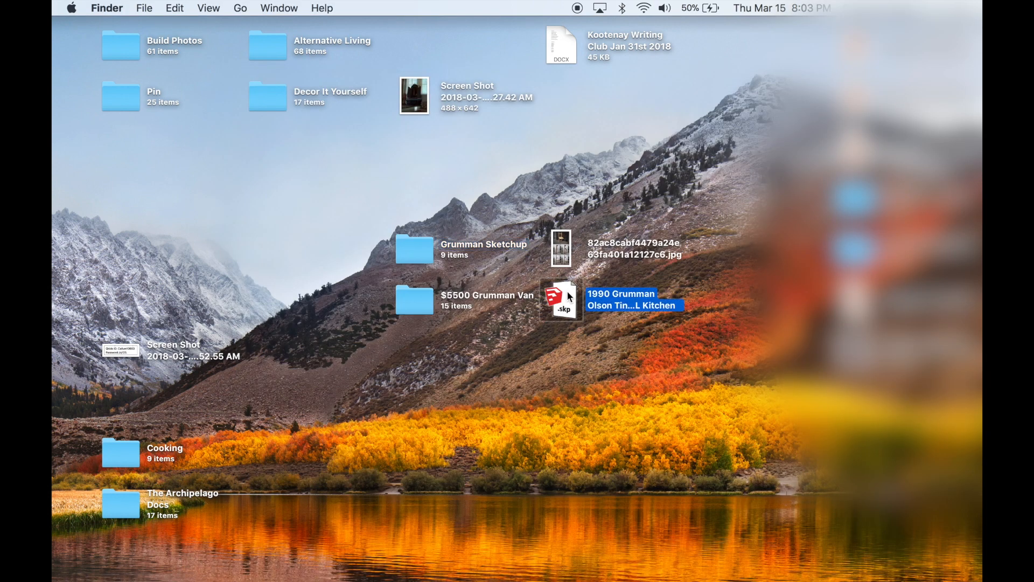
pyautogui.doubleClick(562, 300)
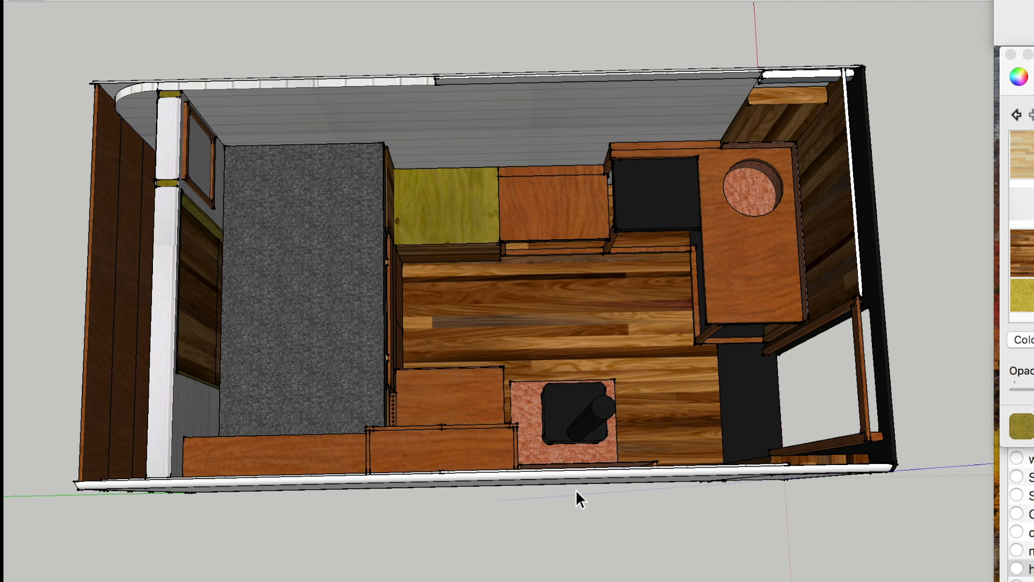
pyautogui.moveTo(603, 455)
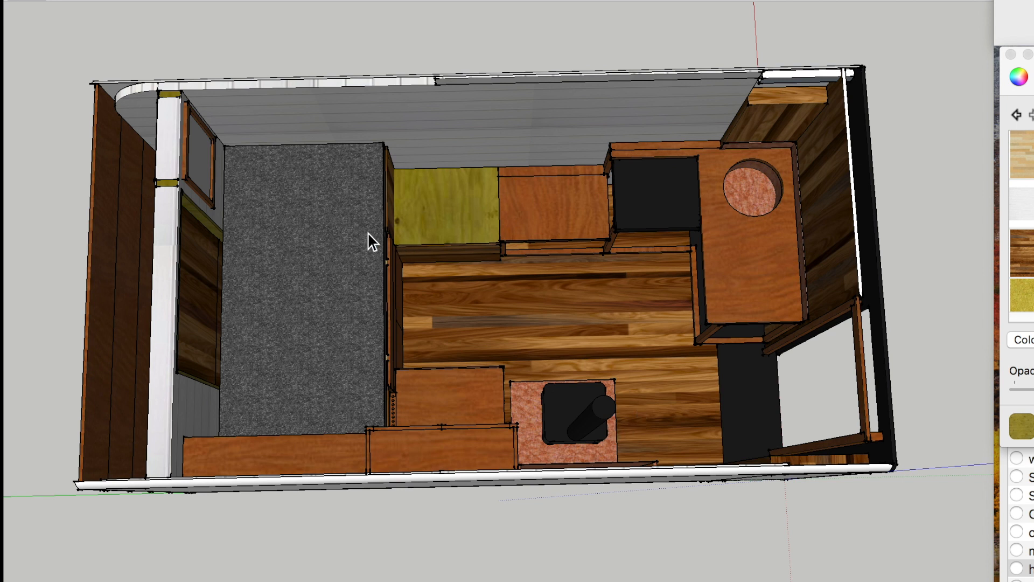
pyautogui.moveTo(703, 184)
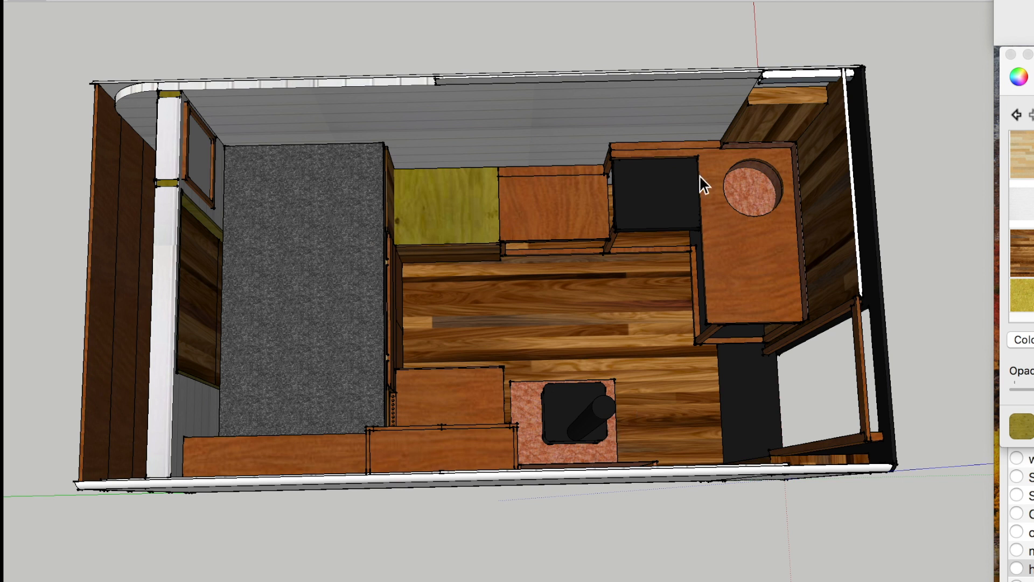
pyautogui.moveTo(756, 285)
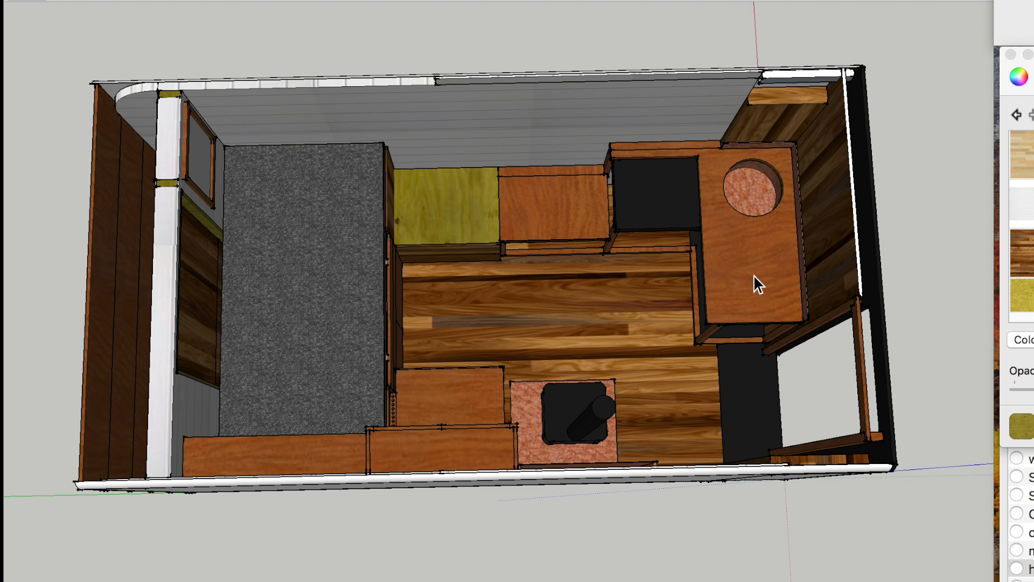
pyautogui.moveTo(306, 275)
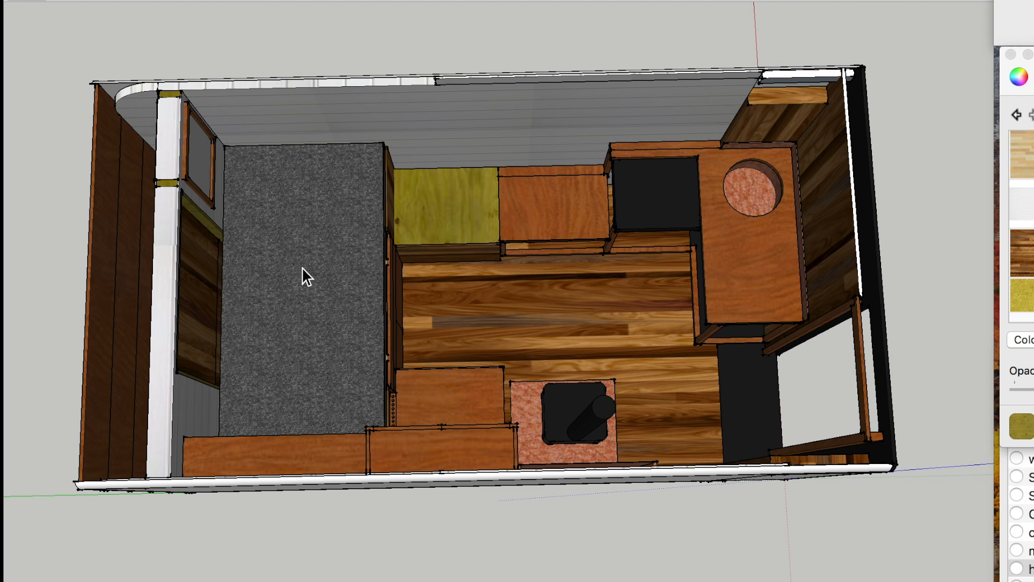
pyautogui.moveTo(227, 294)
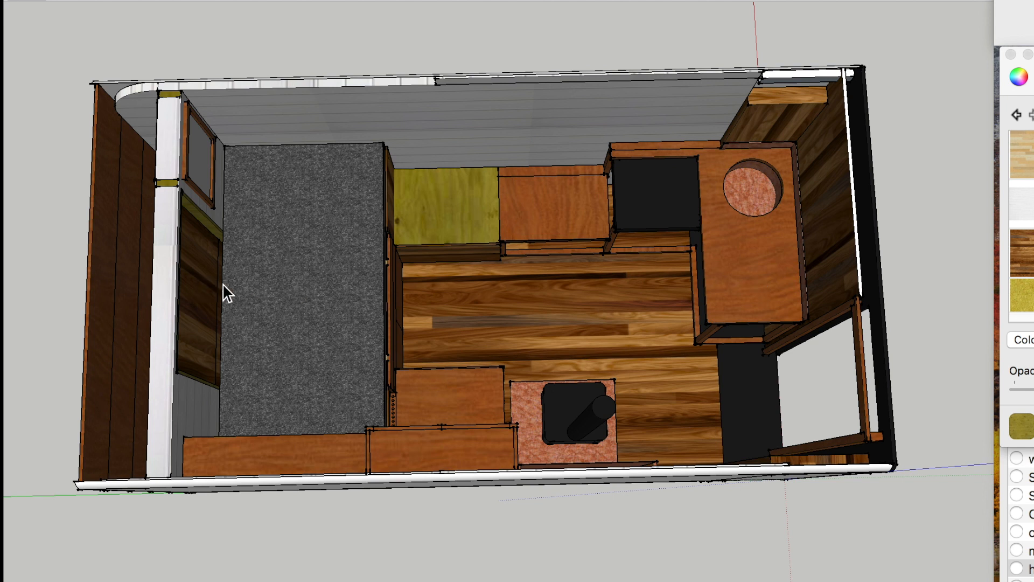
pyautogui.moveTo(30, 349)
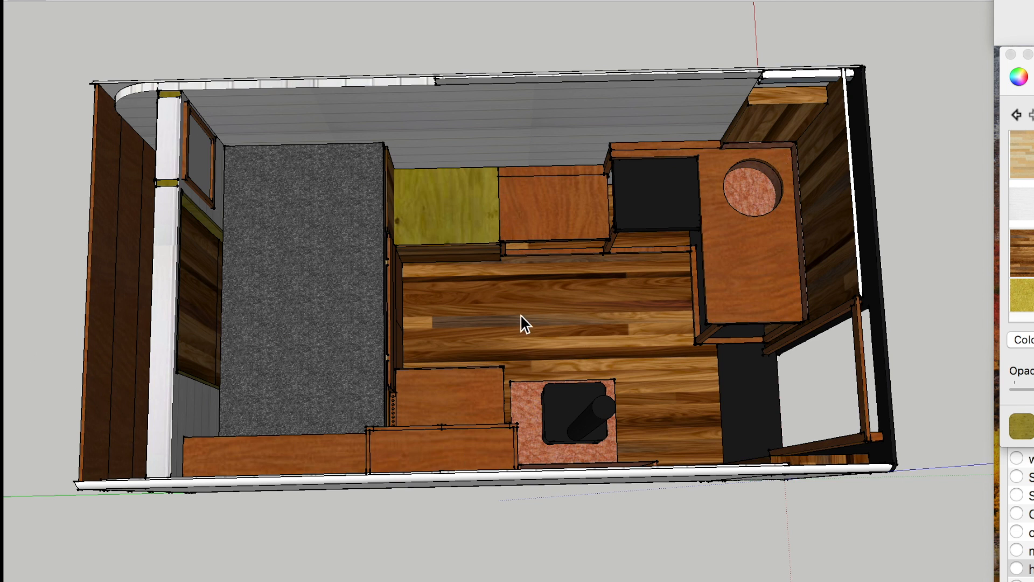
pyautogui.moveTo(297, 268)
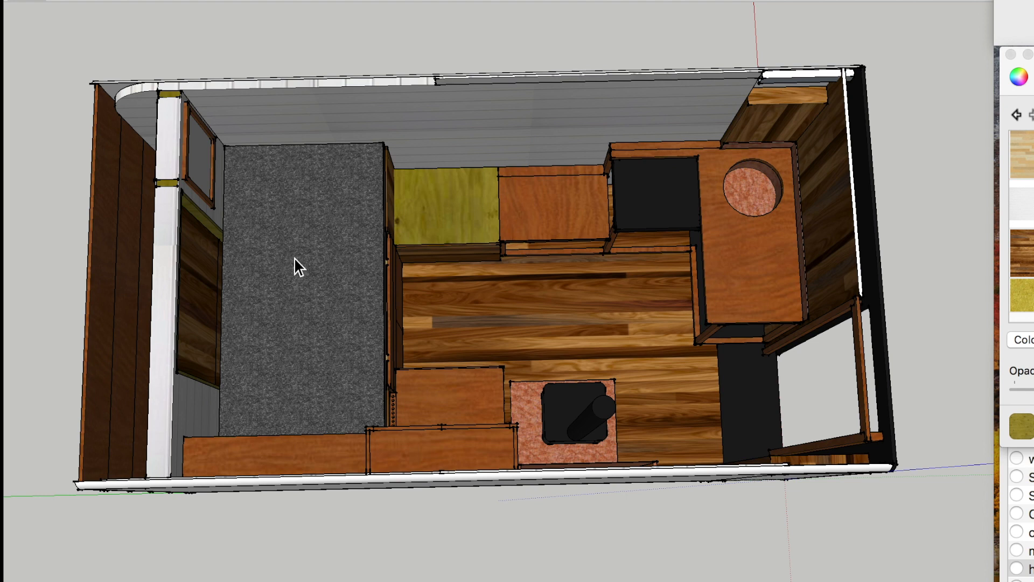
pyautogui.click(297, 267)
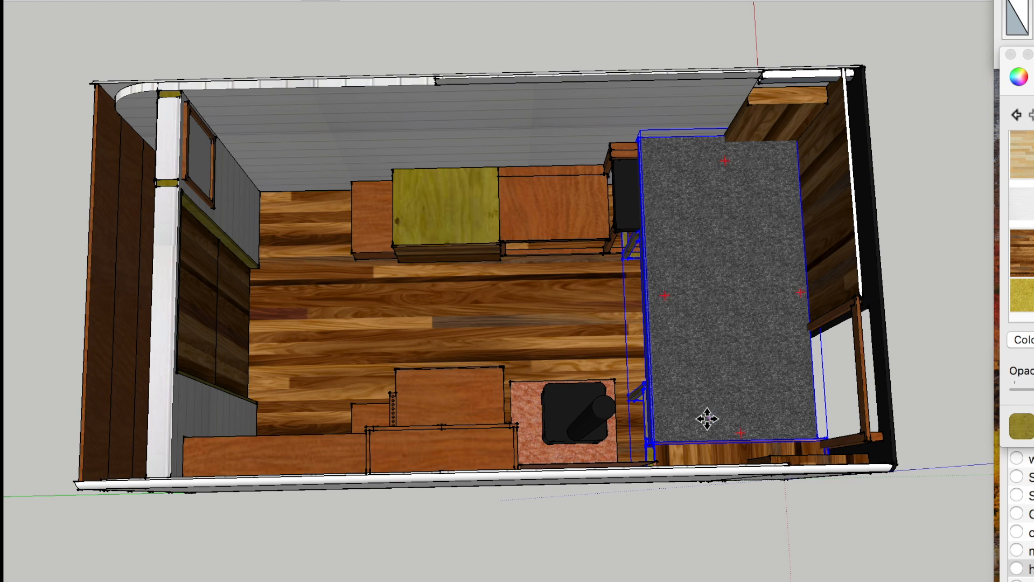
pyautogui.moveTo(818, 405)
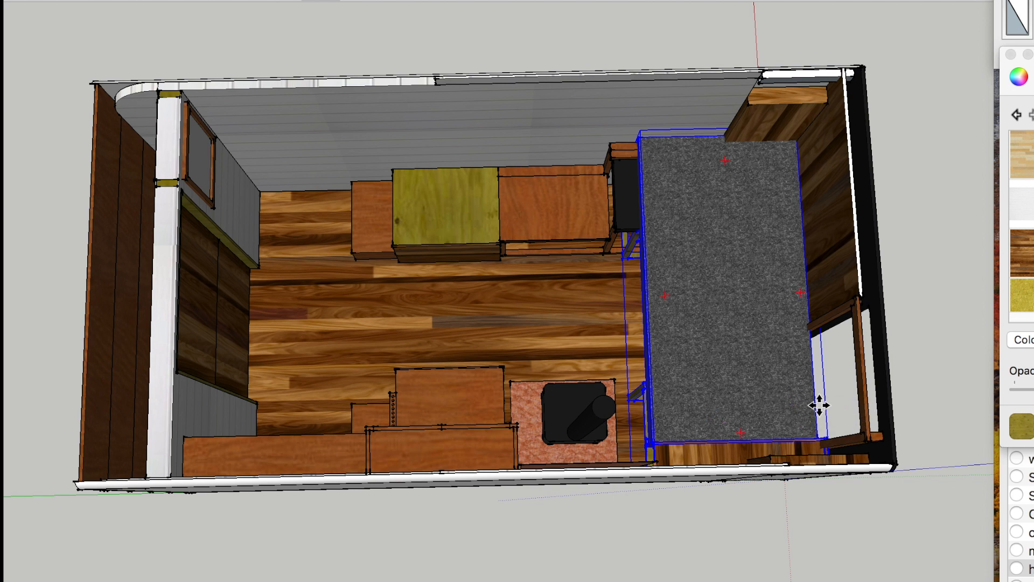
pyautogui.moveTo(772, 229)
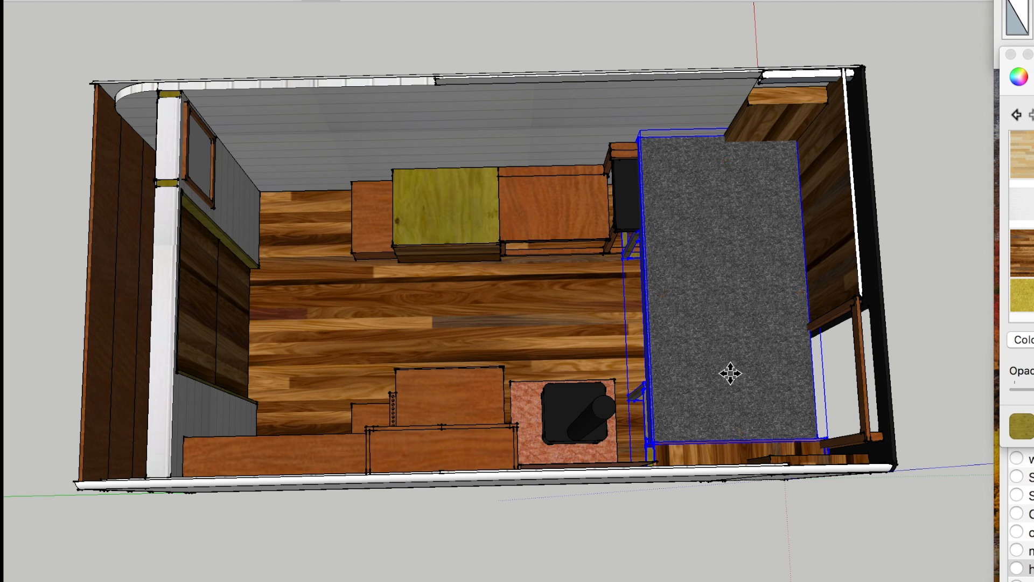
pyautogui.moveTo(820, 375)
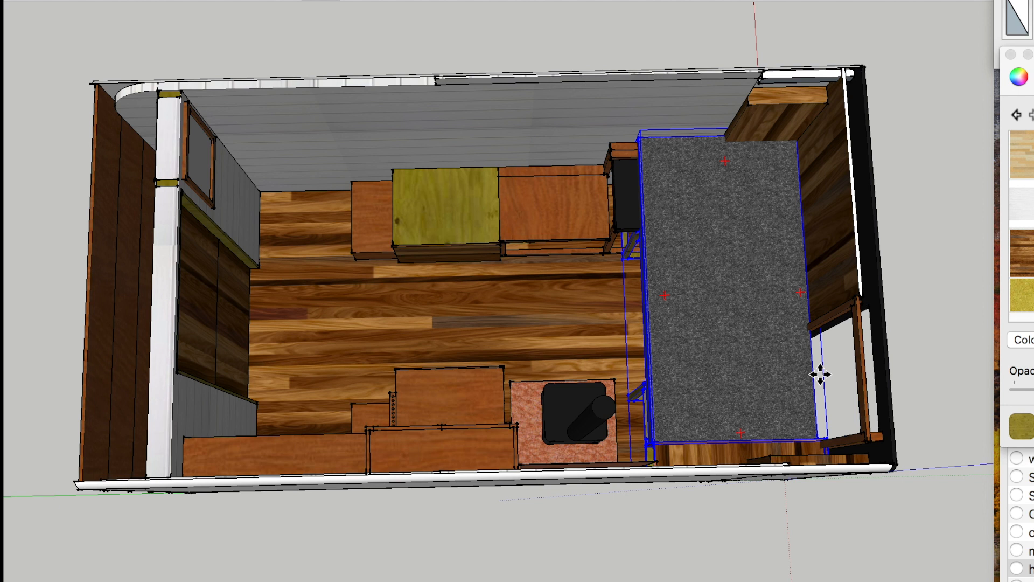
pyautogui.moveTo(855, 386)
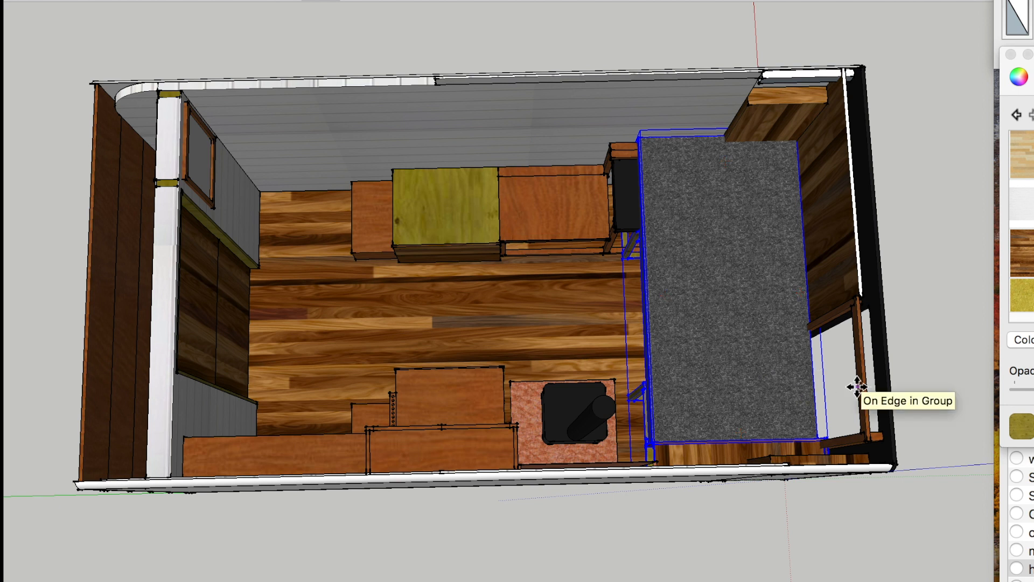
pyautogui.moveTo(743, 385)
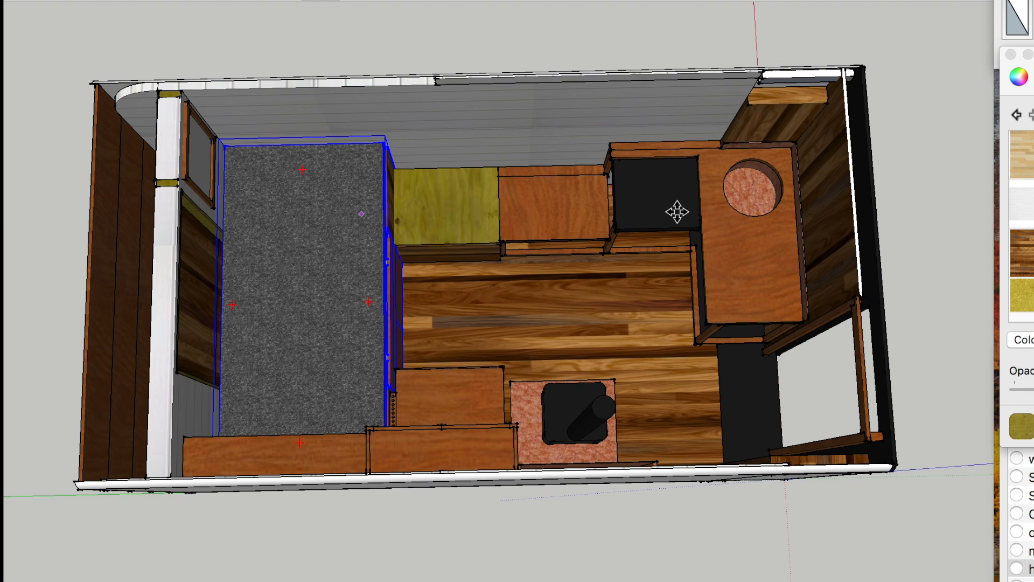
pyautogui.moveTo(523, 242)
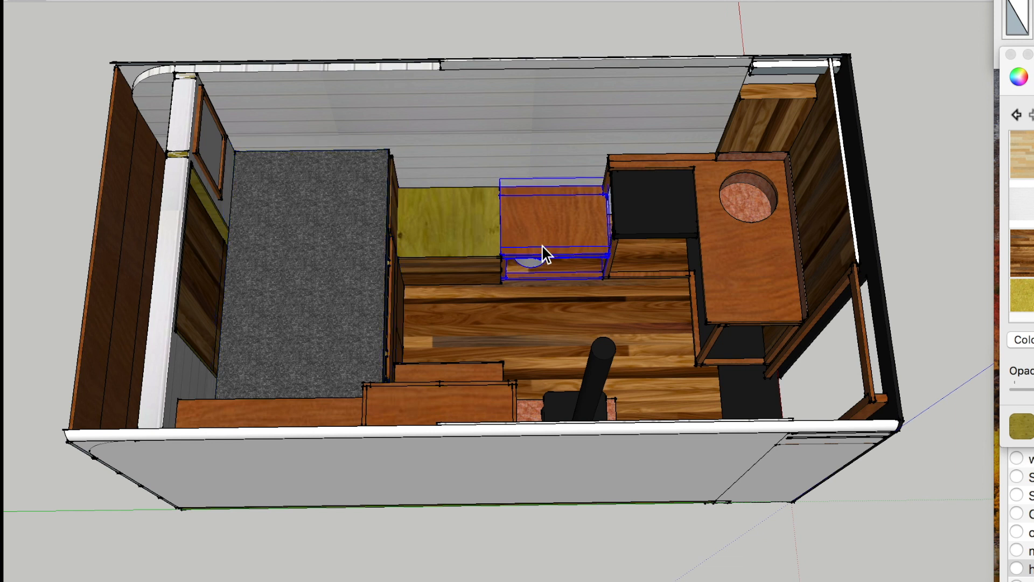
pyautogui.moveTo(543, 255)
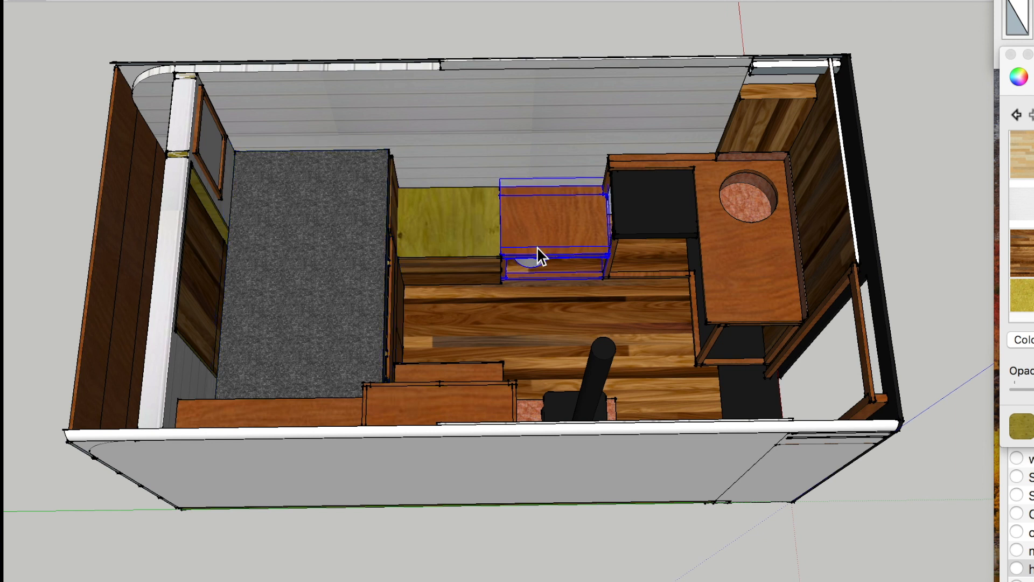
pyautogui.moveTo(566, 254)
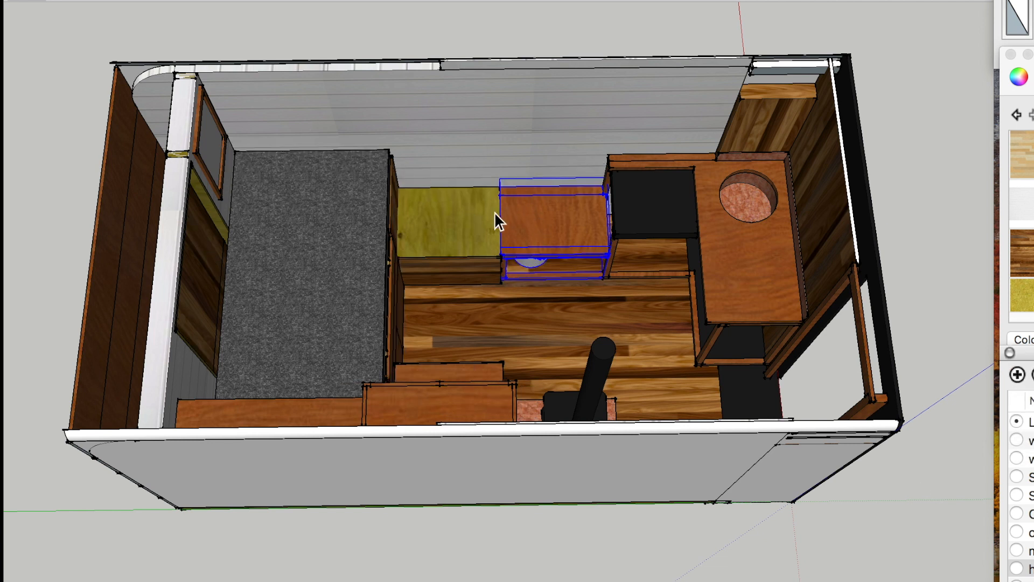
pyautogui.moveTo(553, 256)
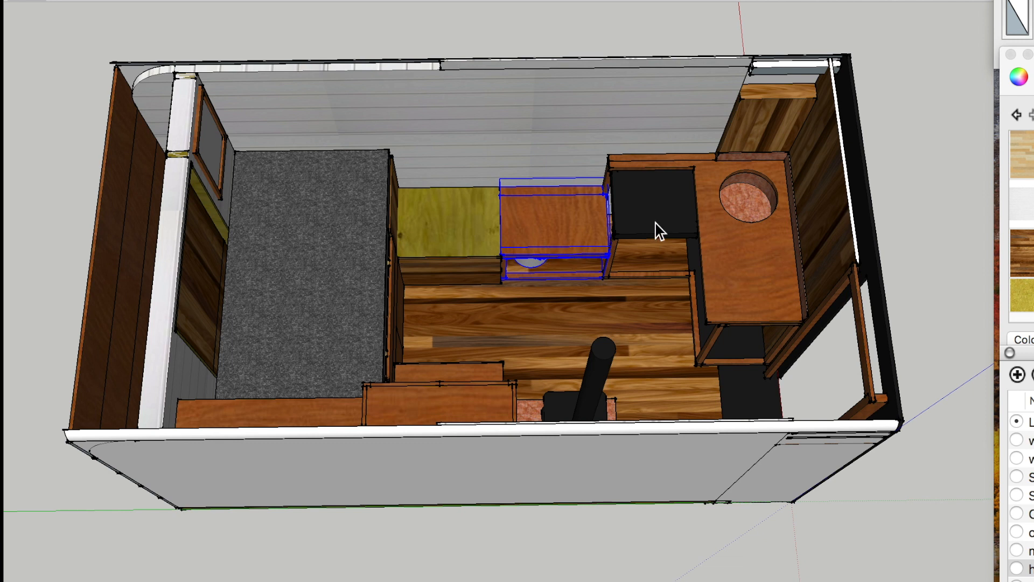
pyautogui.moveTo(764, 217)
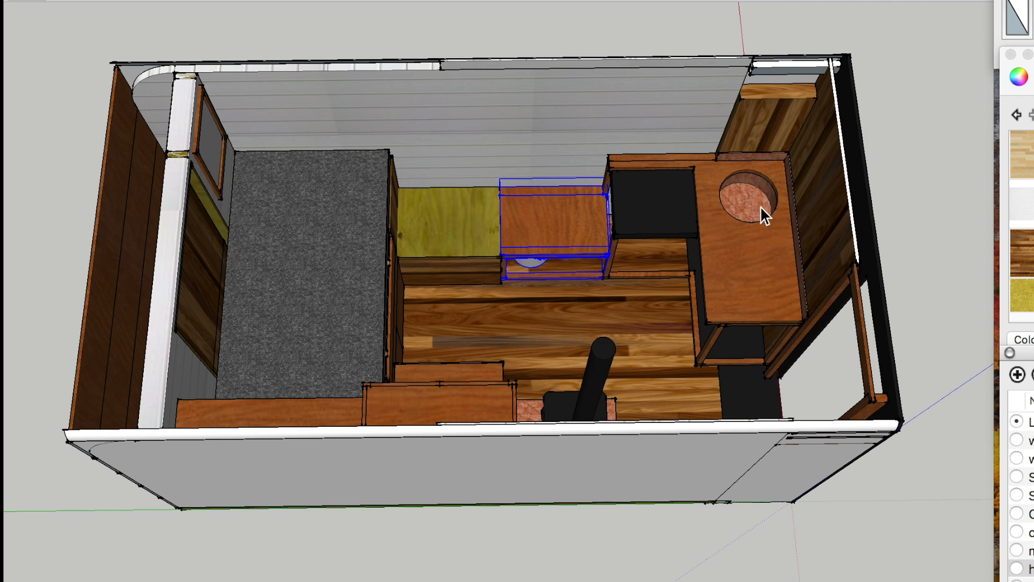
pyautogui.moveTo(737, 220)
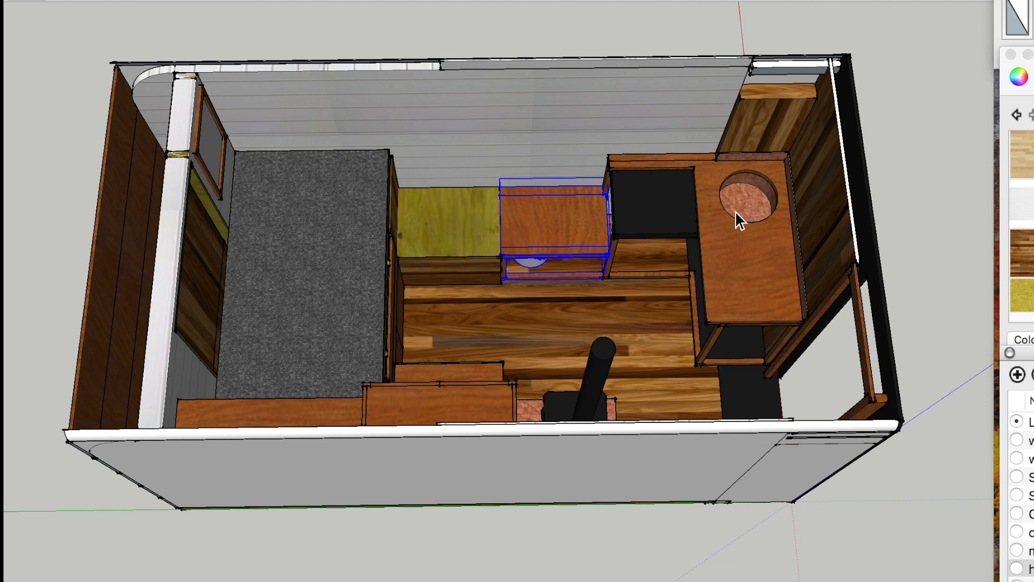
pyautogui.moveTo(770, 359)
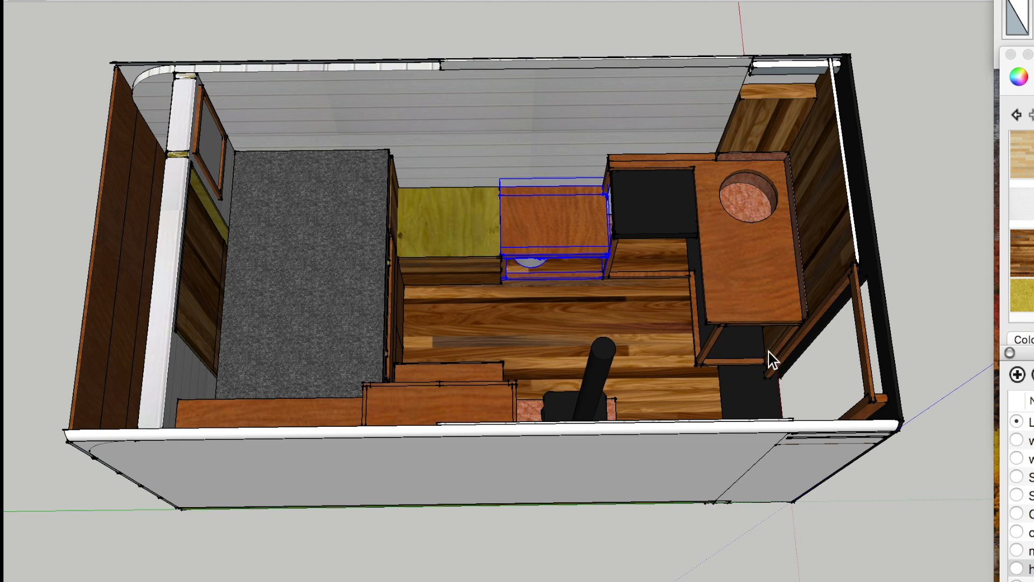
pyautogui.moveTo(753, 209)
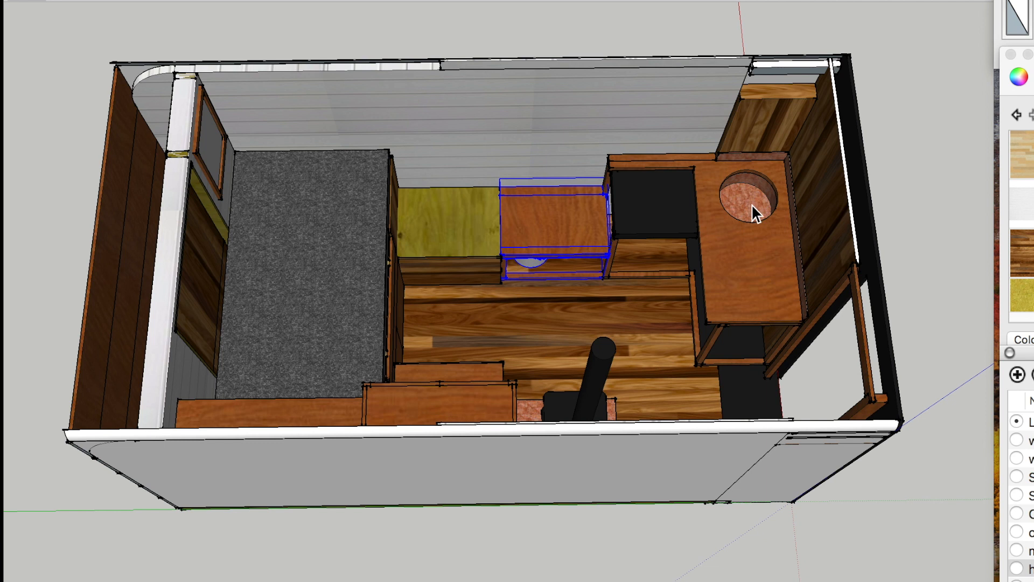
pyautogui.moveTo(720, 239)
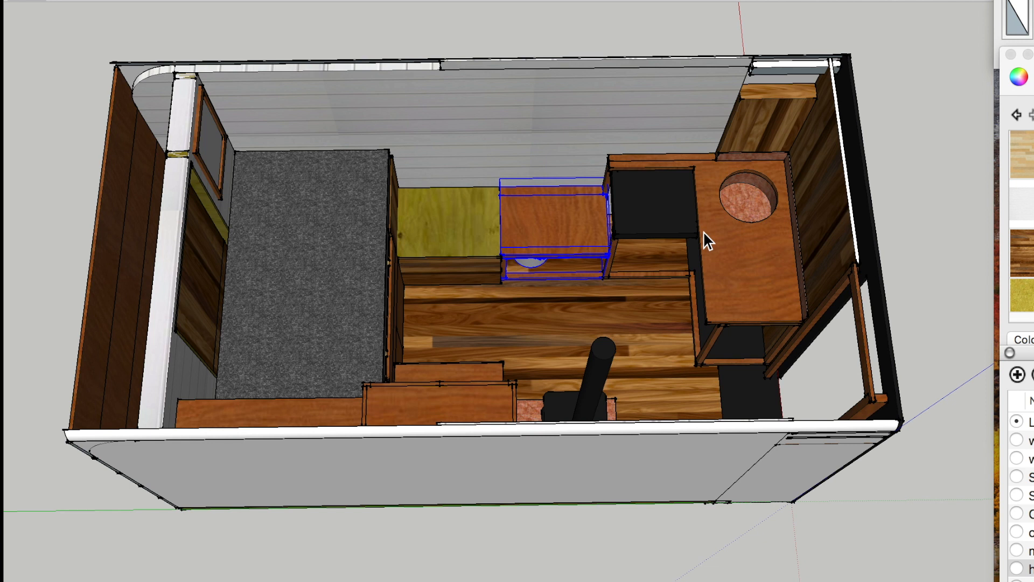
pyautogui.moveTo(709, 234)
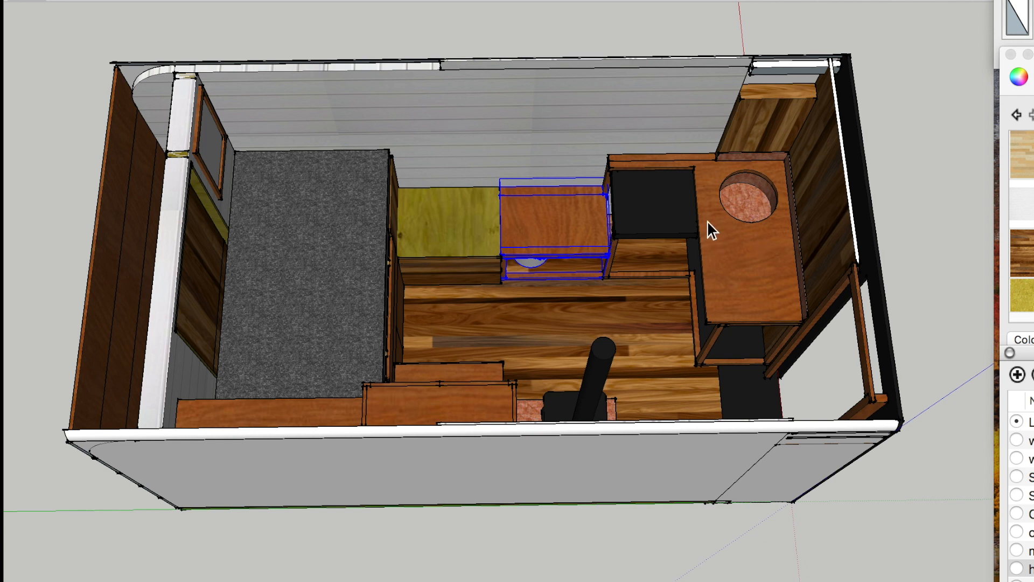
pyautogui.moveTo(737, 293)
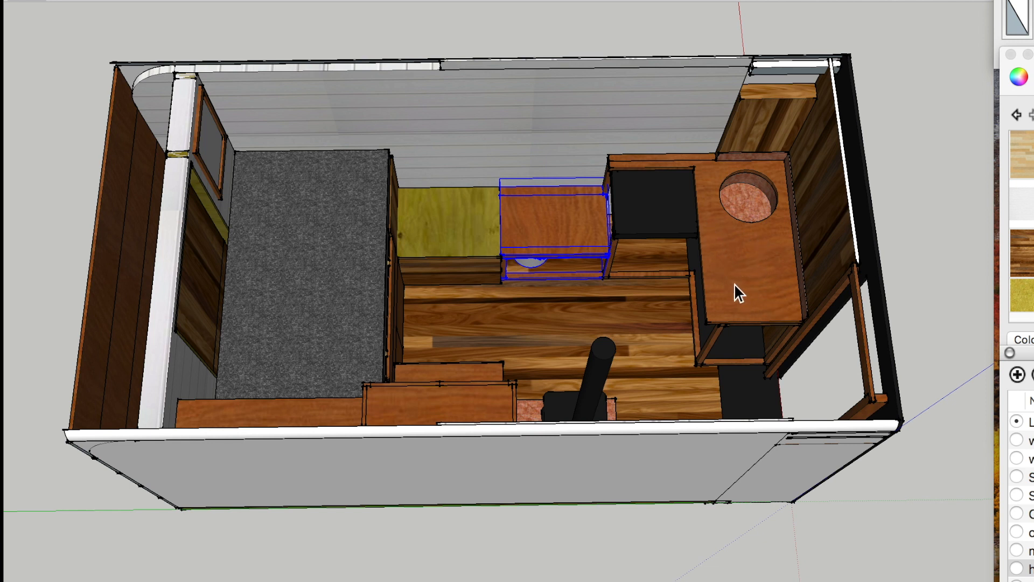
pyautogui.moveTo(673, 256)
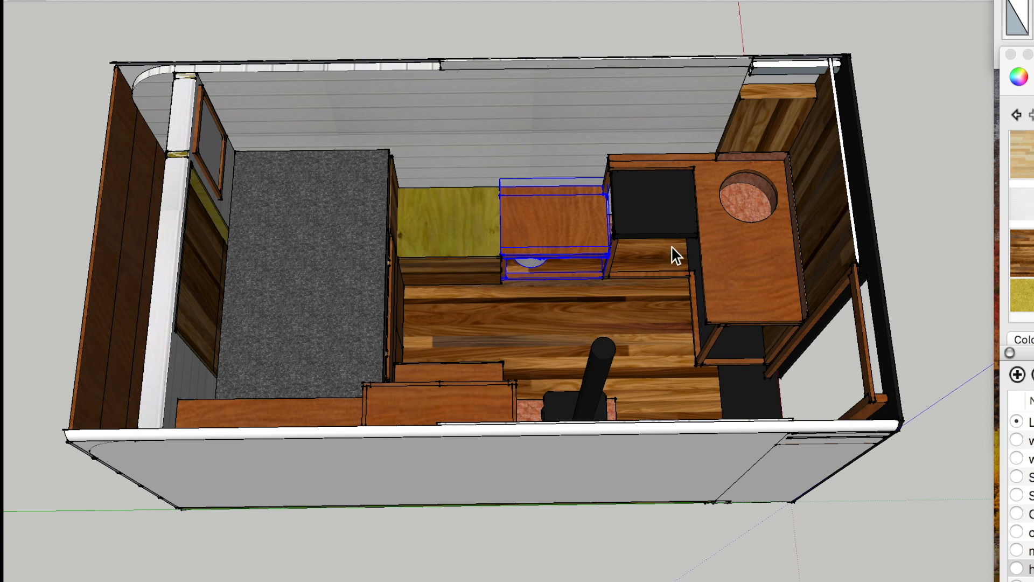
pyautogui.moveTo(738, 188)
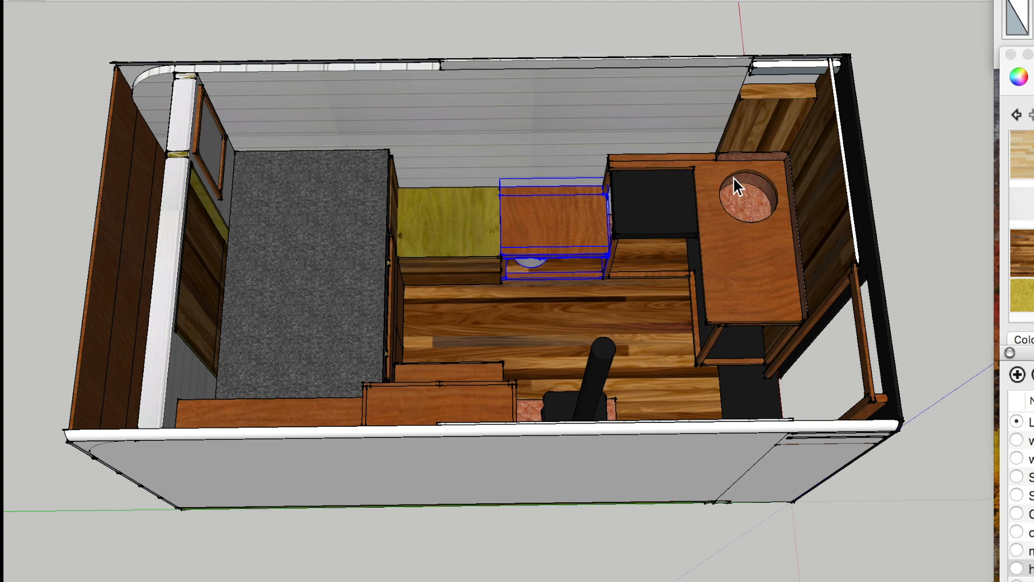
pyautogui.moveTo(688, 240)
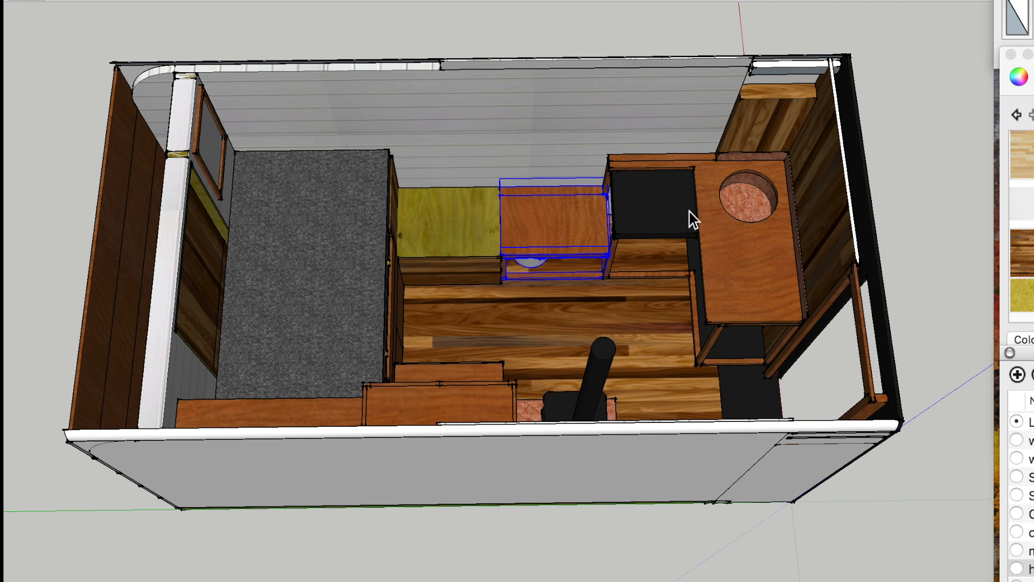
pyautogui.moveTo(732, 214)
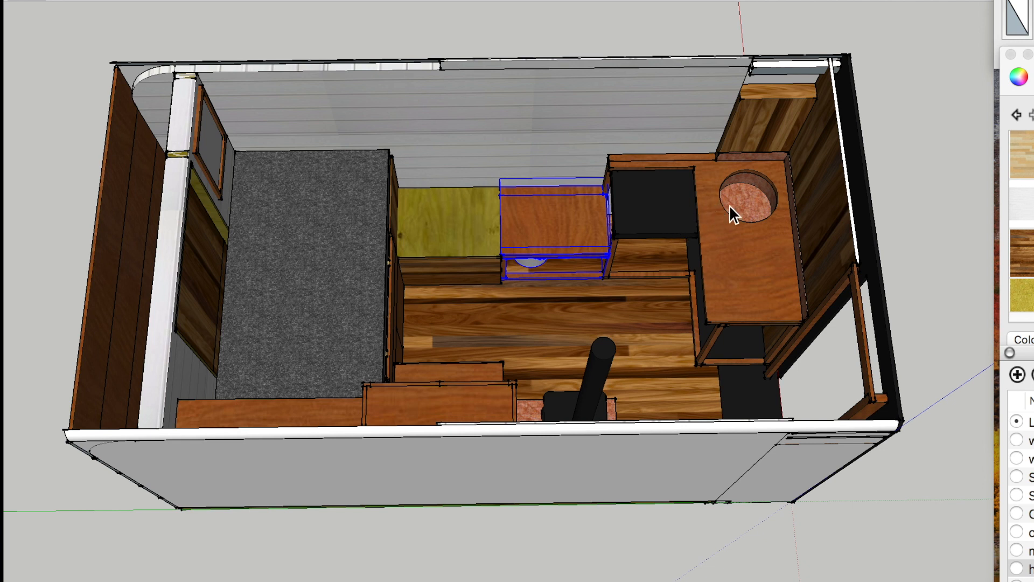
pyautogui.moveTo(724, 299)
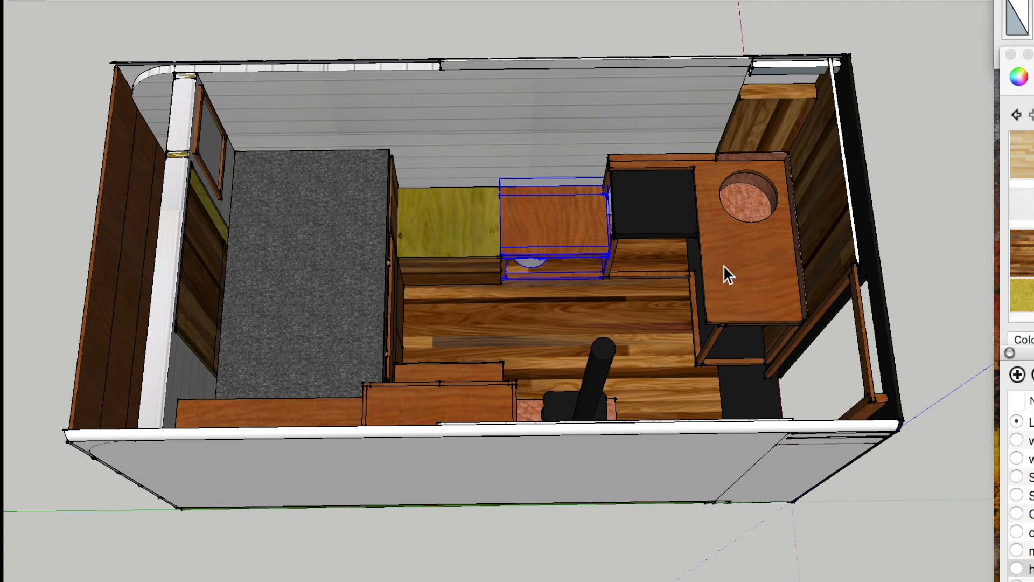
pyautogui.moveTo(736, 205)
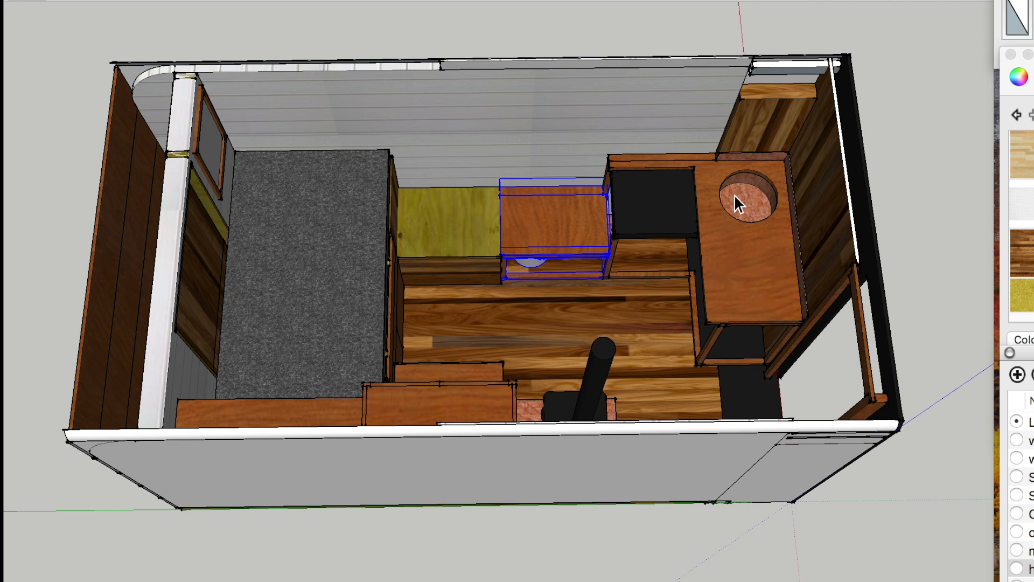
pyautogui.moveTo(772, 212)
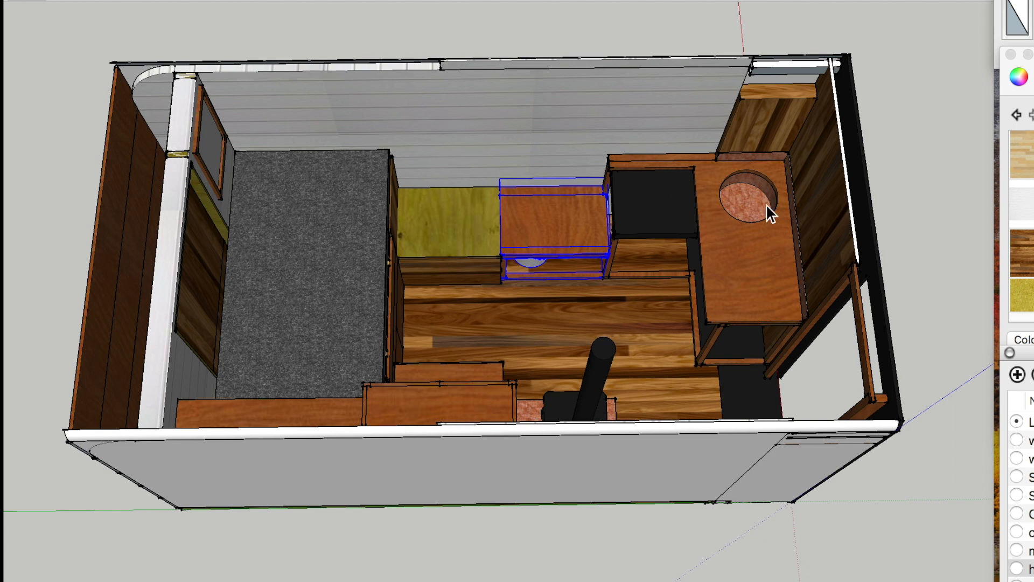
pyautogui.moveTo(776, 330)
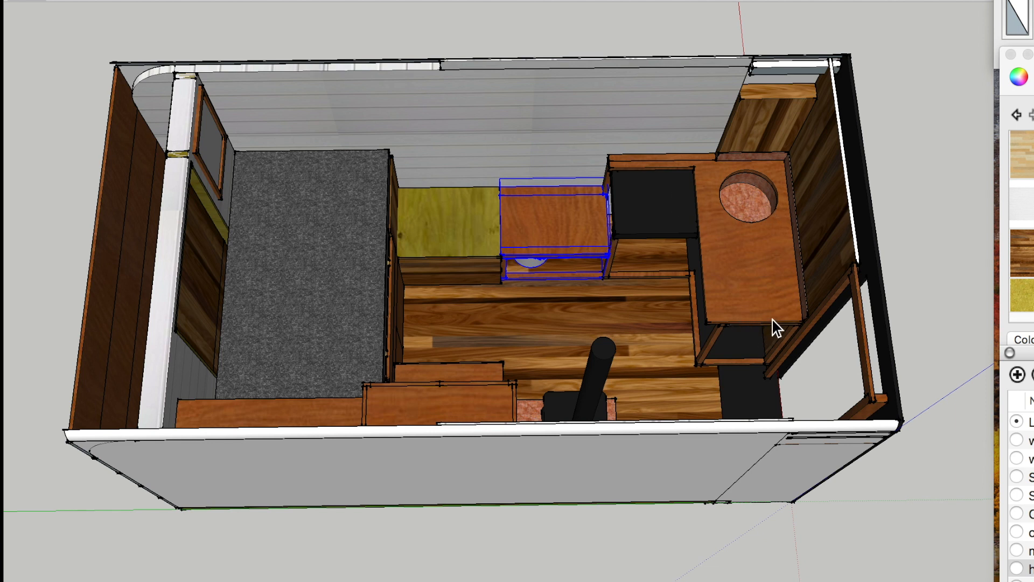
pyautogui.moveTo(802, 341)
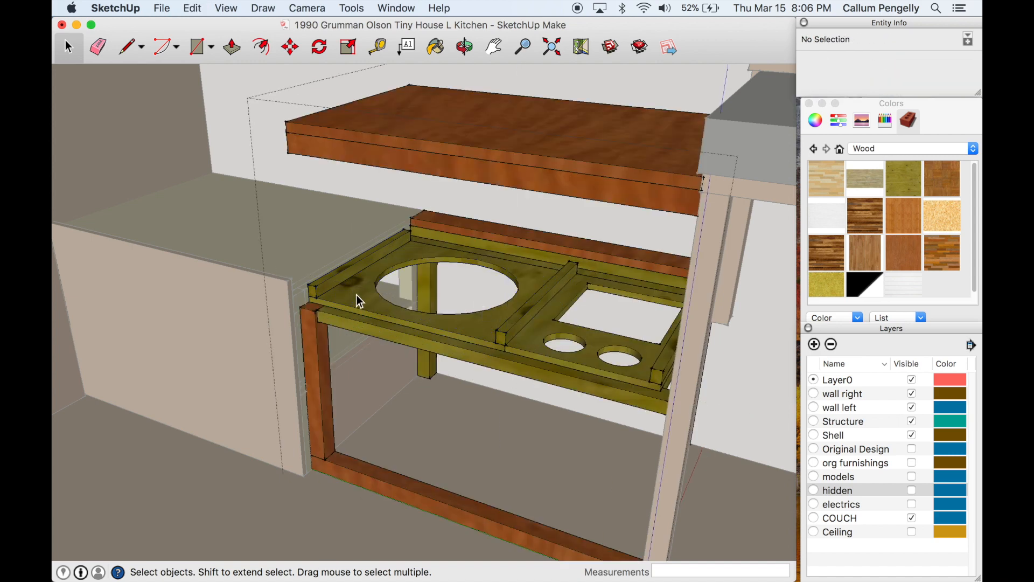
pyautogui.moveTo(588, 352)
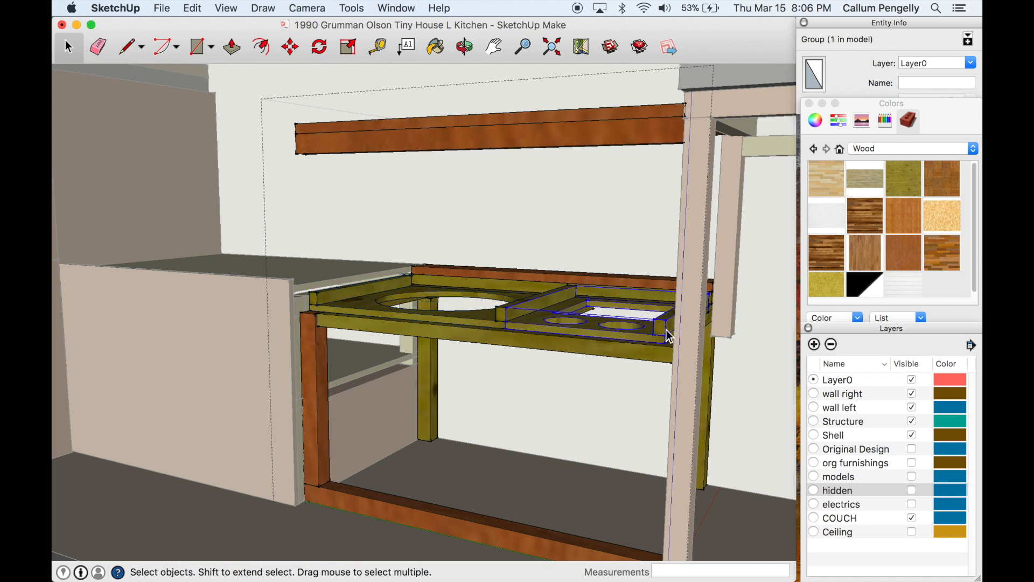
pyautogui.moveTo(527, 307)
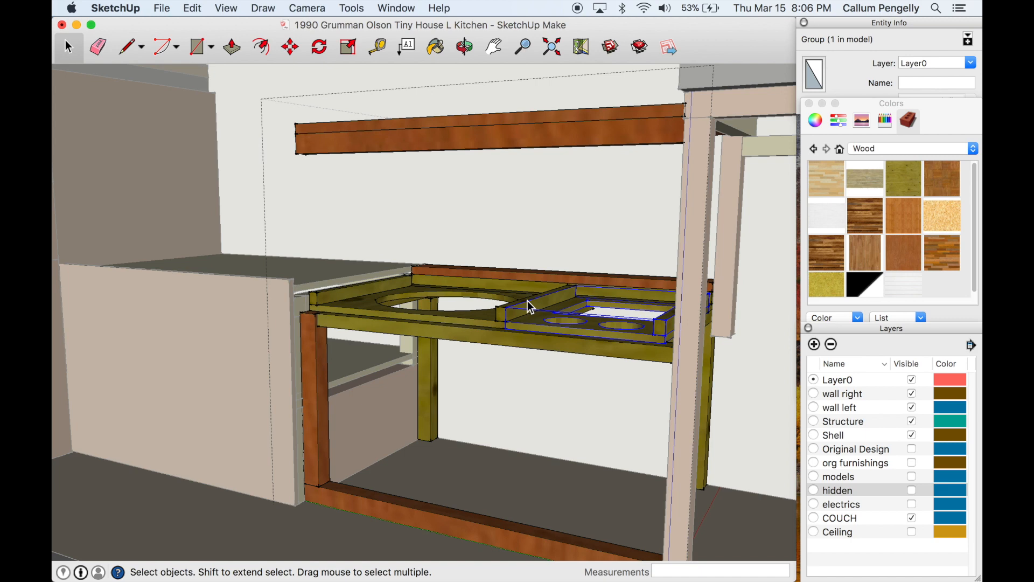
pyautogui.moveTo(526, 318)
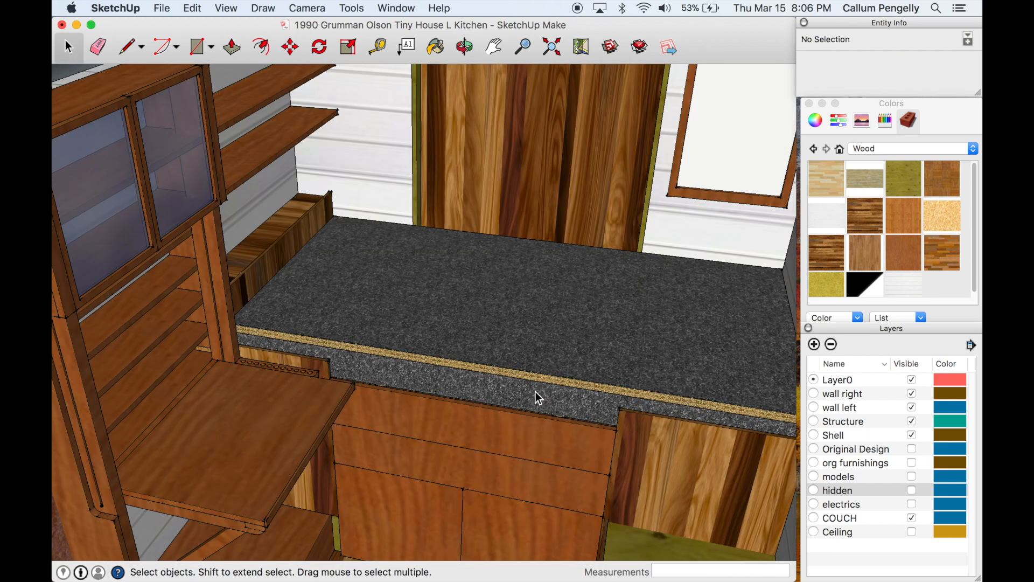
pyautogui.moveTo(307, 403)
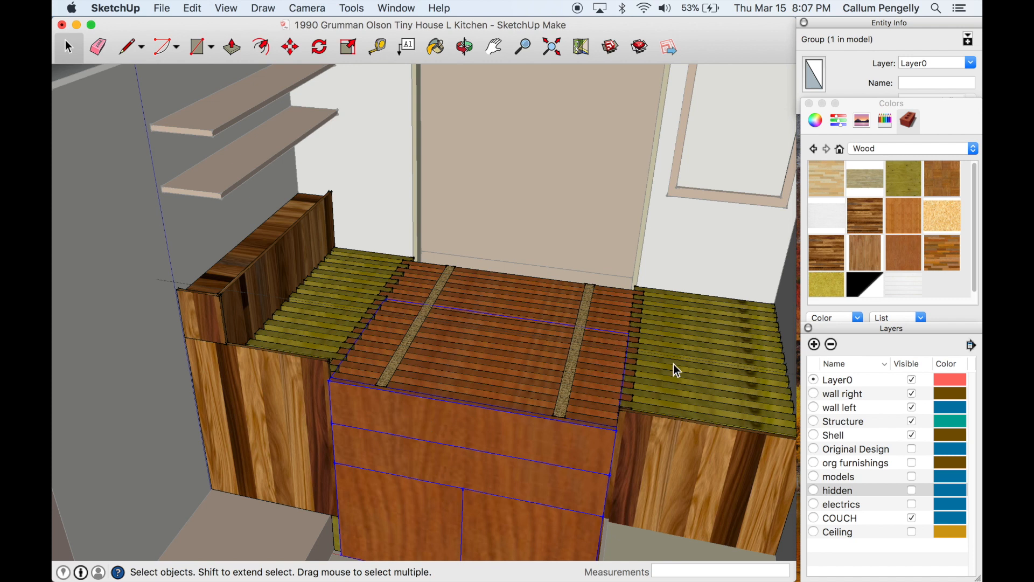
pyautogui.moveTo(672, 368)
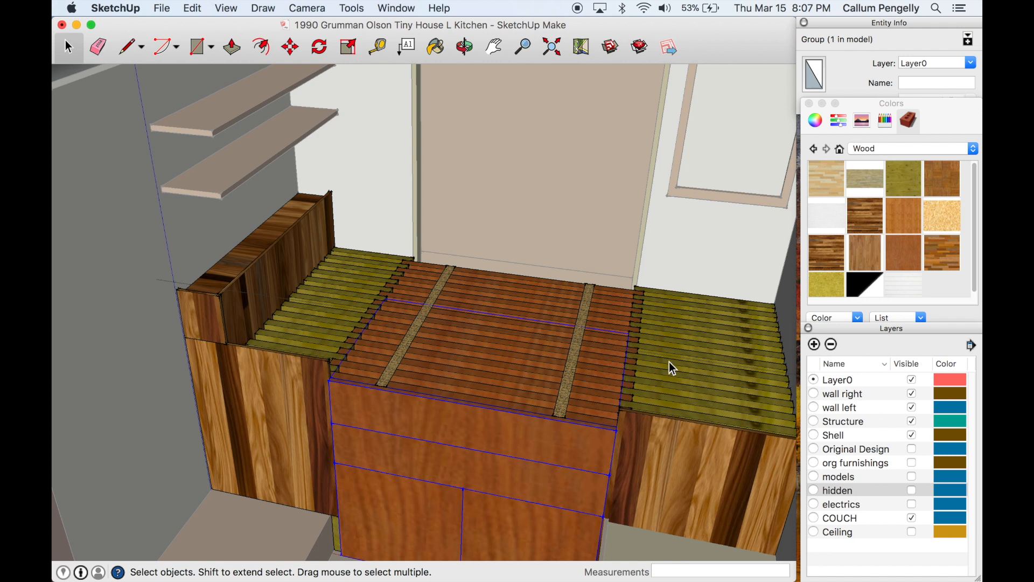
pyautogui.moveTo(89, 338)
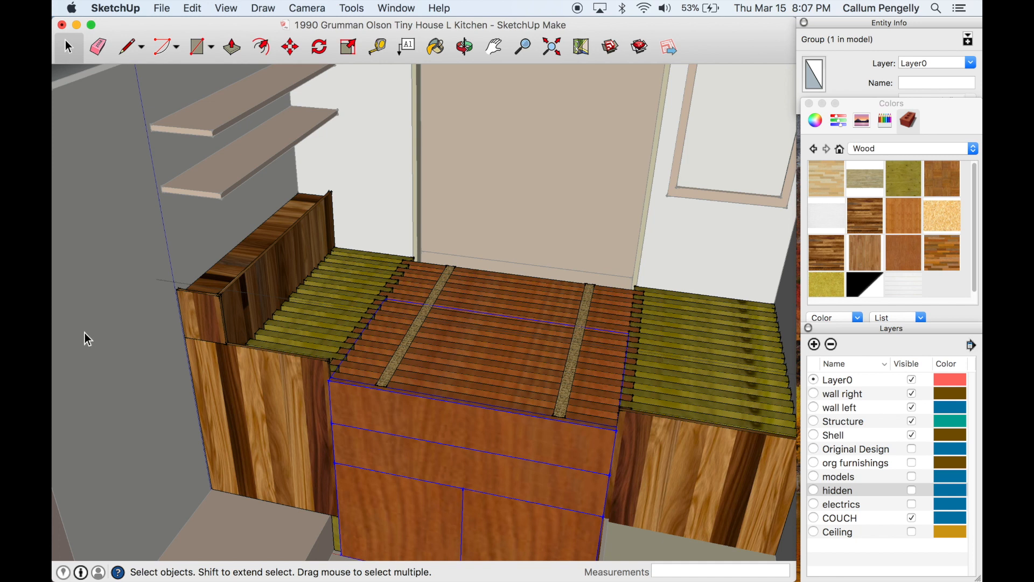
pyautogui.moveTo(401, 314)
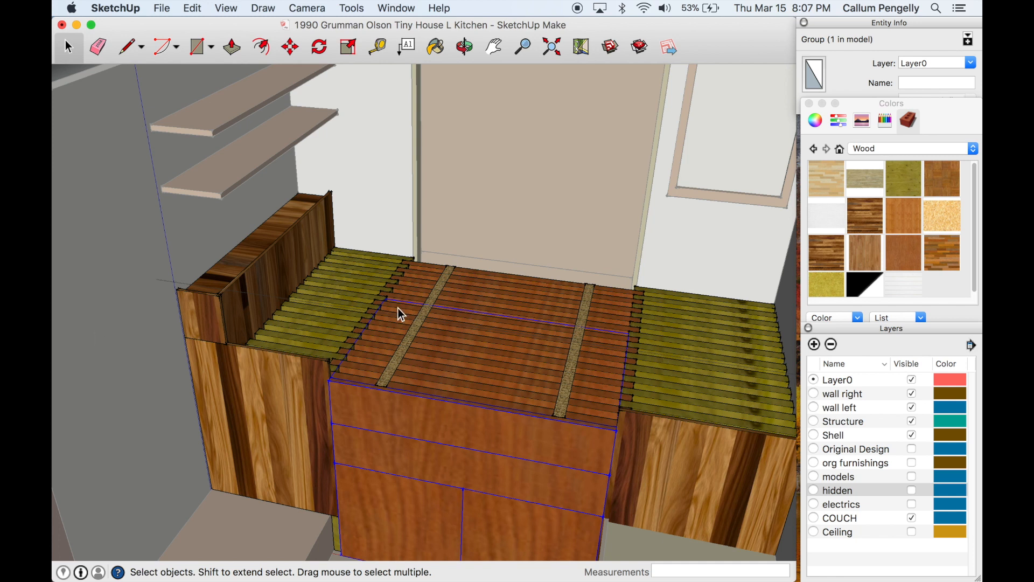
pyautogui.moveTo(697, 406)
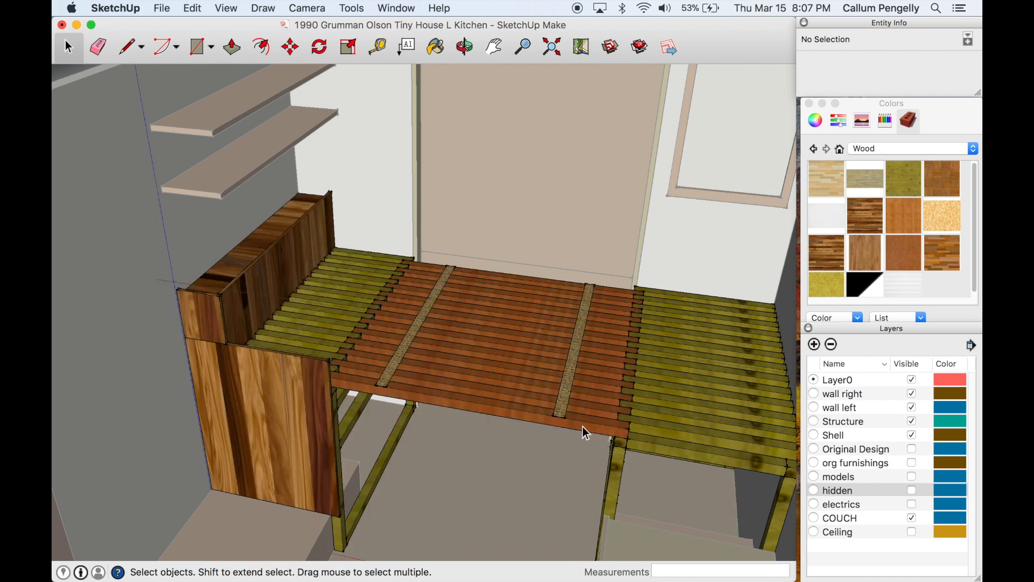
pyautogui.moveTo(575, 432)
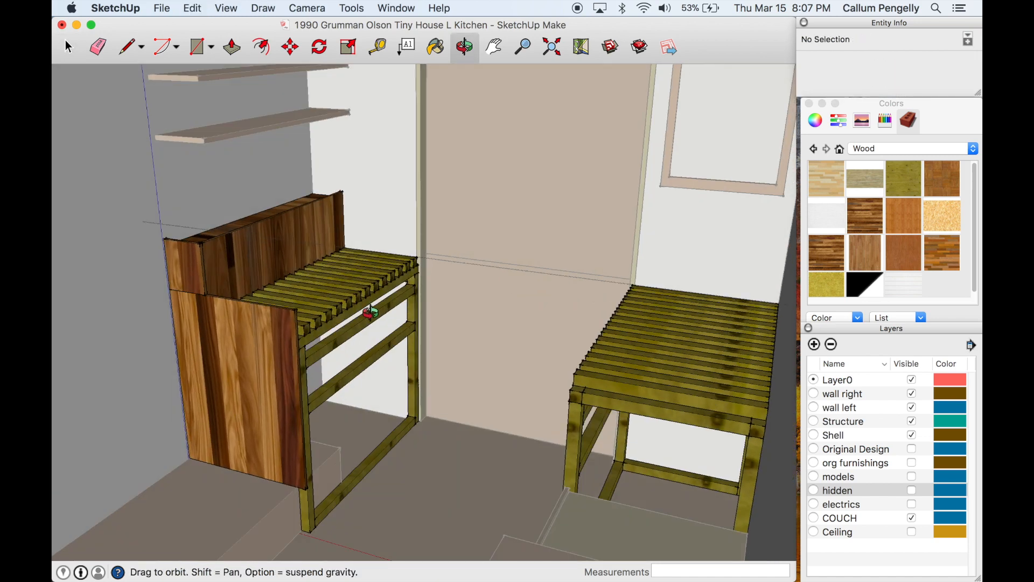
# Step: Activate the Select tool to begin hiding the bed's dark top and front panels
pyautogui.click(68, 45)
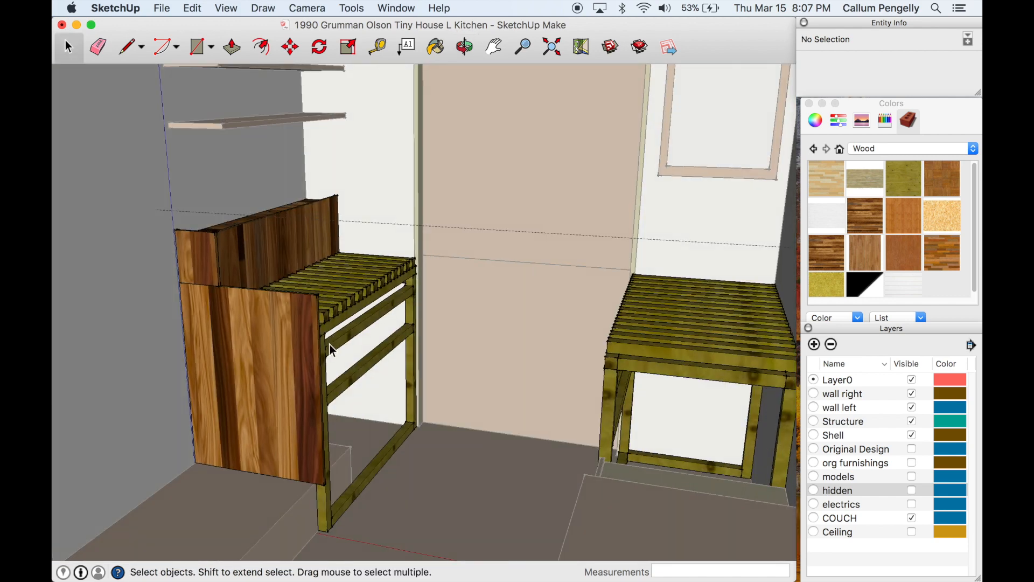
pyautogui.moveTo(392, 359)
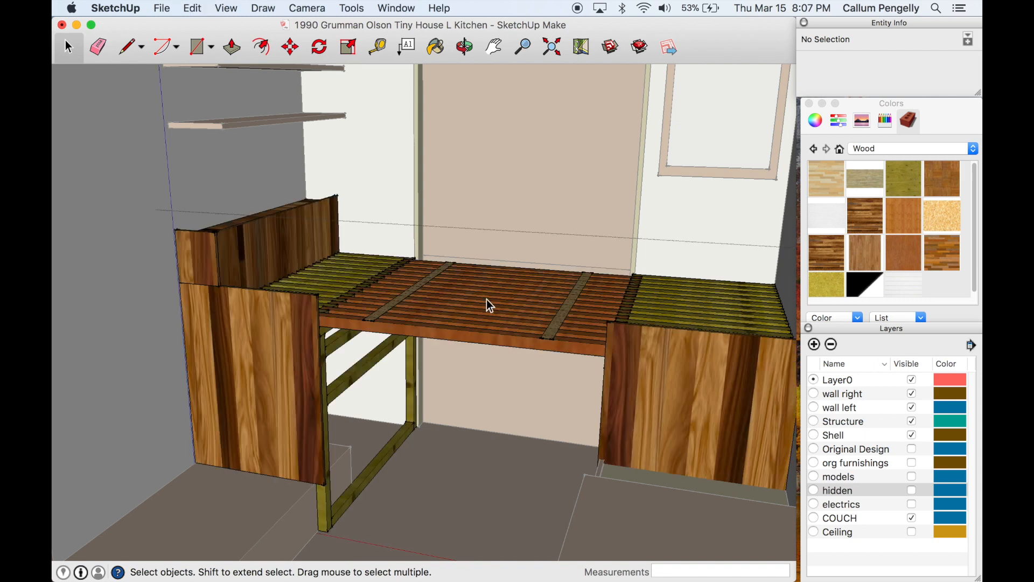
pyautogui.moveTo(352, 318)
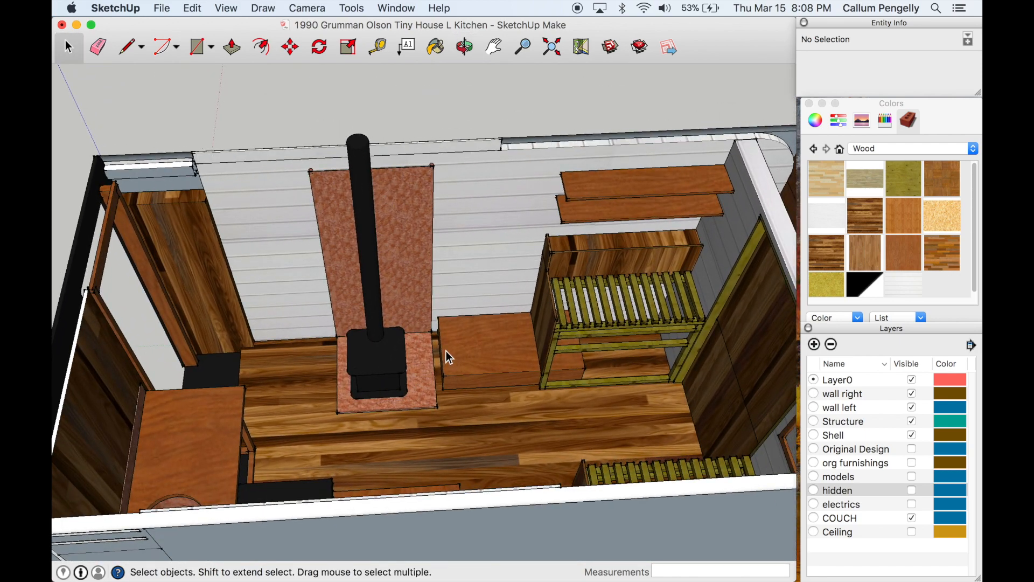
pyautogui.moveTo(620, 290)
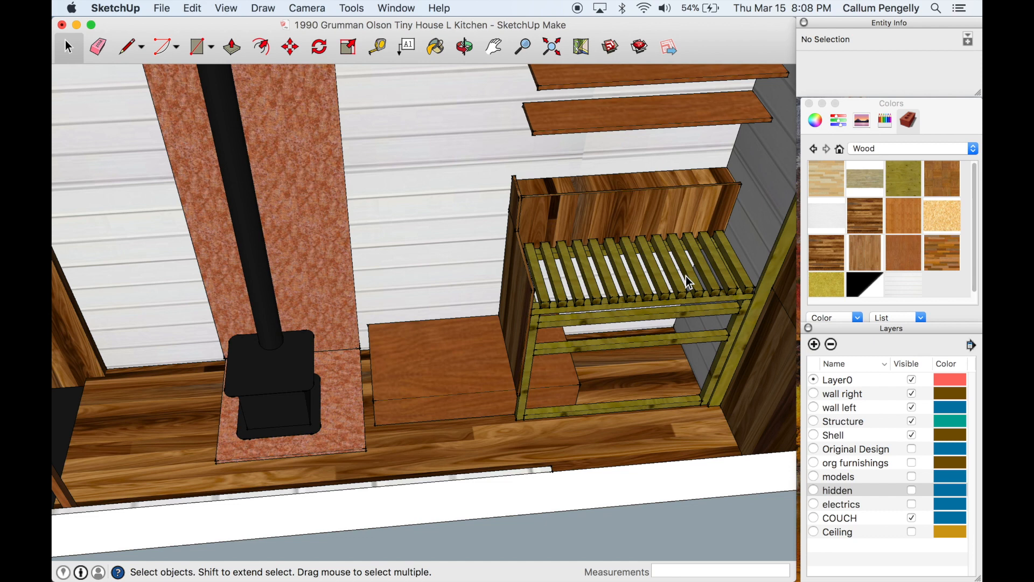
pyautogui.moveTo(714, 289)
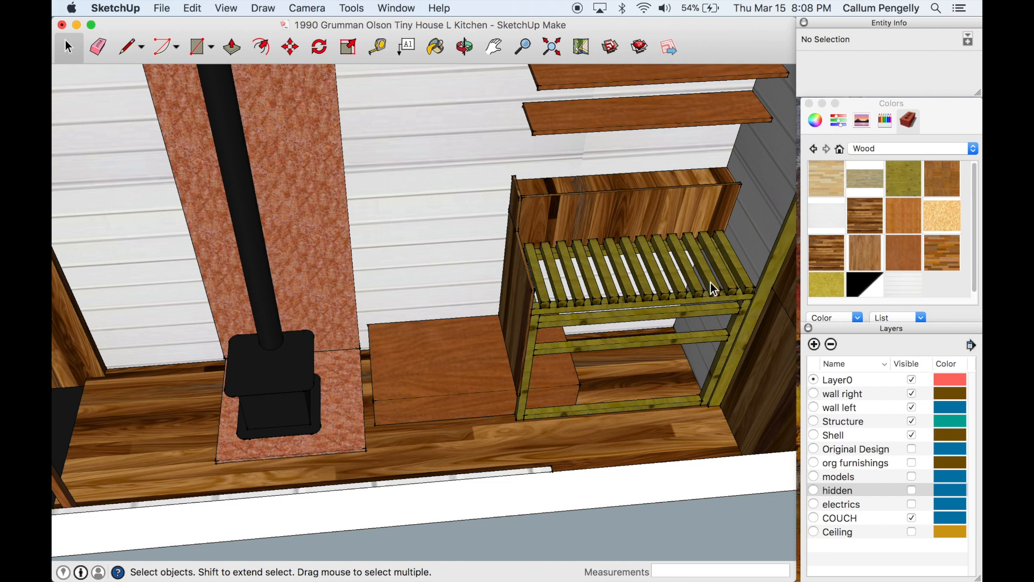
pyautogui.moveTo(708, 305)
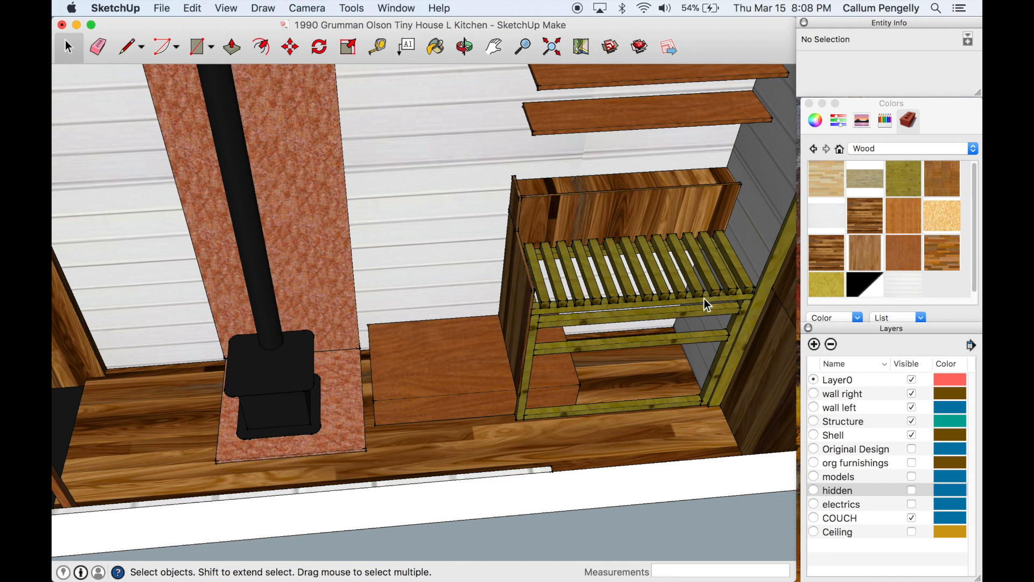
pyautogui.moveTo(698, 305)
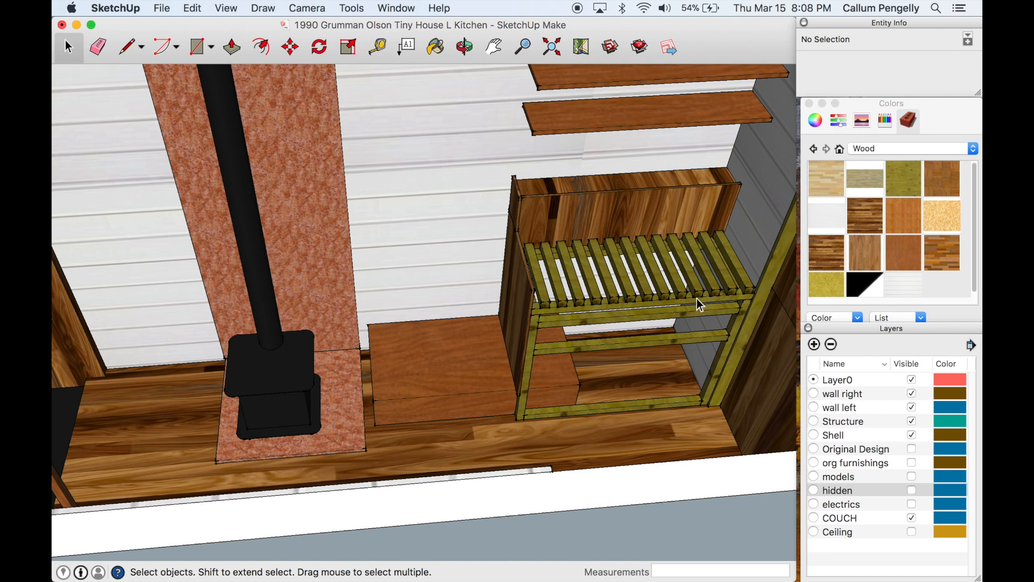